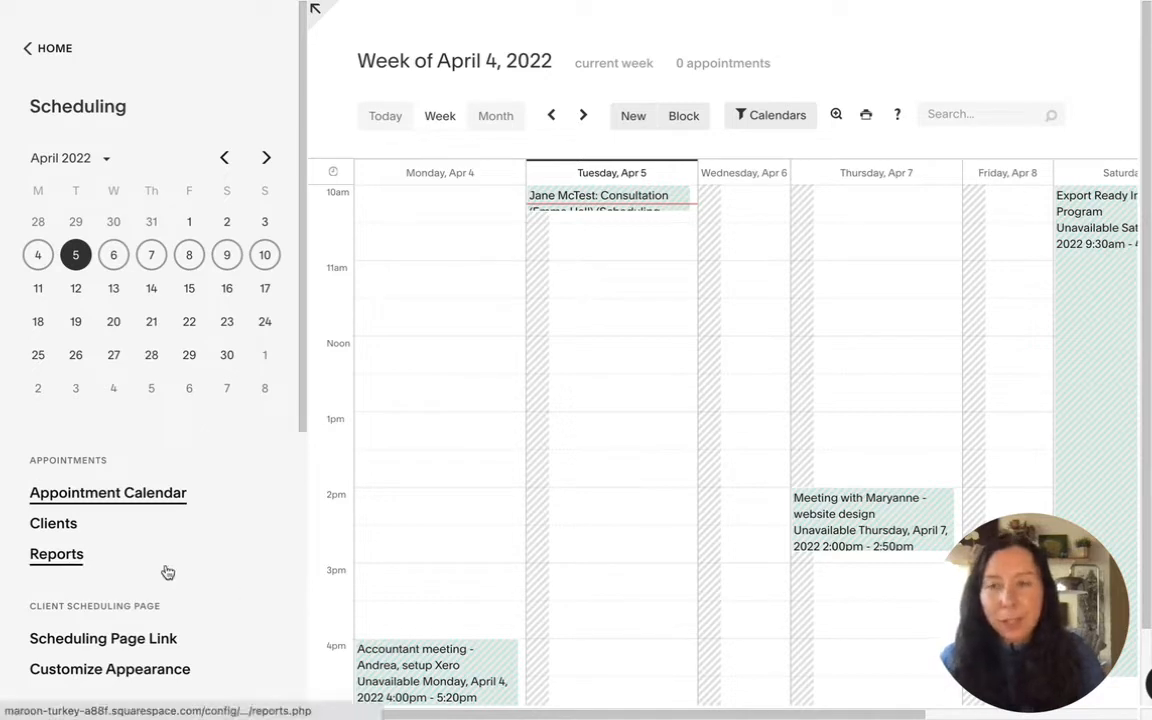
Scroll the sidebar to Notifications and go into the Client Email settings
scroll(down, 3)
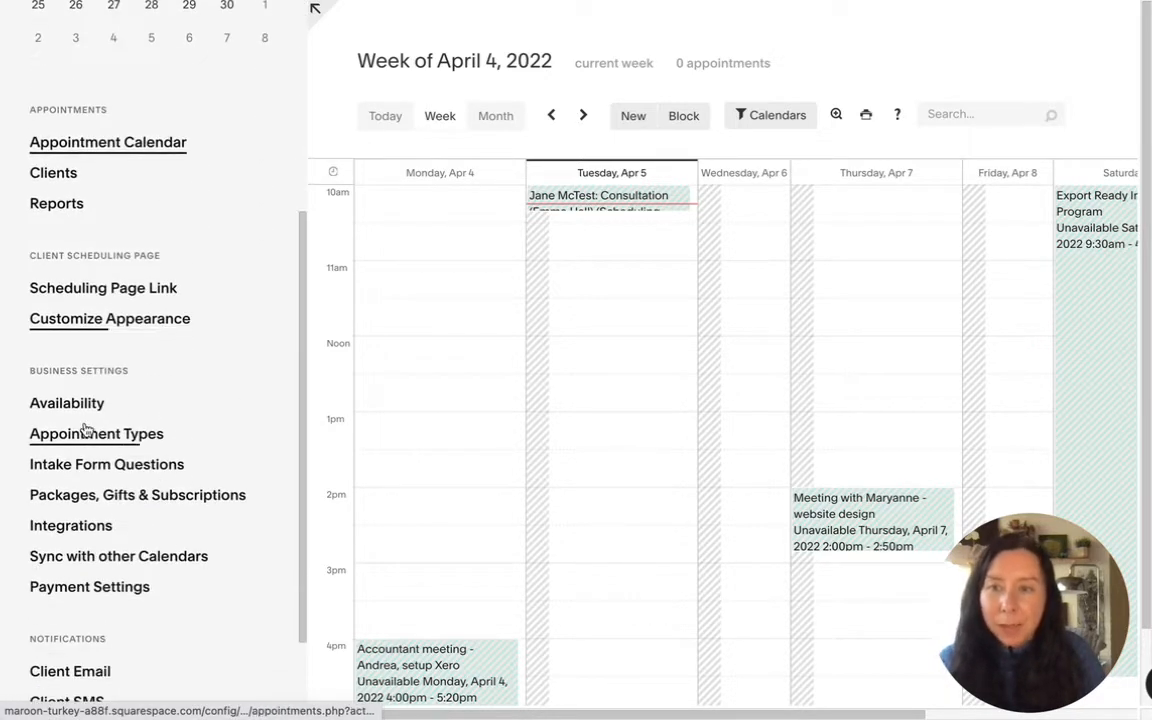
scroll(down, 3)
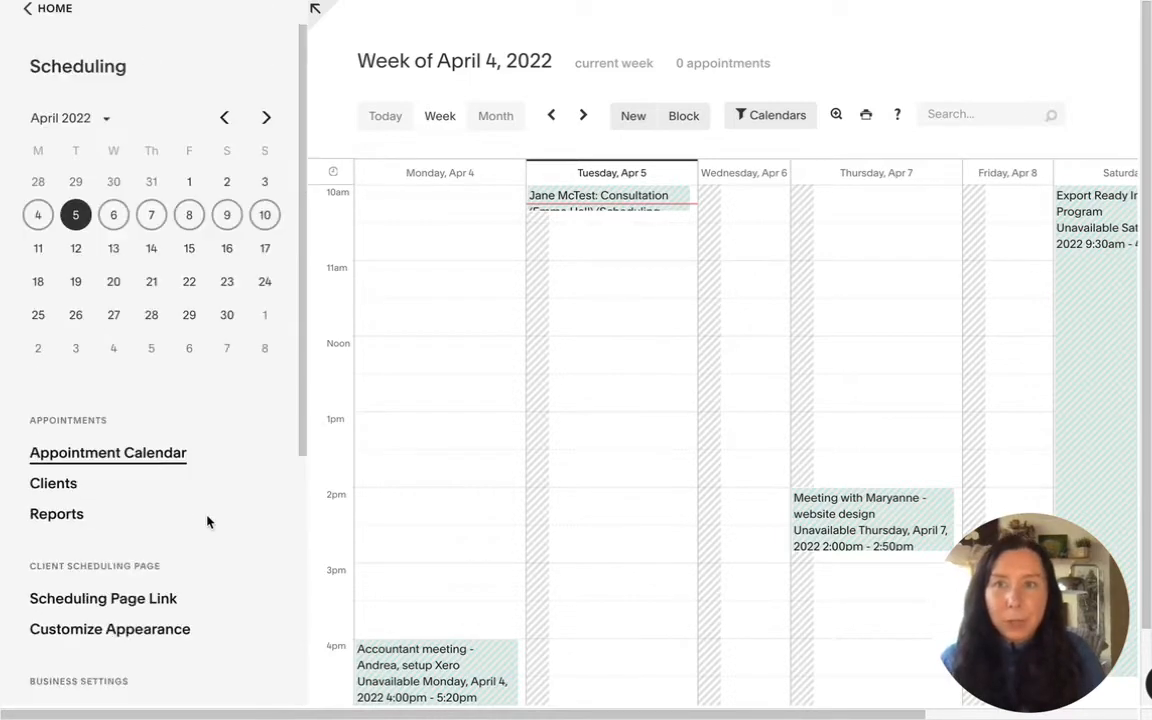
scroll(down, 3)
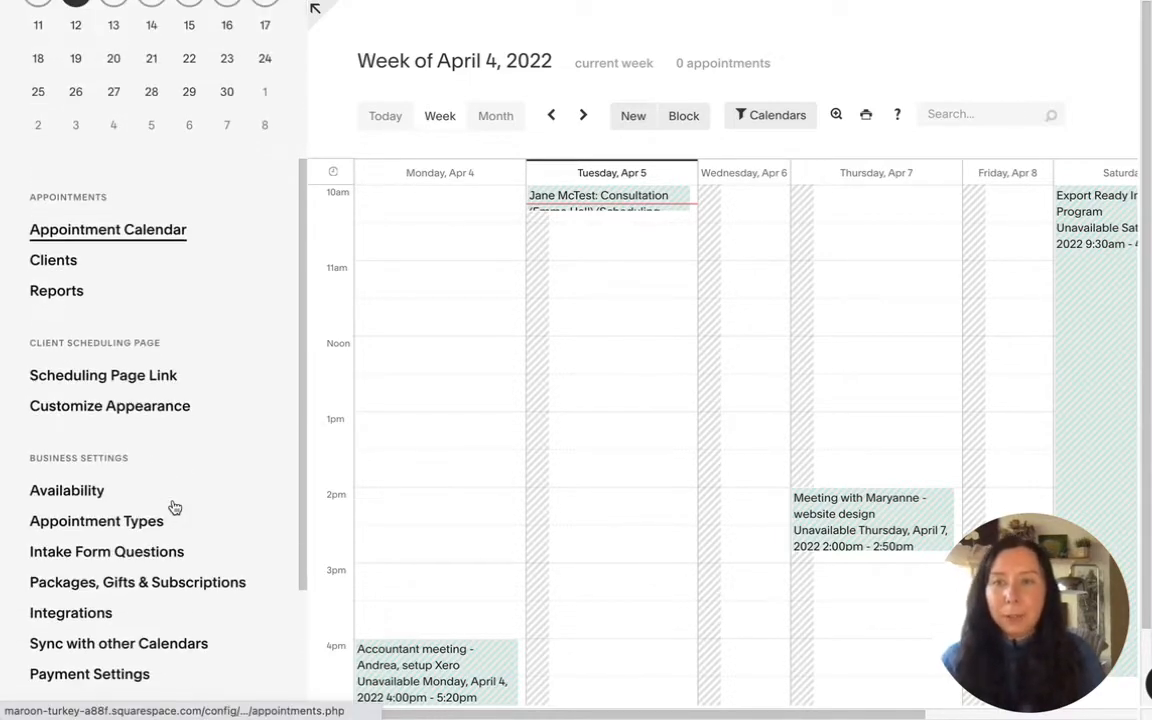
scroll(down, 3)
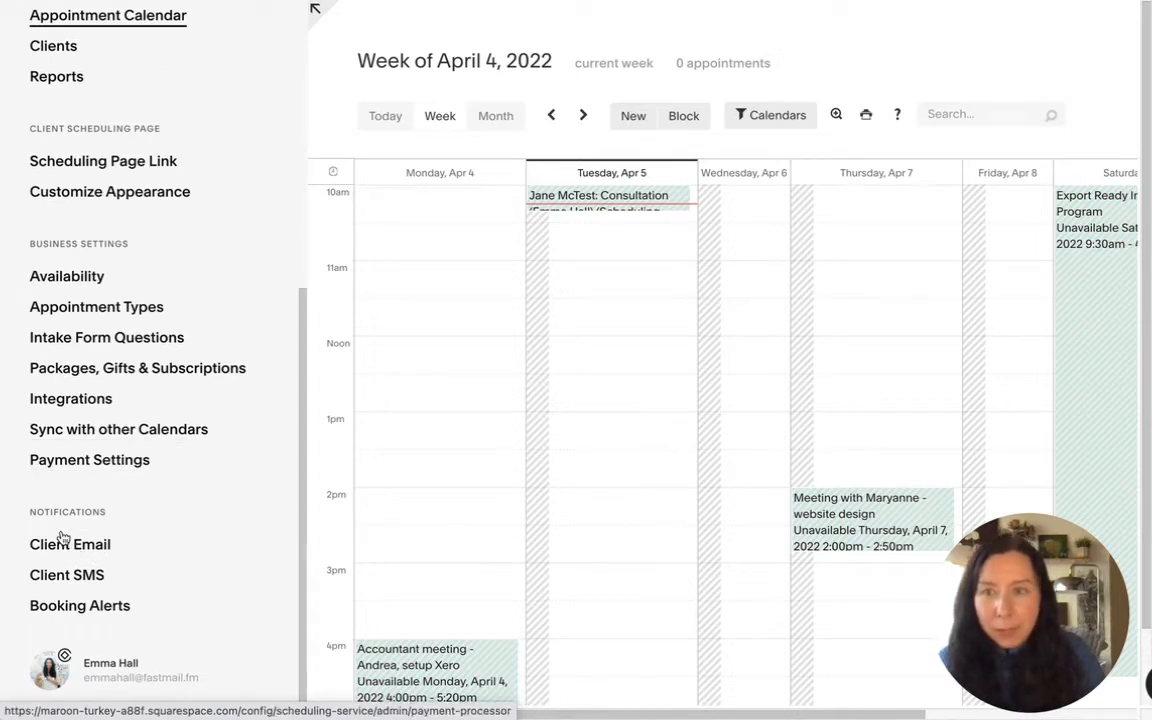
click(70, 544)
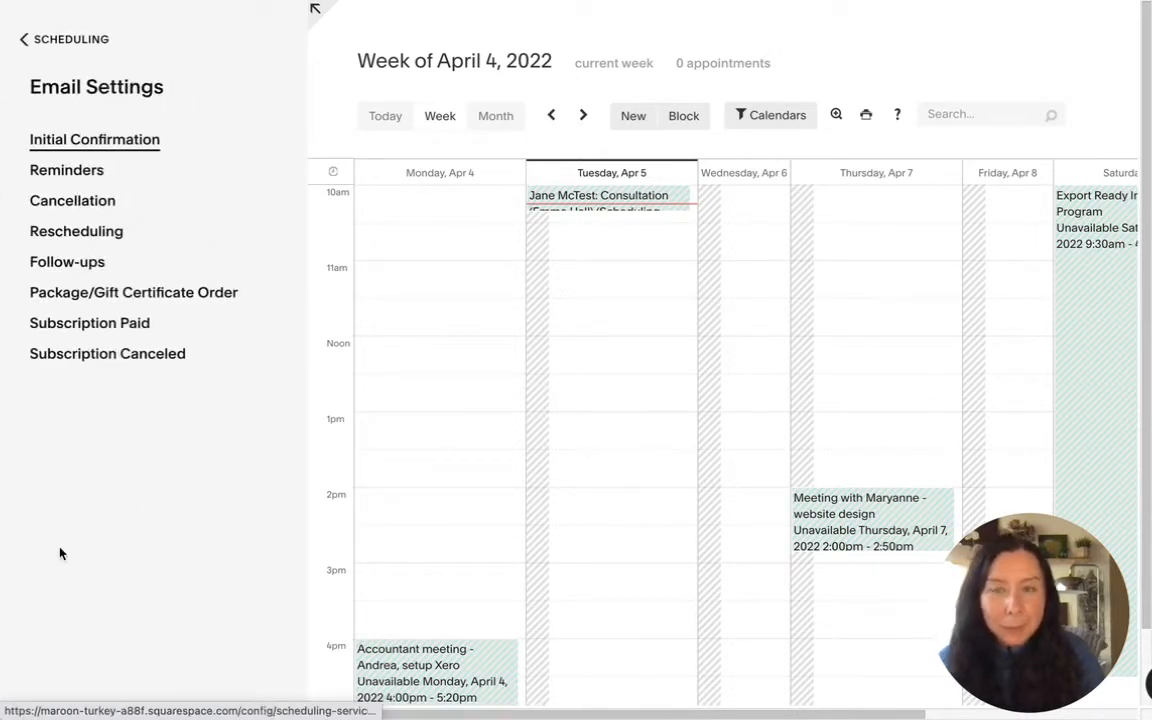
click(94, 140)
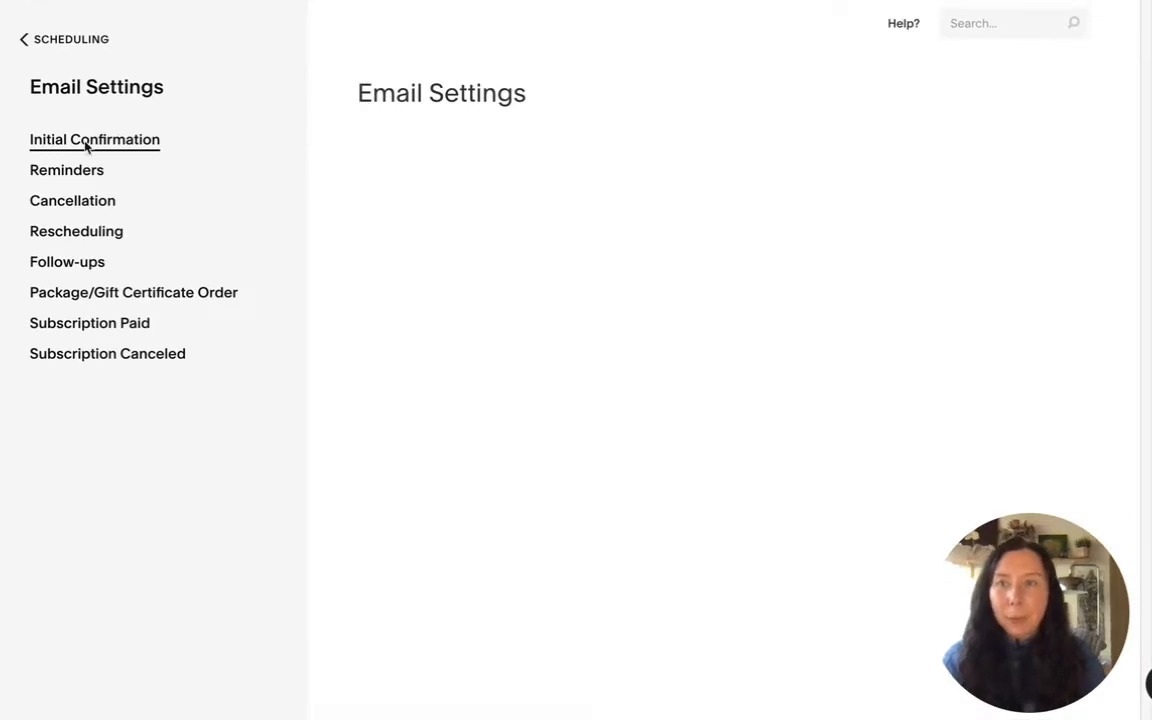
View the Initial Confirmation templates and scroll through their grouped appointment types
click(94, 140)
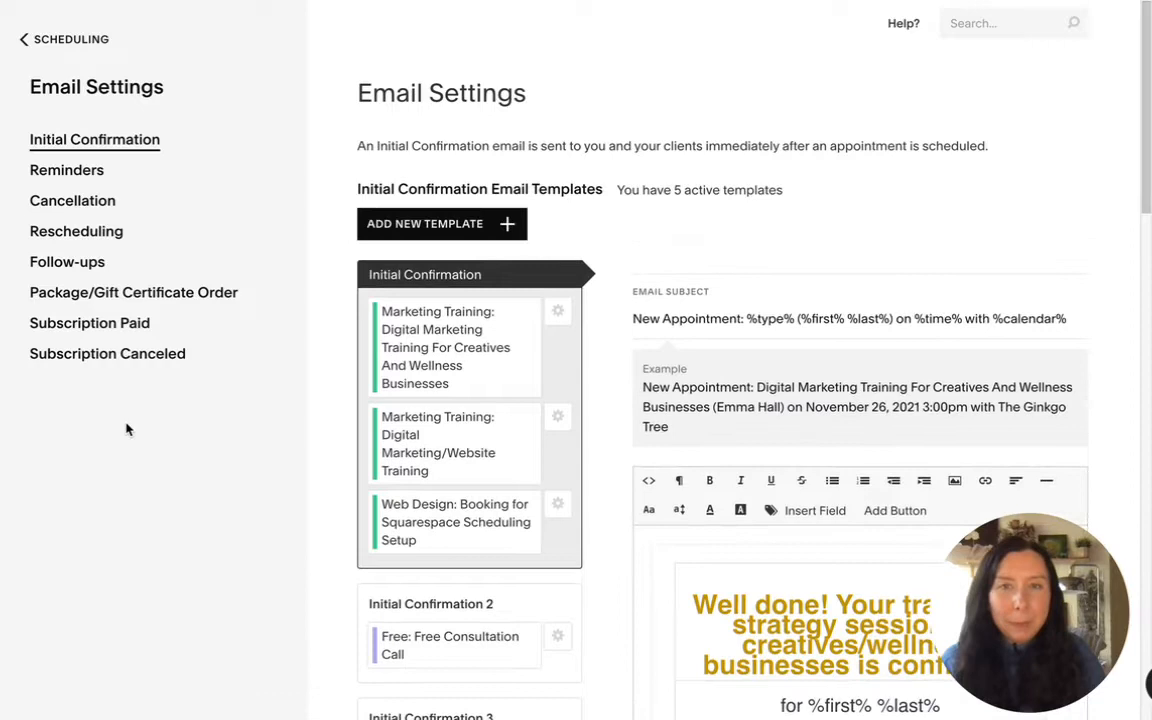
mouse_move(288, 258)
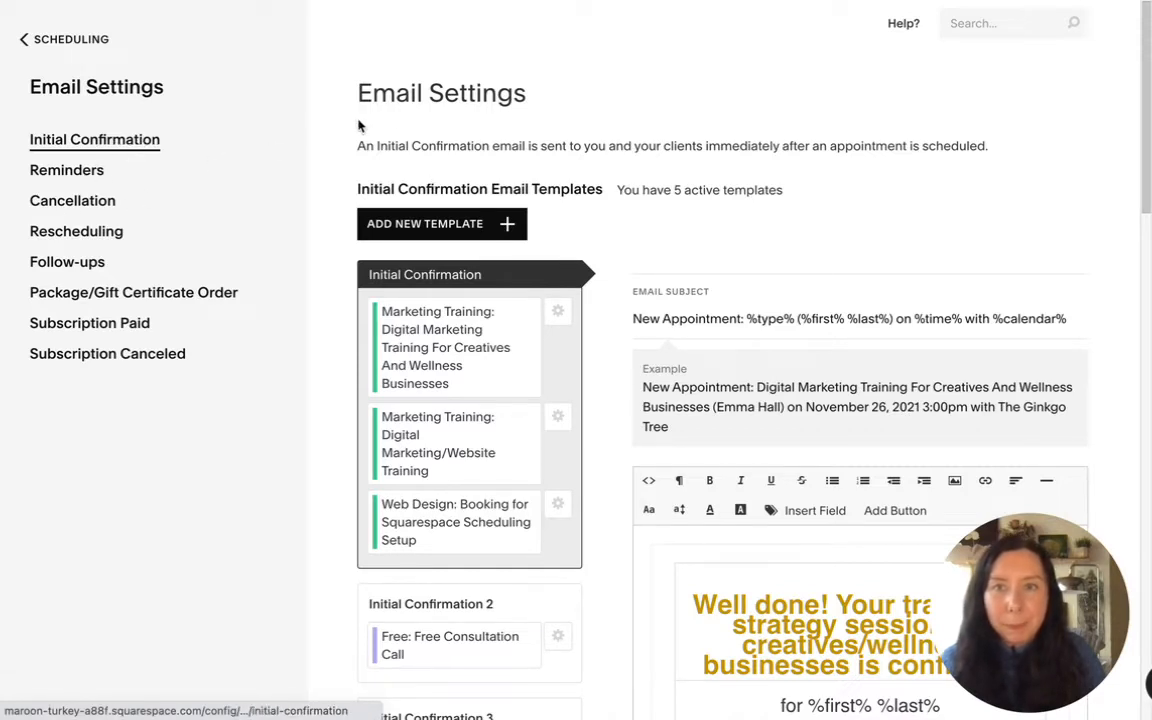
mouse_move(670, 240)
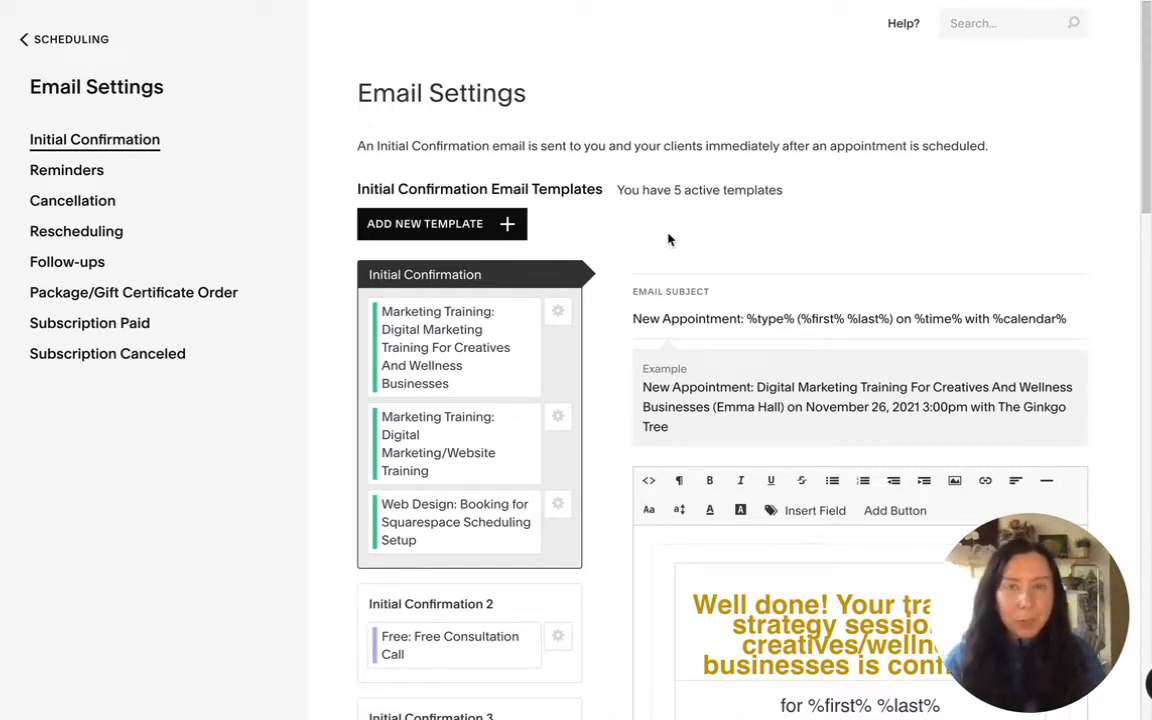
mouse_move(440, 258)
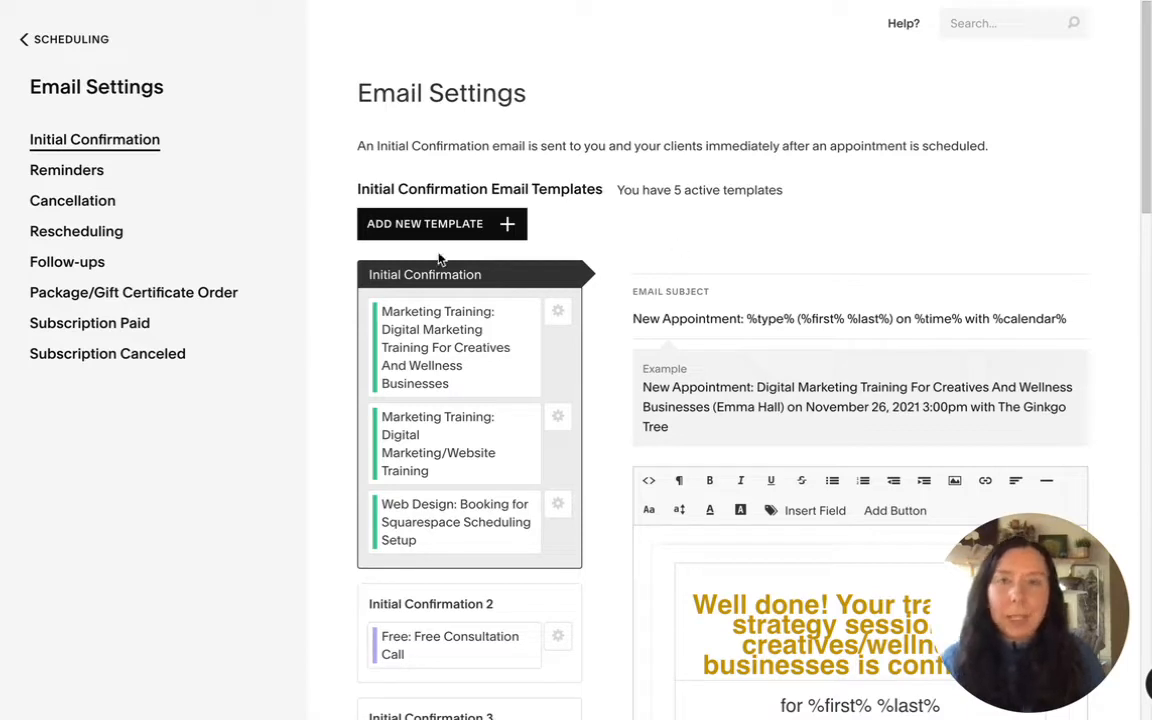
mouse_move(126, 148)
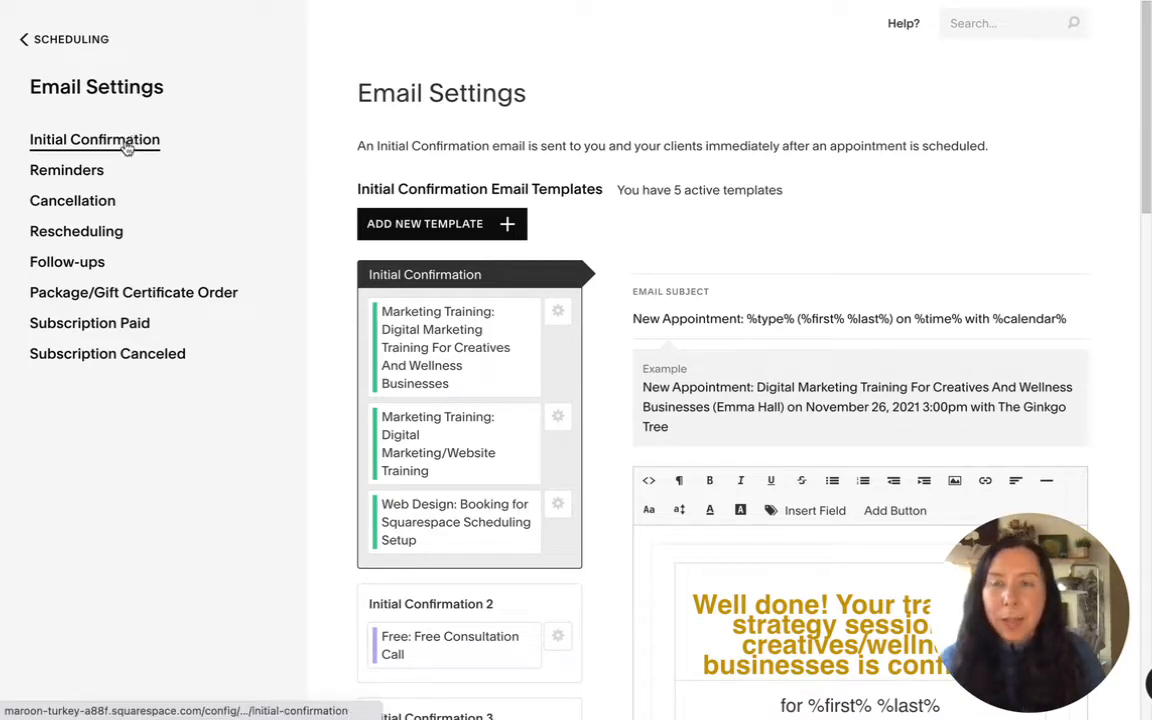
mouse_move(660, 206)
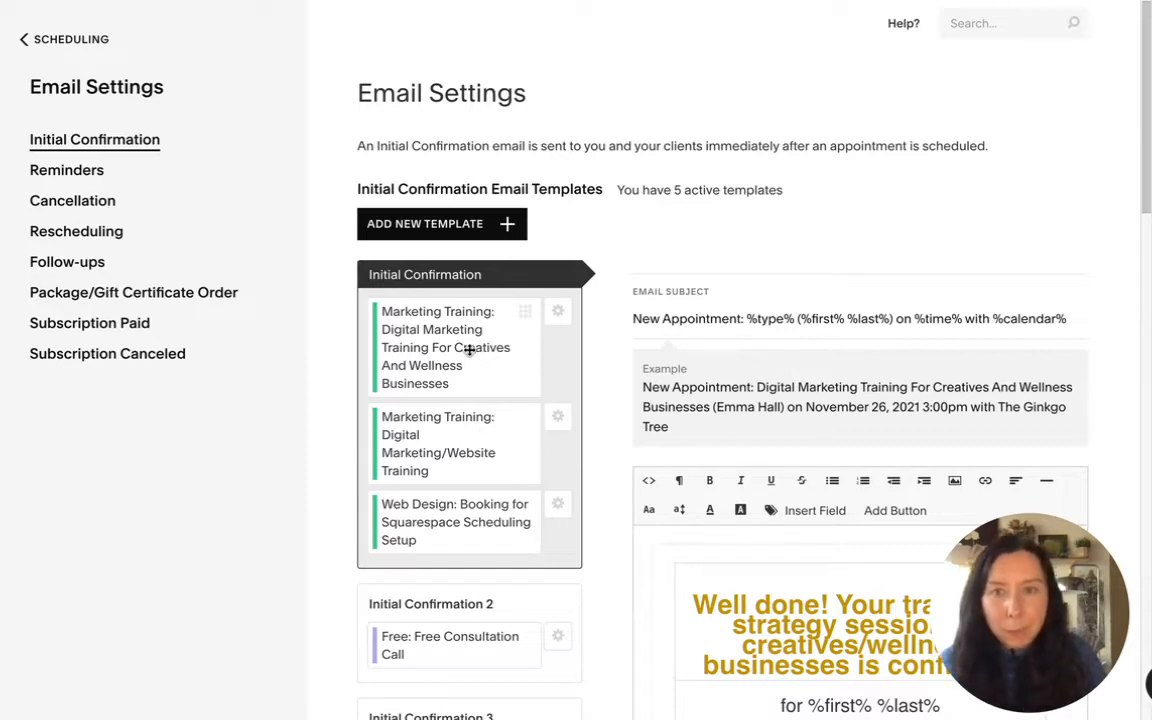
mouse_move(444, 428)
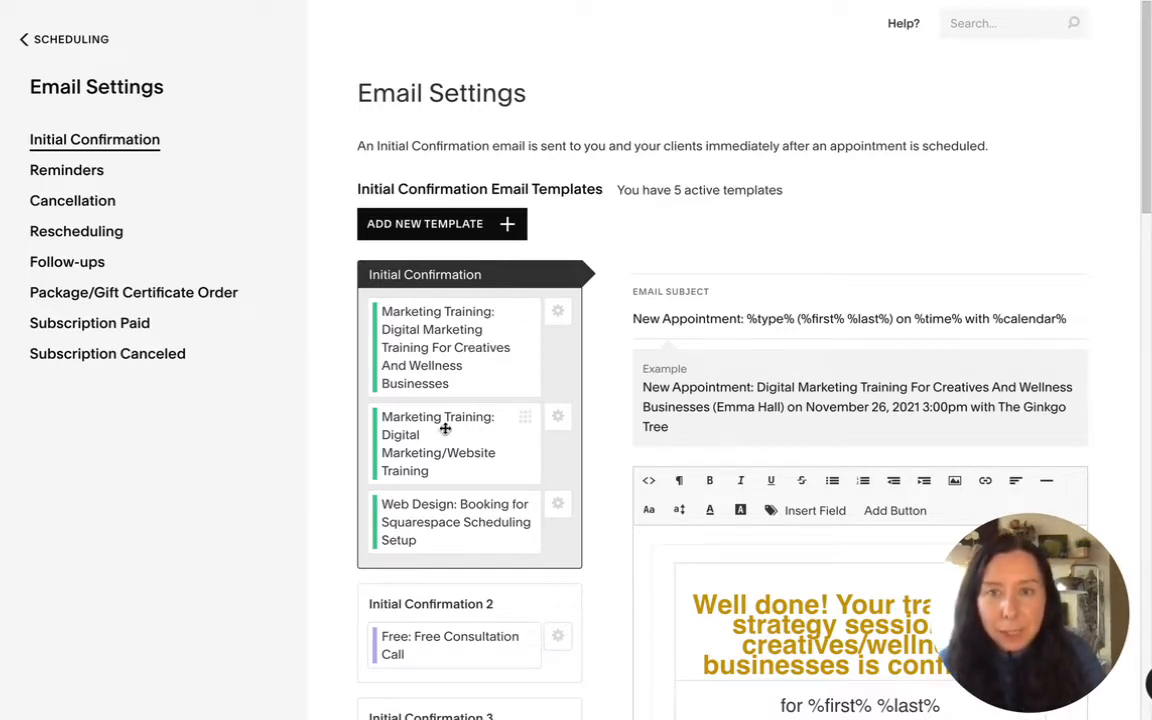
scroll(down, 3)
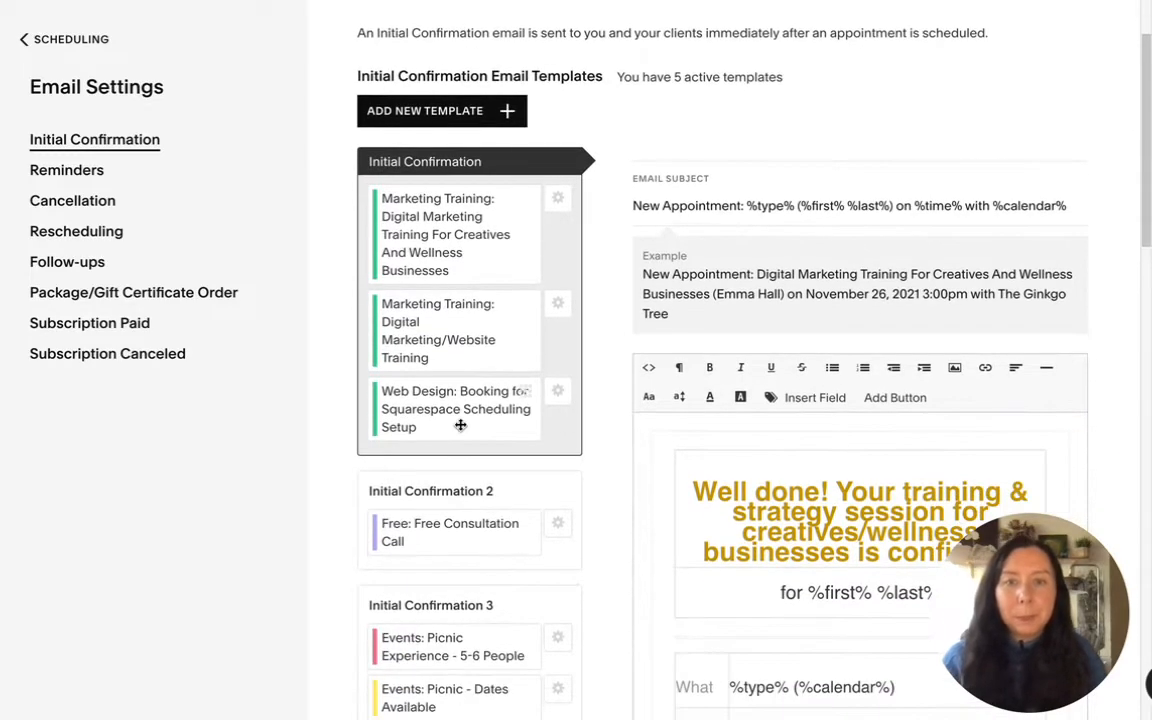
scroll(down, 3)
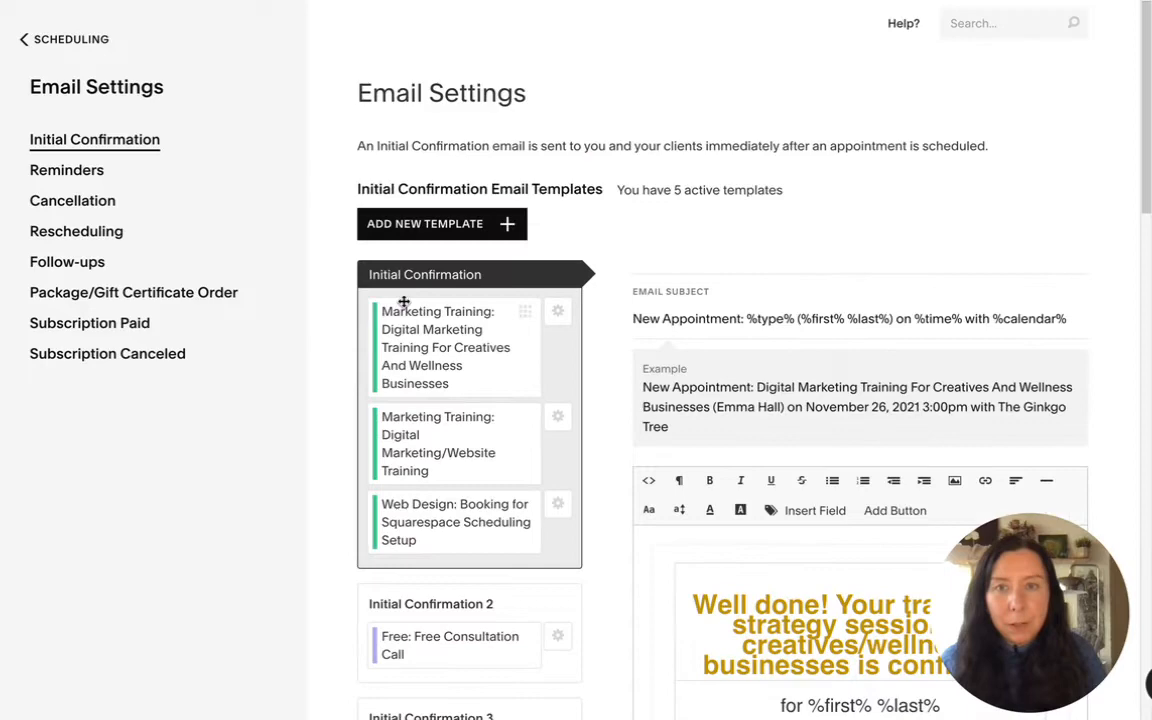
scroll(down, 3)
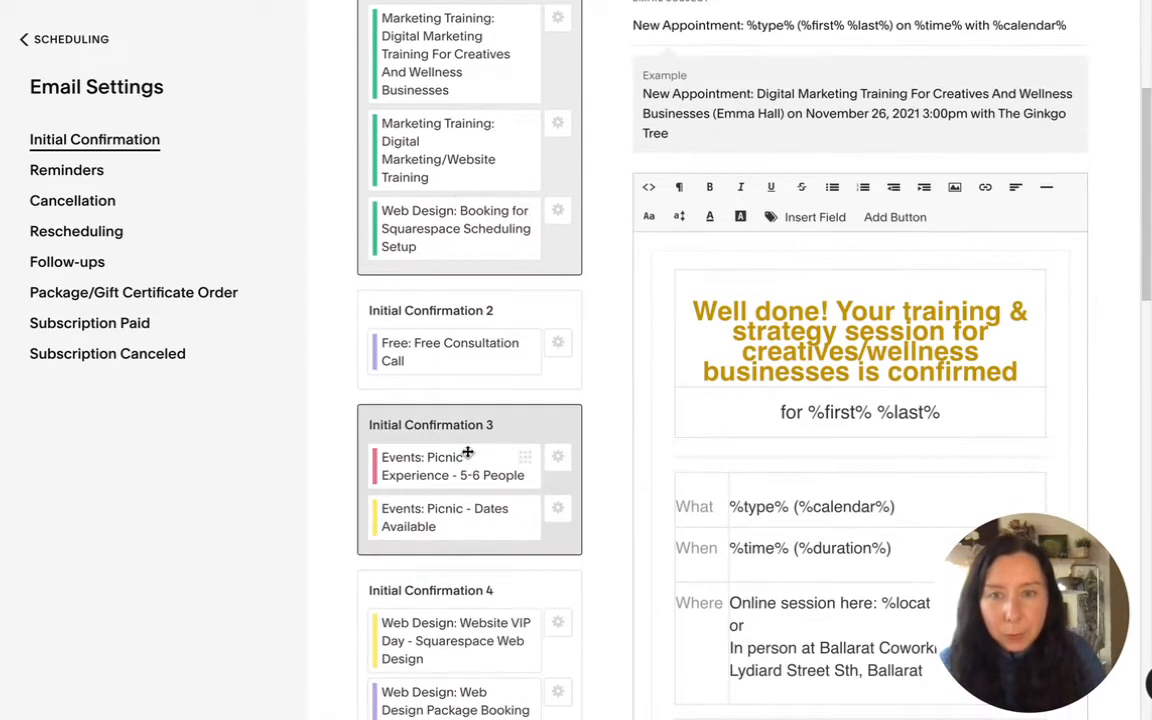
scroll(up, 3)
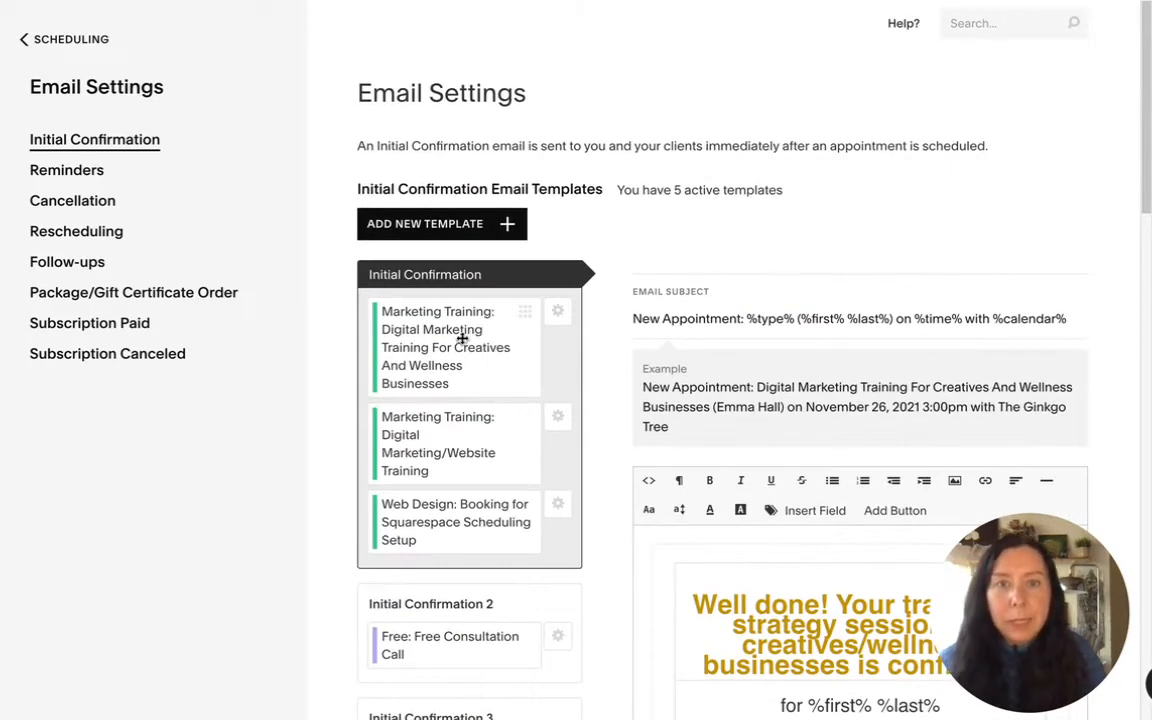
mouse_move(432, 504)
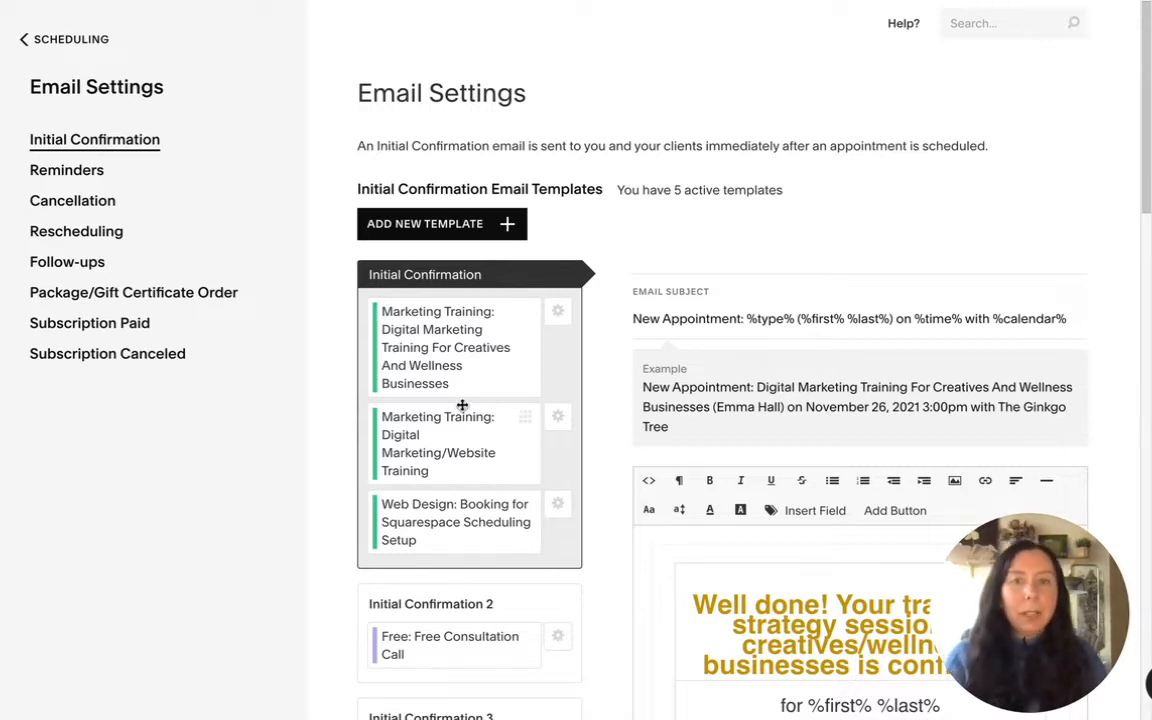
scroll(down, 3)
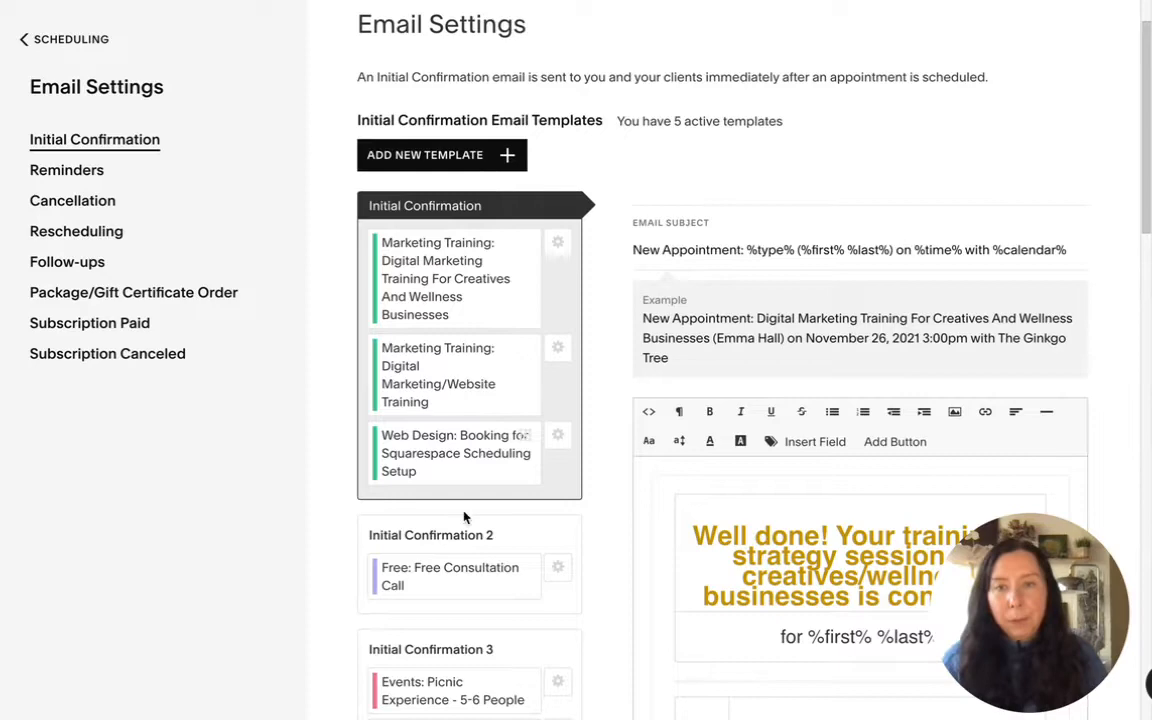
Bring up the Initial Confirmation 2 template for the Free Consultation Call and inspect its Email Subject placeholders
scroll(down, 3)
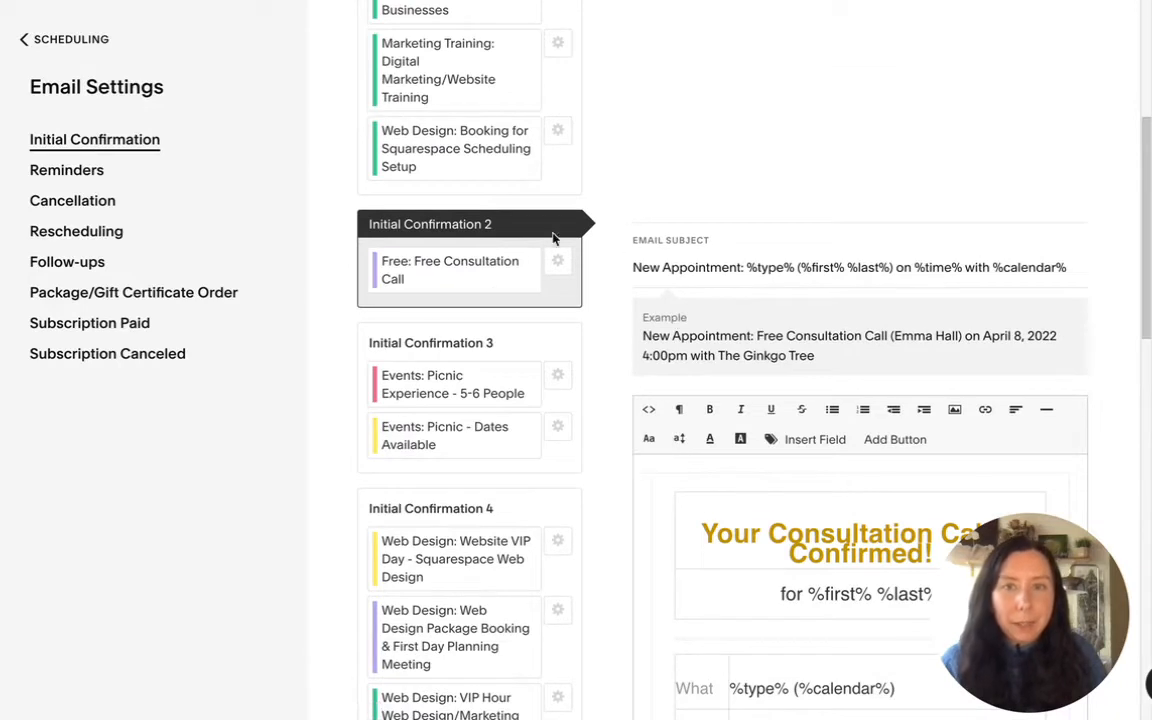
mouse_move(716, 316)
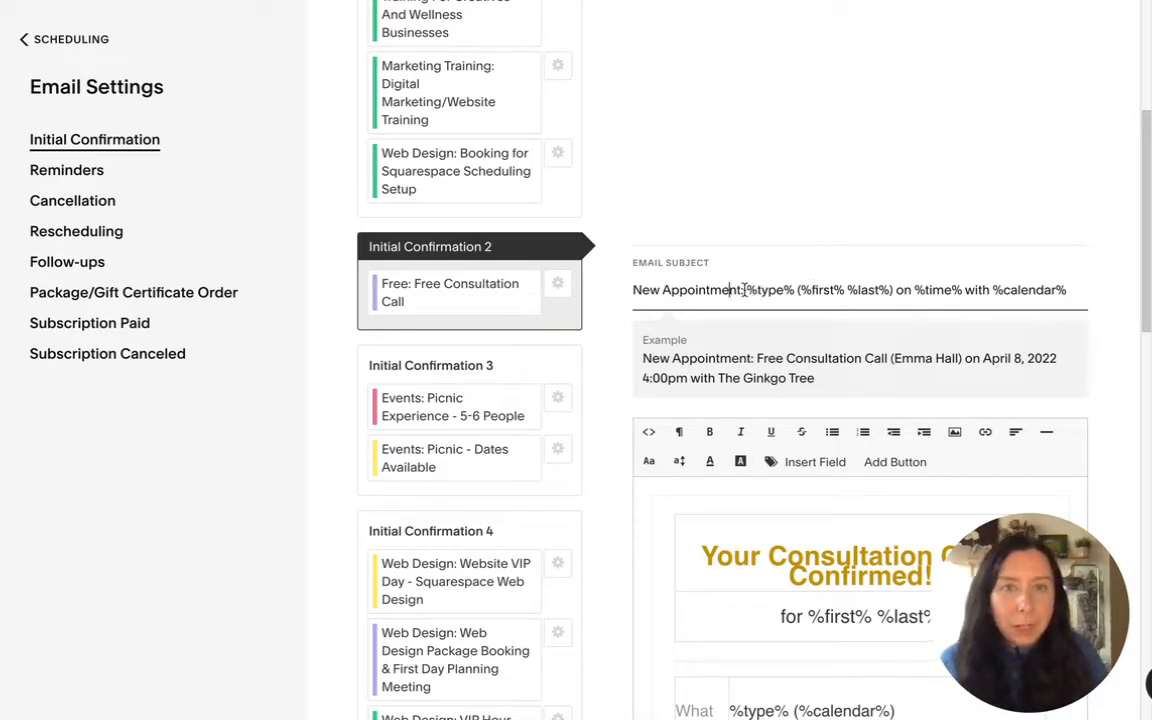
drag(746, 290, 878, 290)
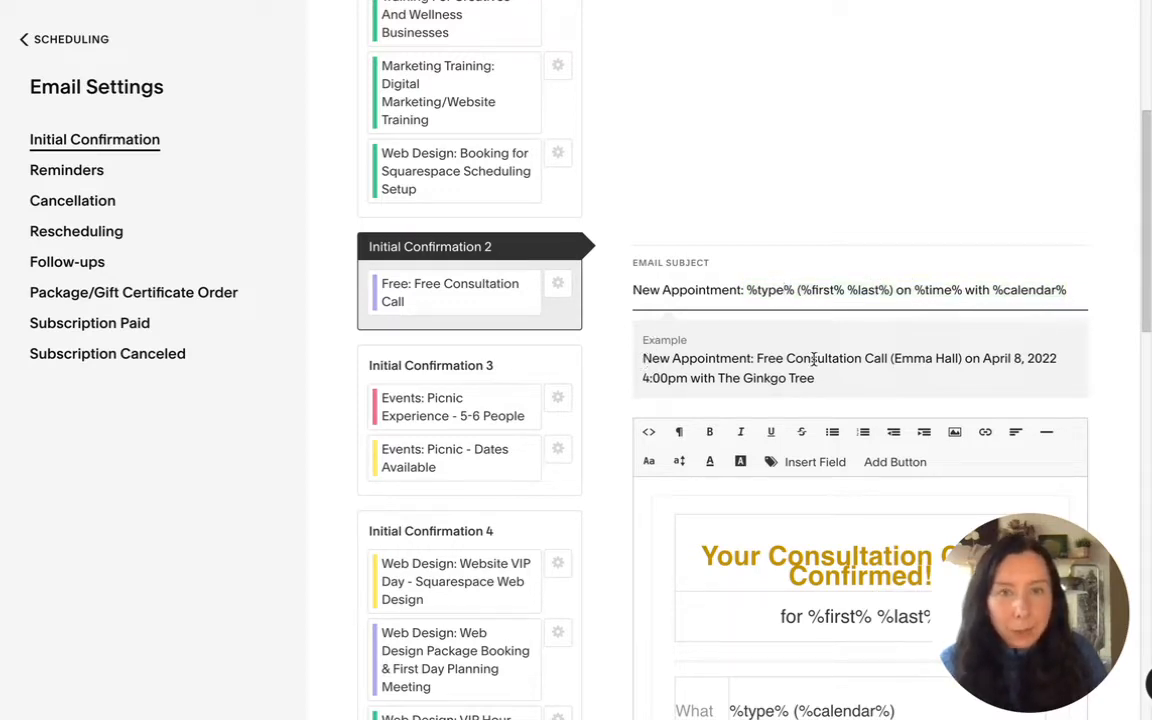
double_click(820, 358)
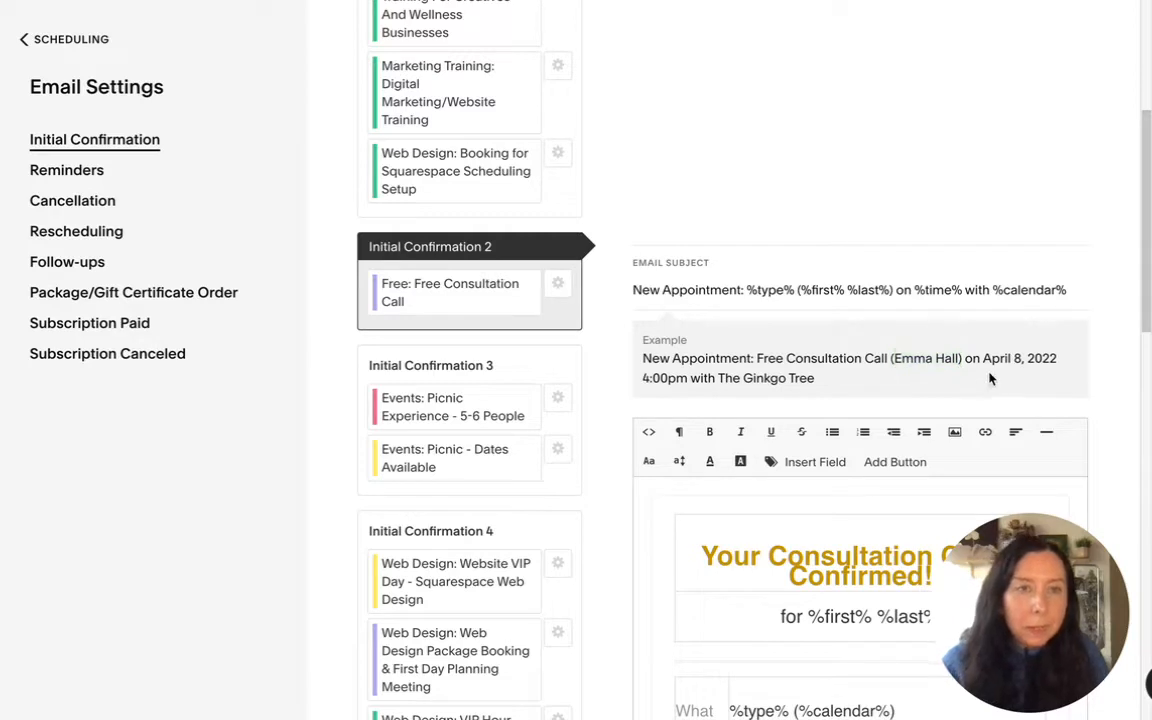
mouse_move(808, 374)
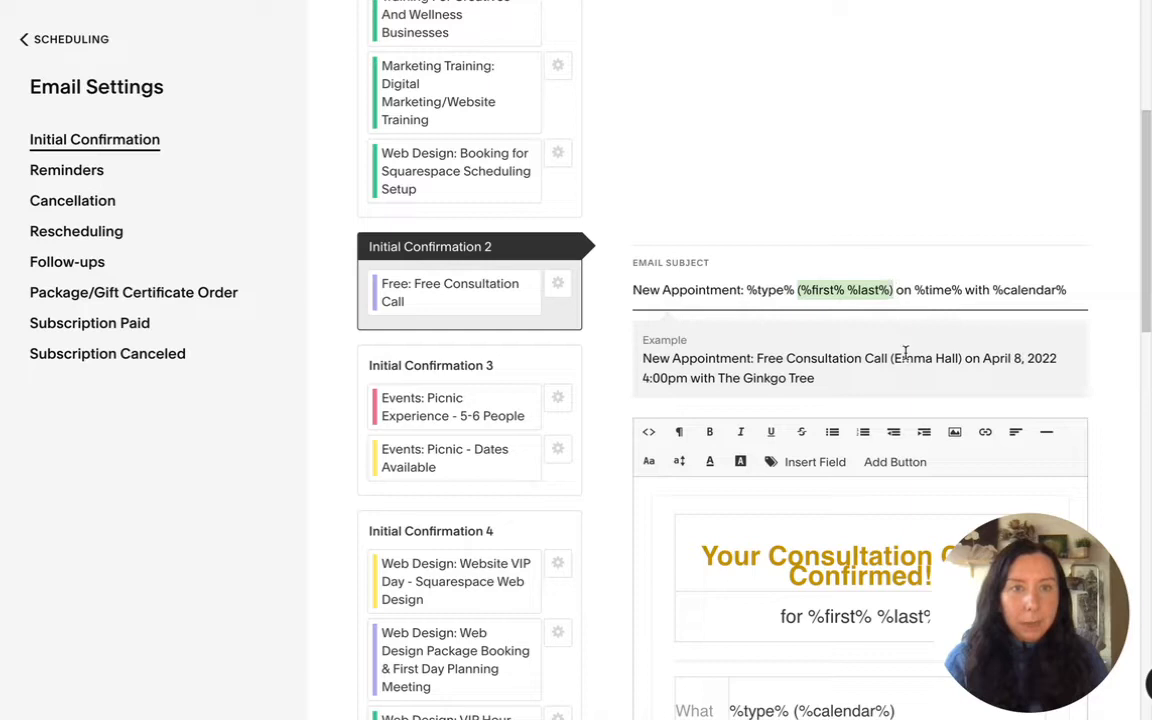
mouse_move(912, 284)
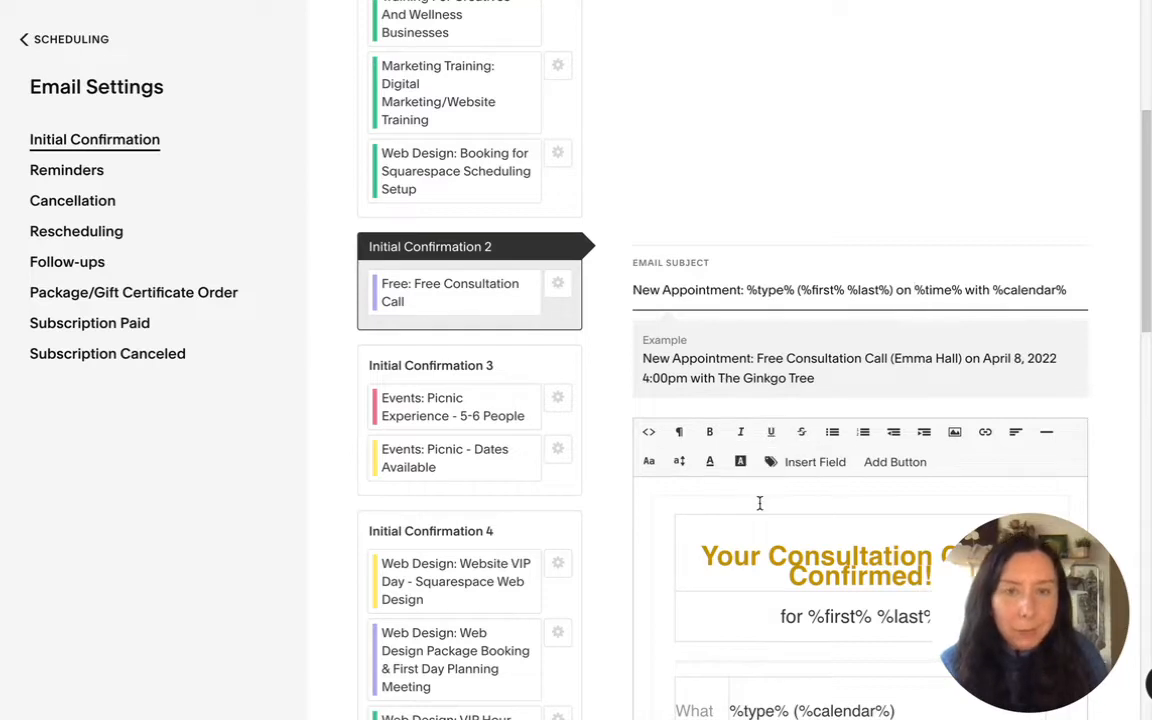
scroll(down, 3)
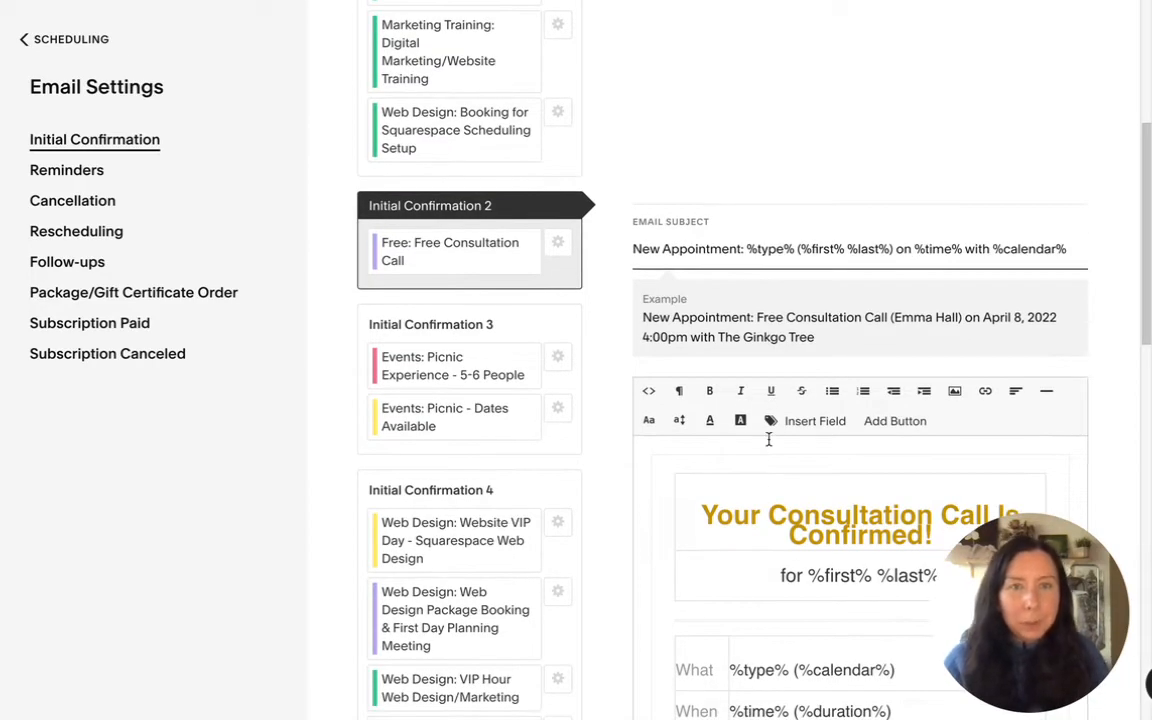
scroll(down, 3)
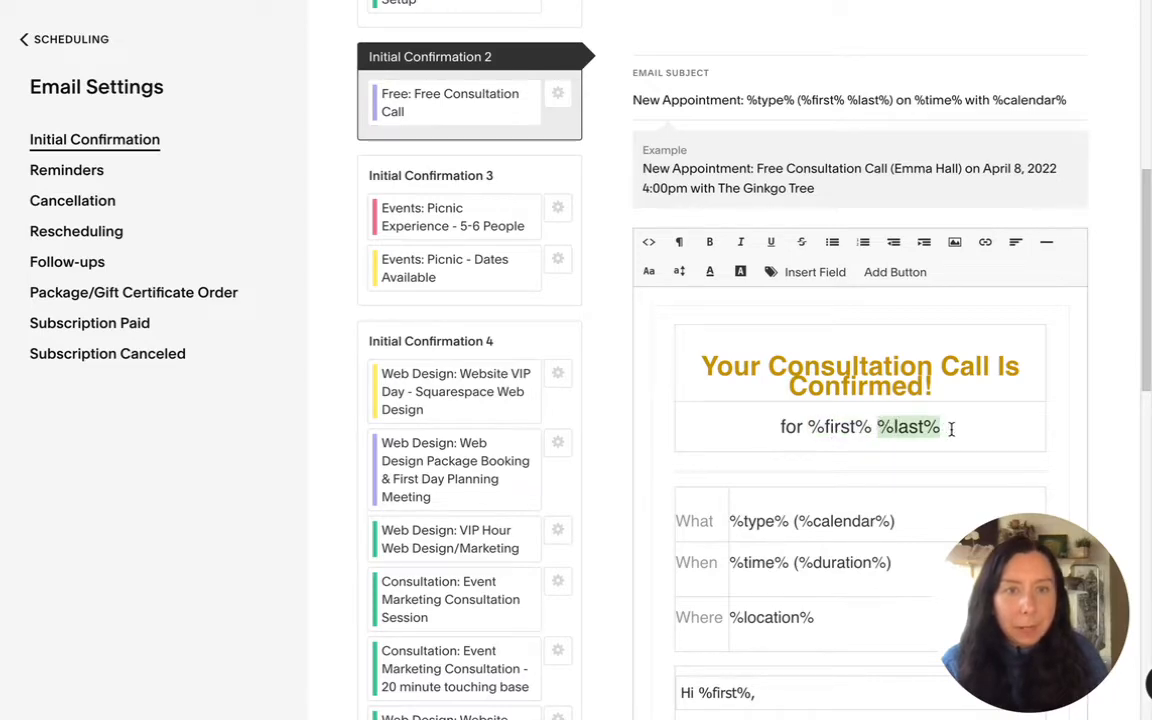
scroll(down, 3)
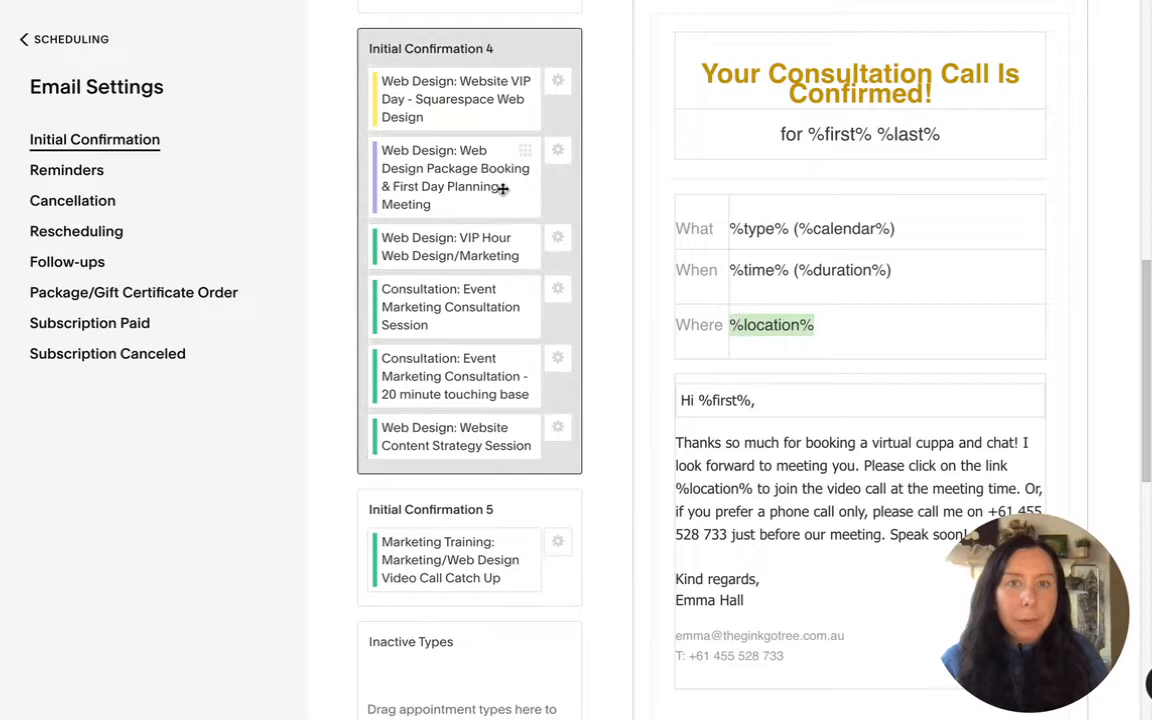
mouse_move(812, 304)
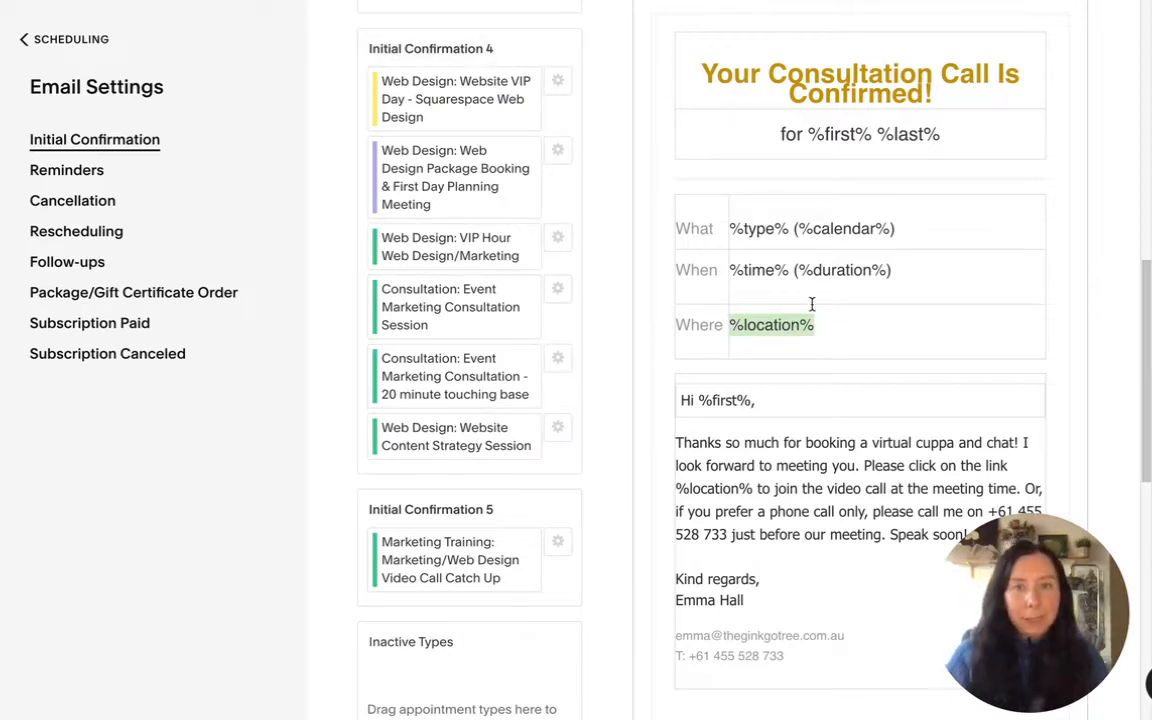
click(818, 324)
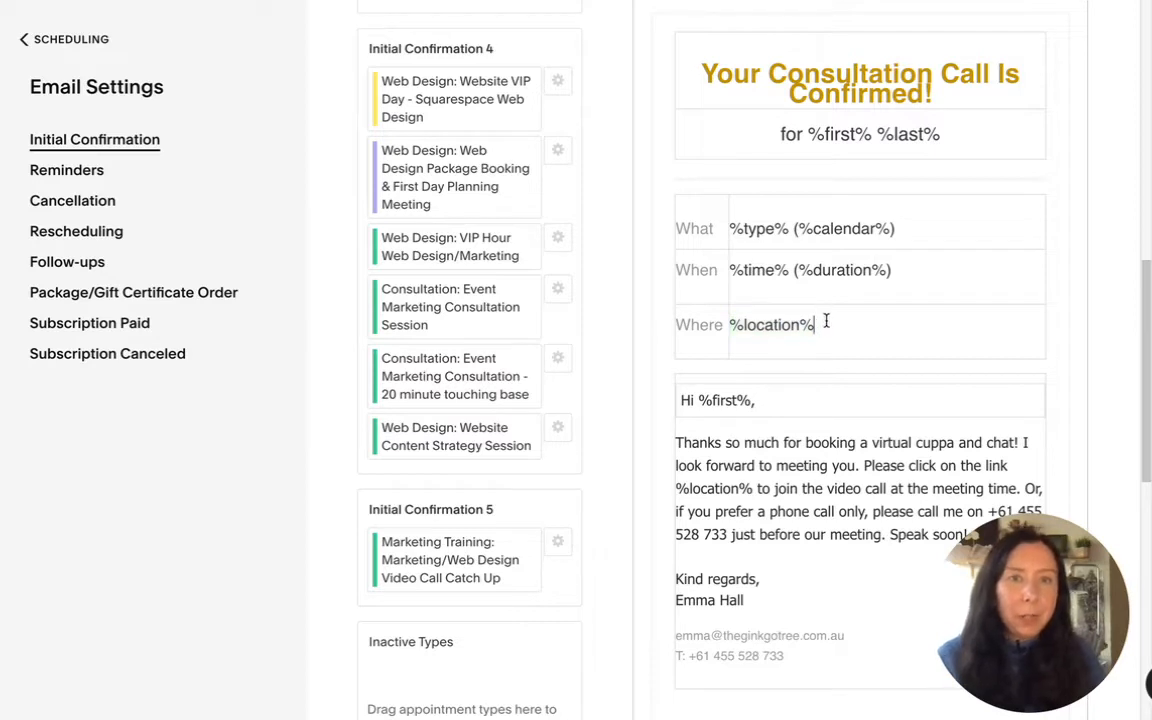
double_click(768, 324)
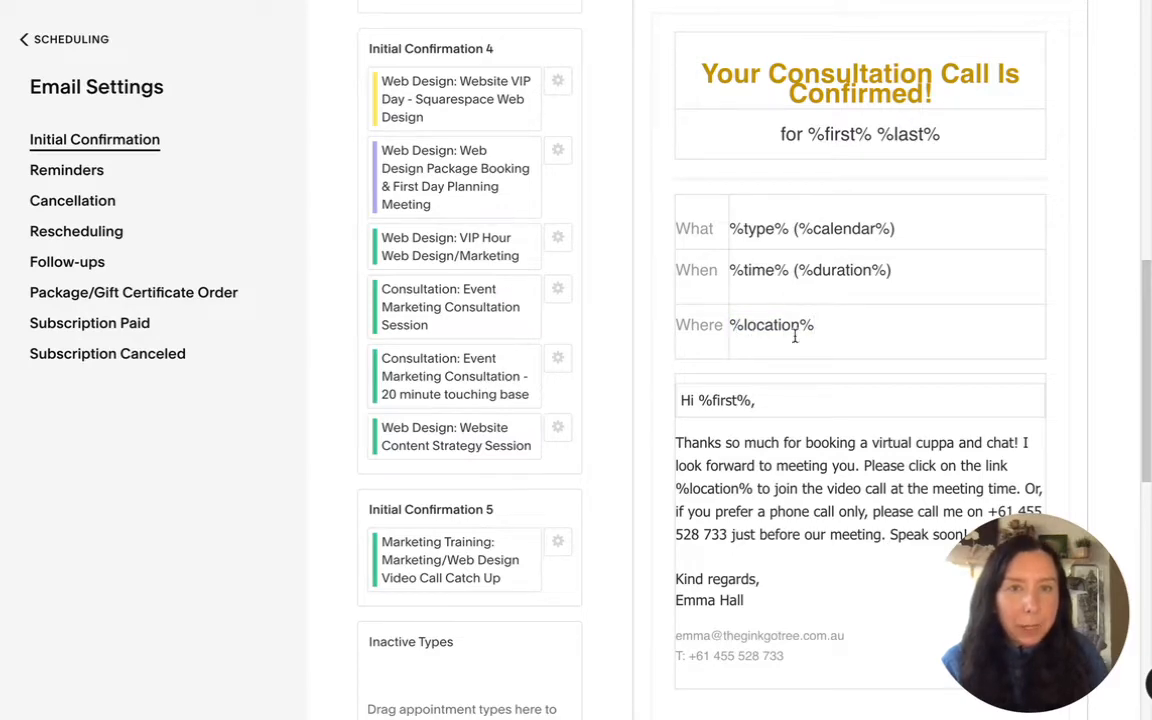
scroll(down, 3)
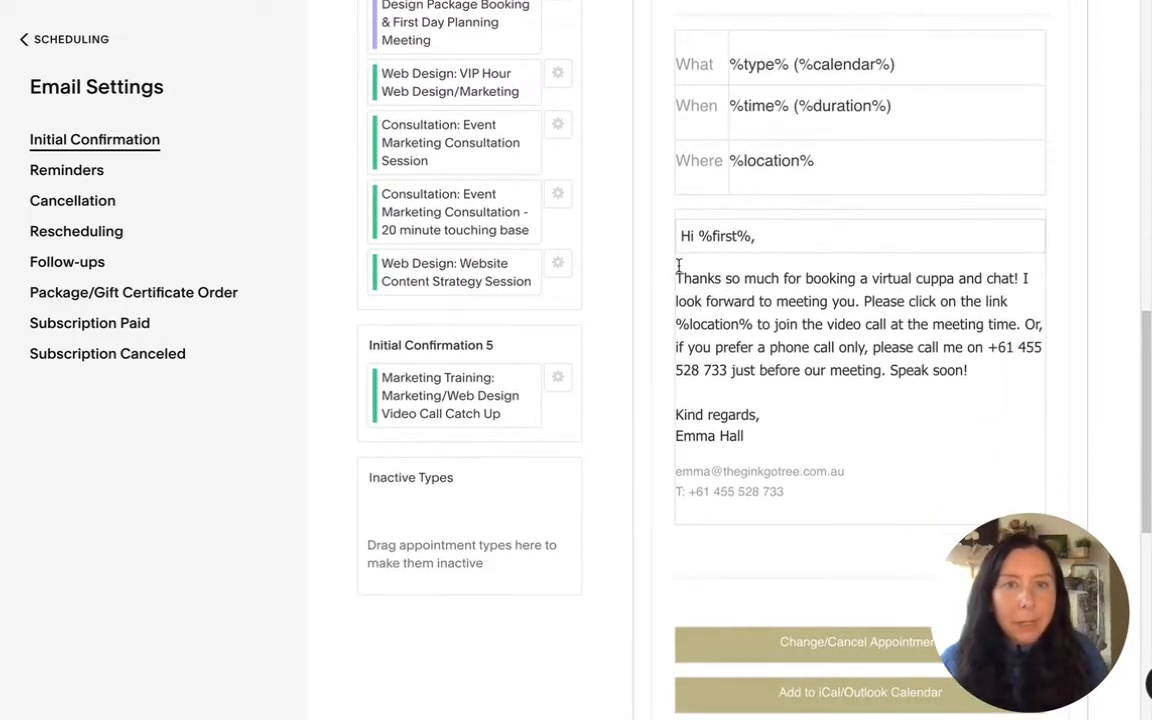
drag(676, 278, 968, 370)
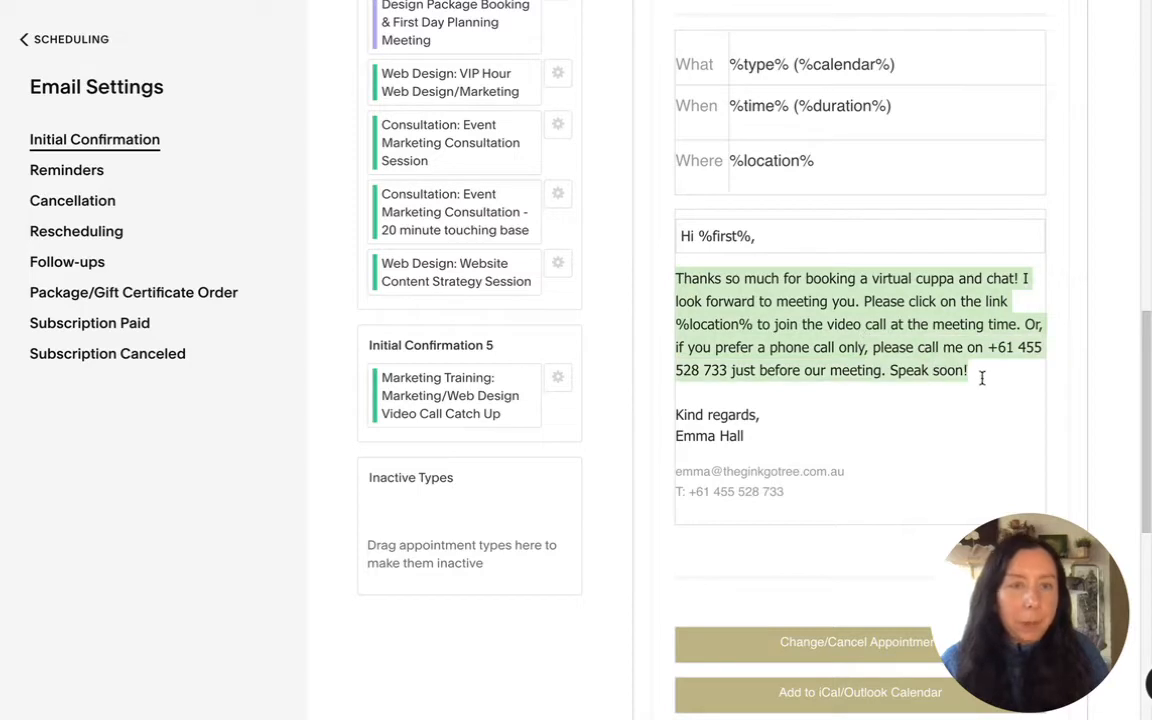
mouse_move(918, 324)
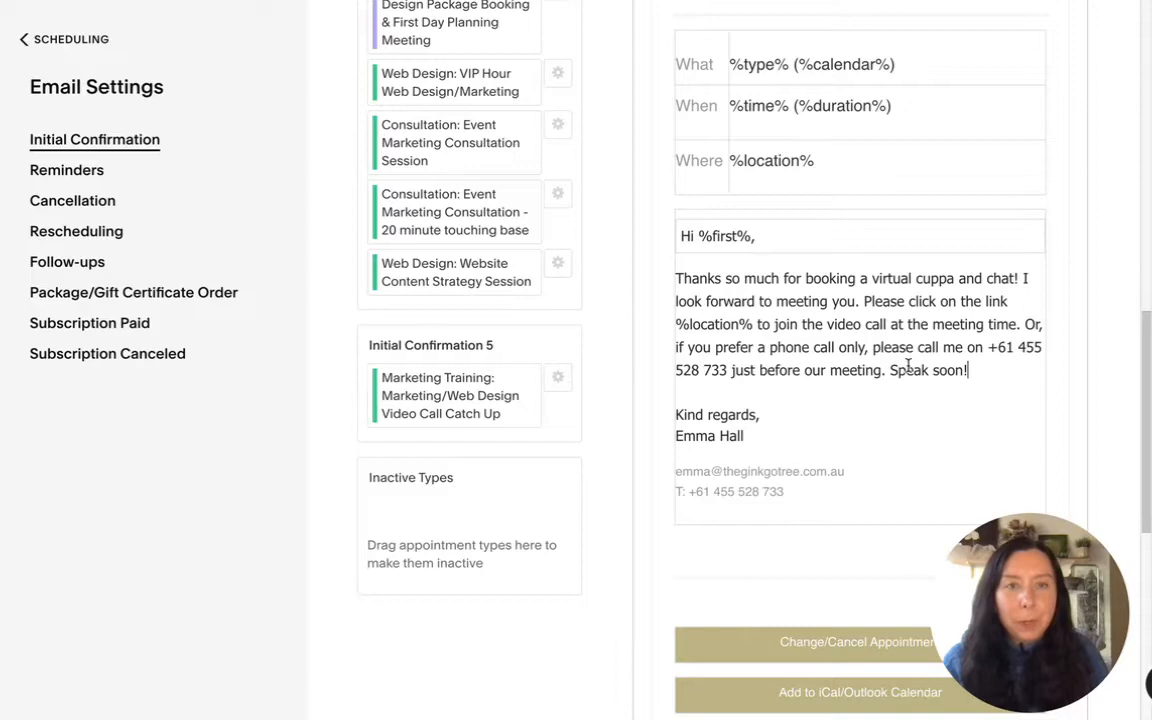
scroll(down, 3)
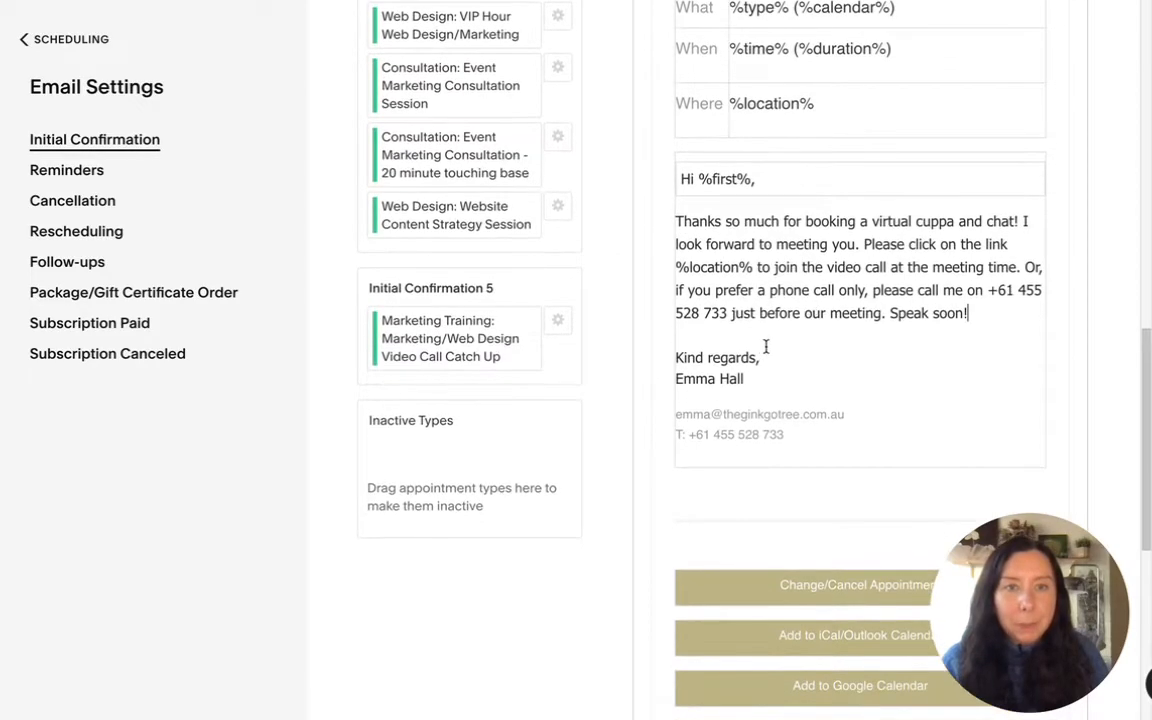
scroll(down, 3)
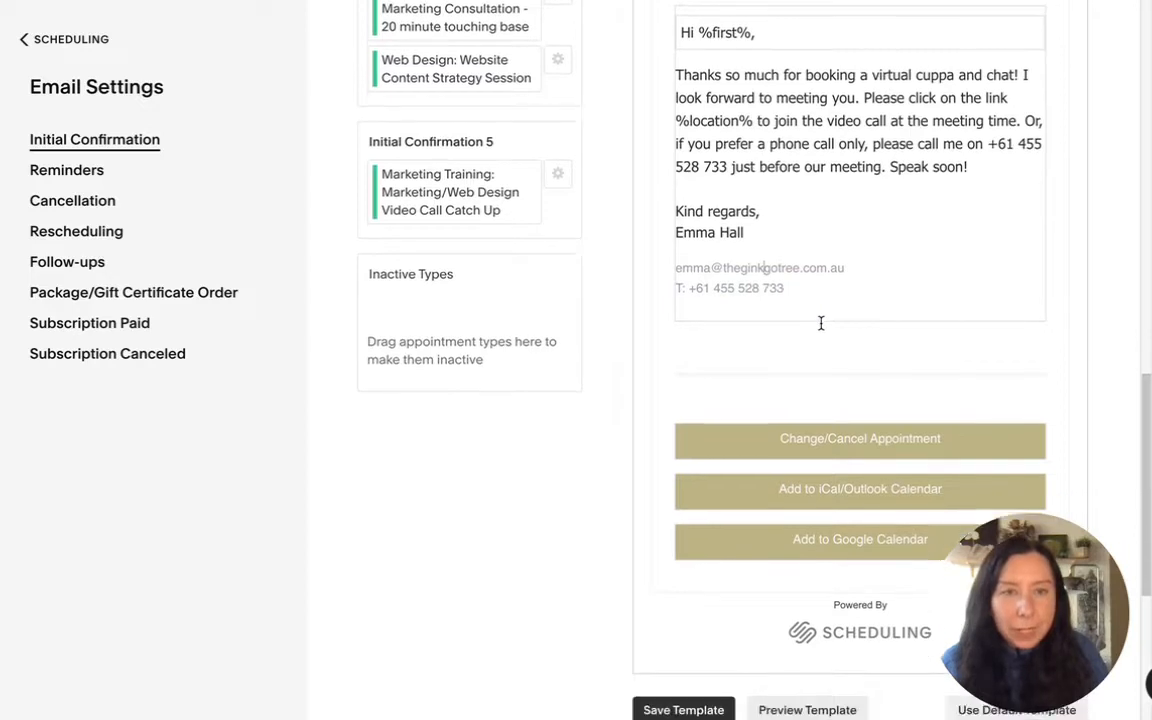
scroll(down, 3)
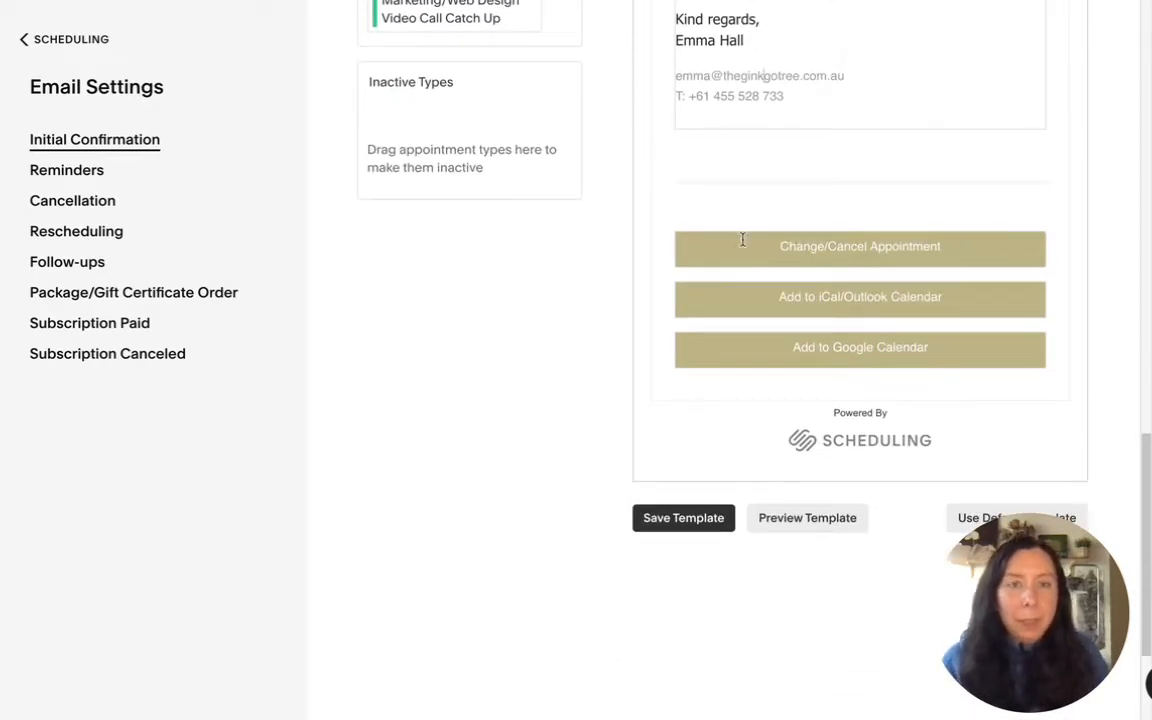
mouse_move(764, 248)
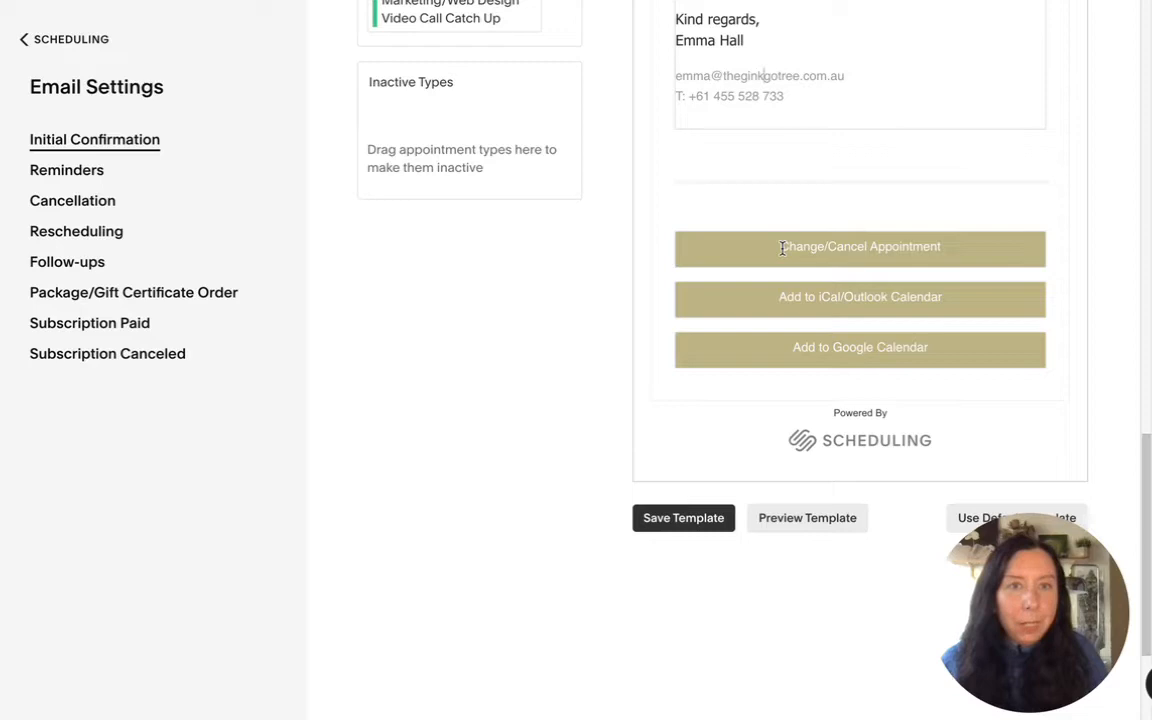
mouse_move(790, 282)
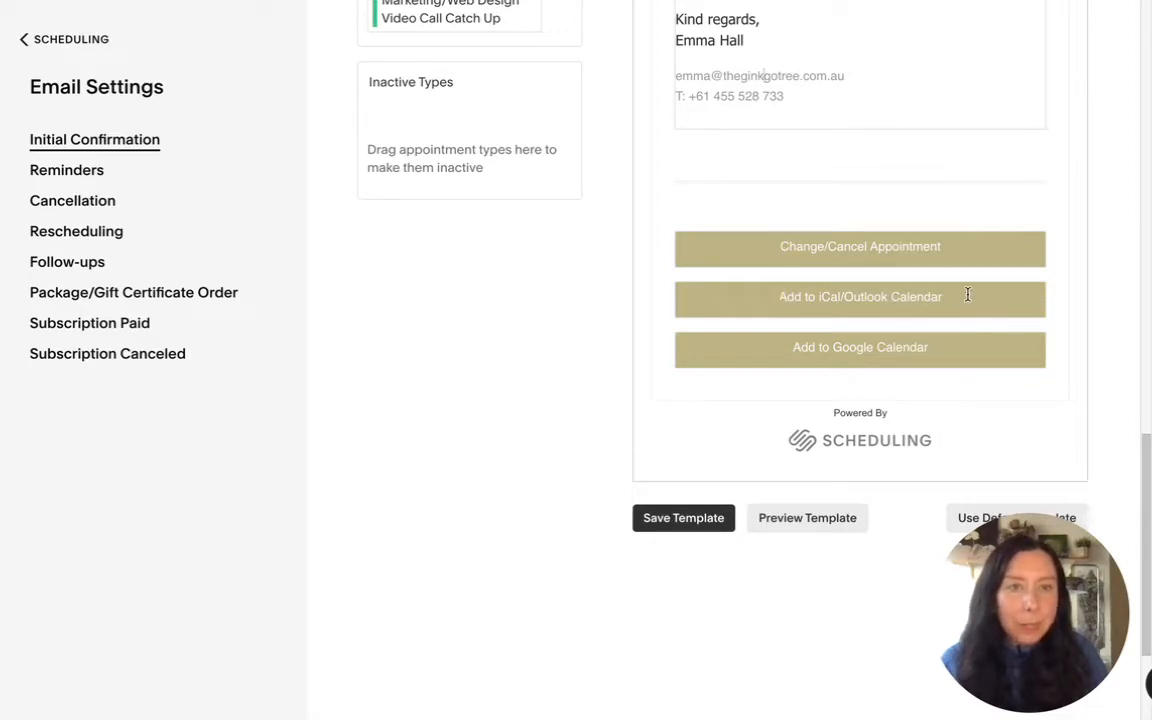
mouse_move(910, 358)
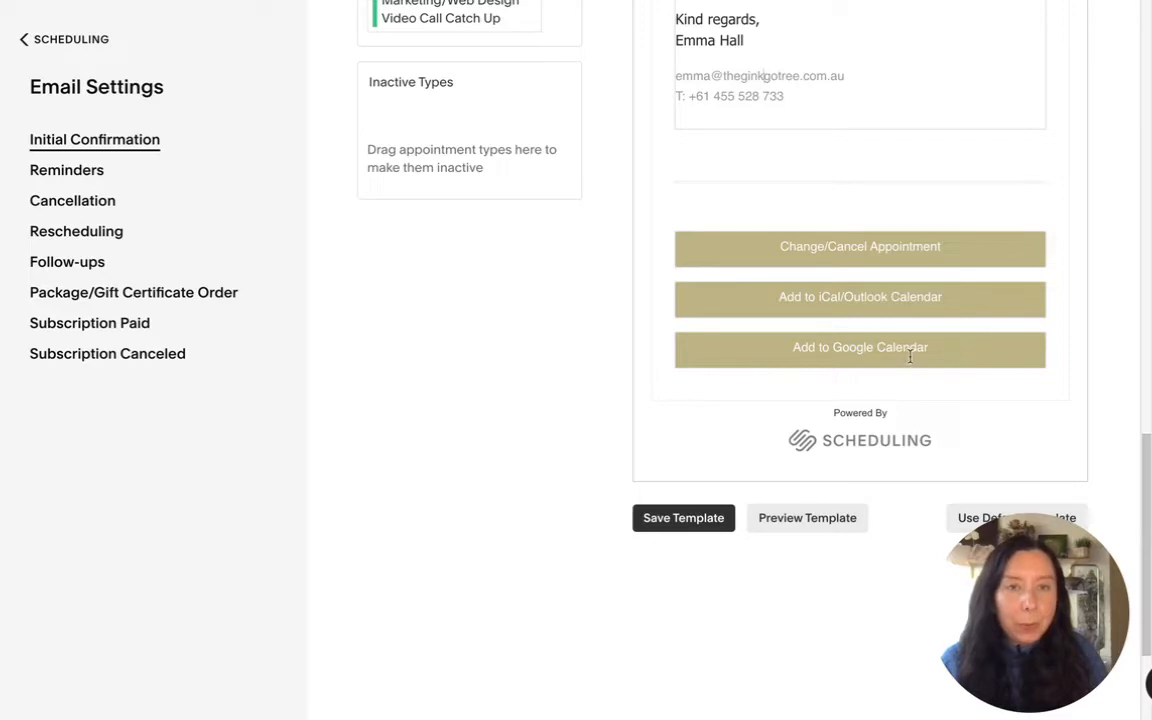
click(860, 442)
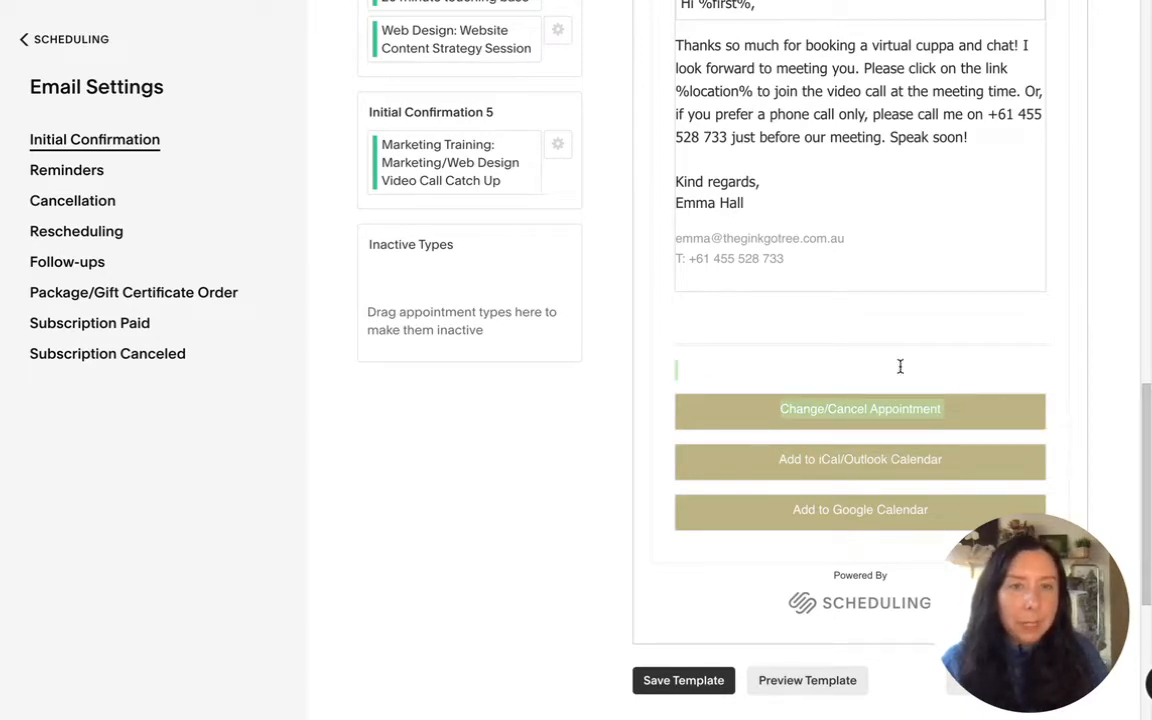
mouse_move(818, 388)
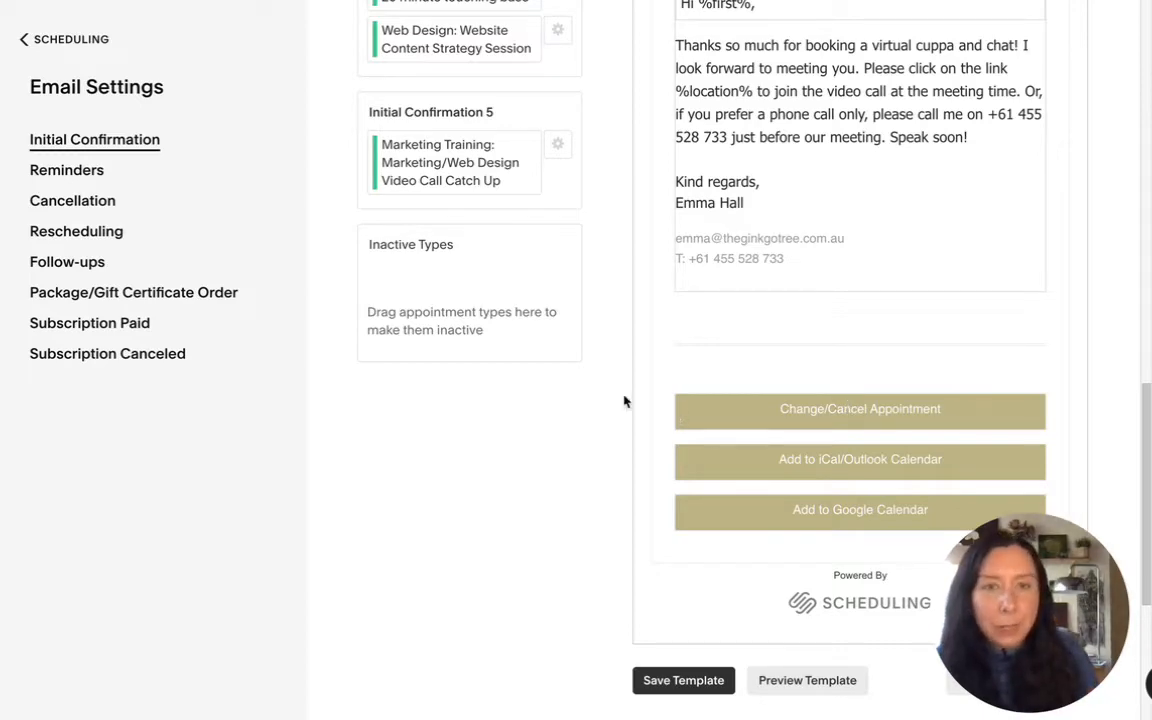
Save the Free Consultation Call confirmation template and return to the template list
scroll(down, 3)
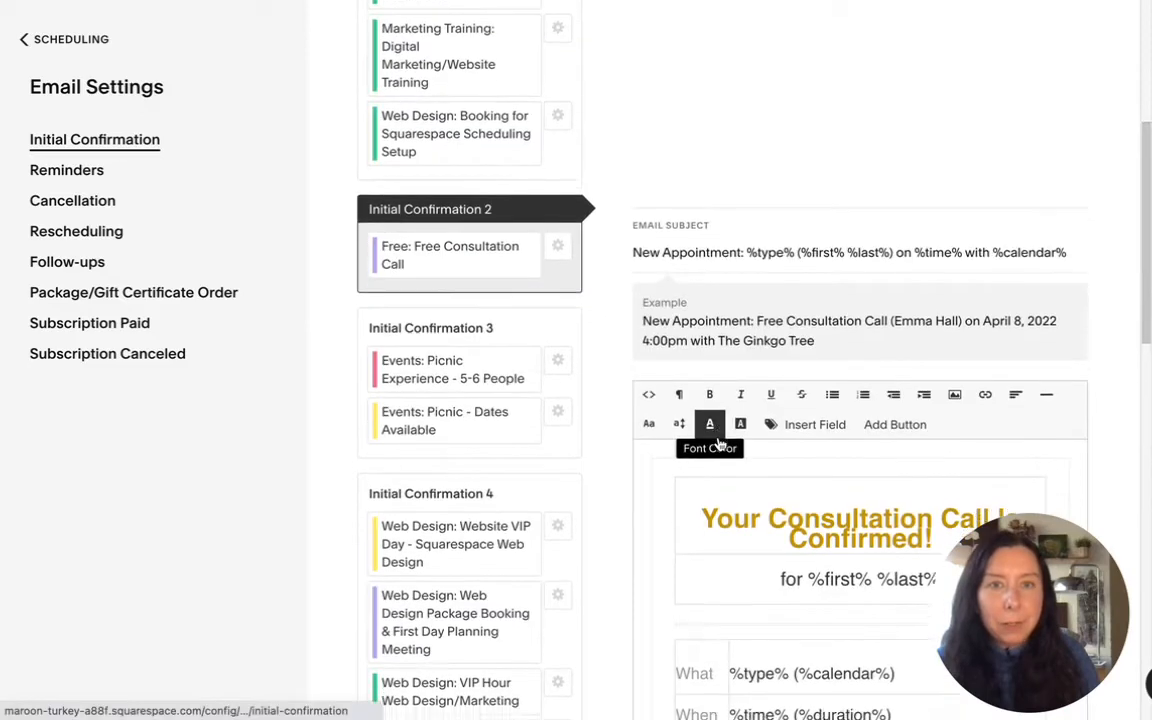
scroll(down, 3)
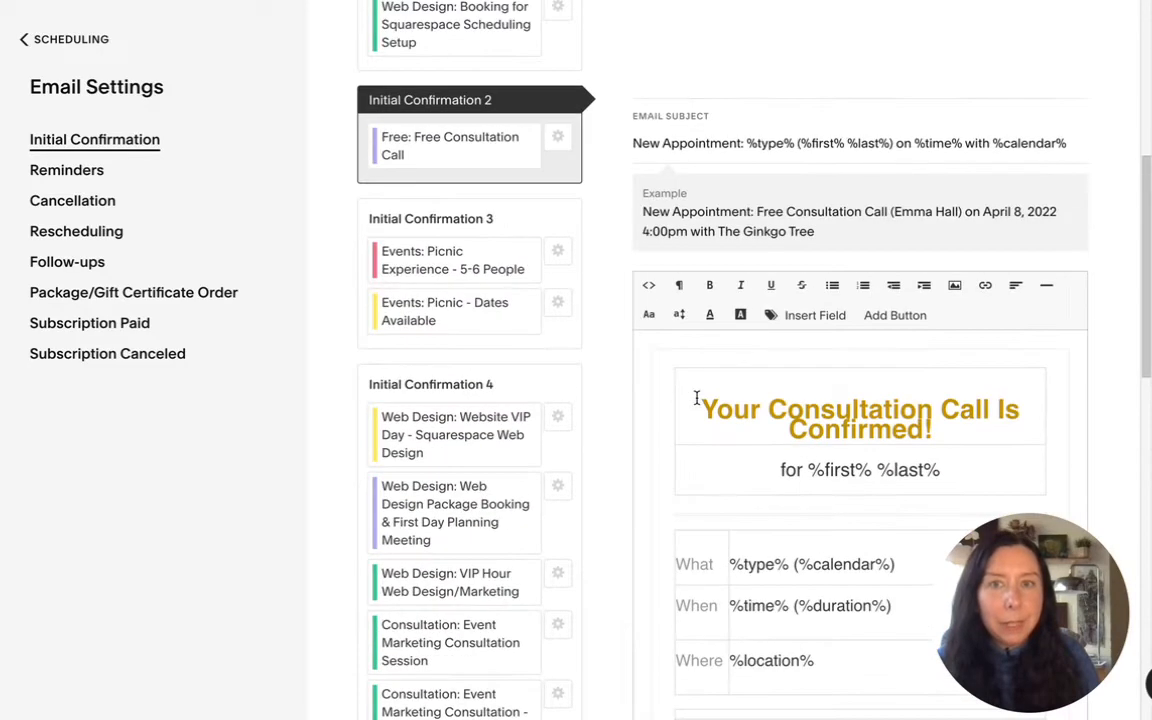
scroll(down, 3)
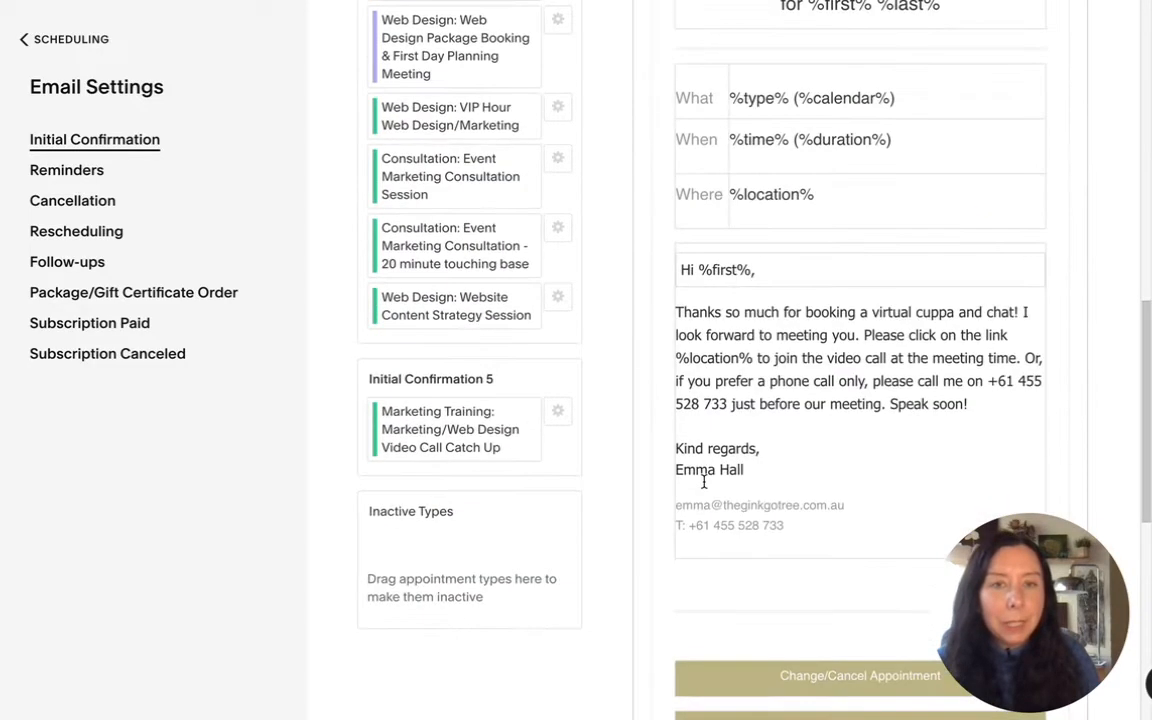
scroll(down, 3)
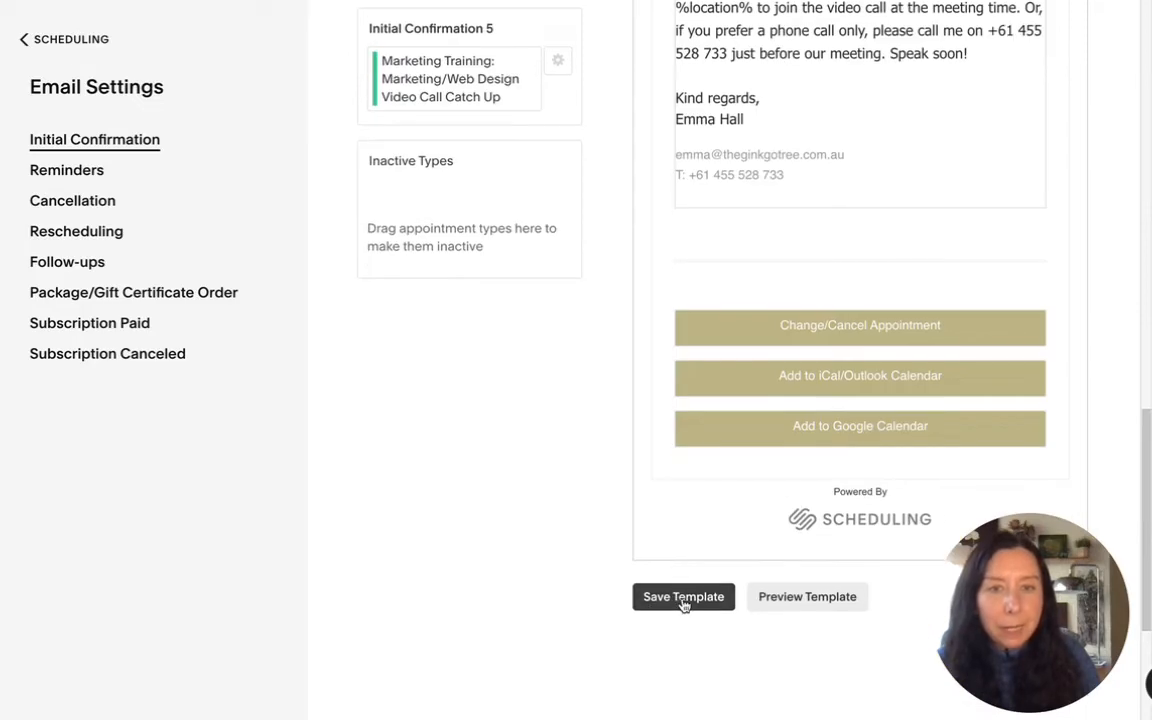
click(684, 596)
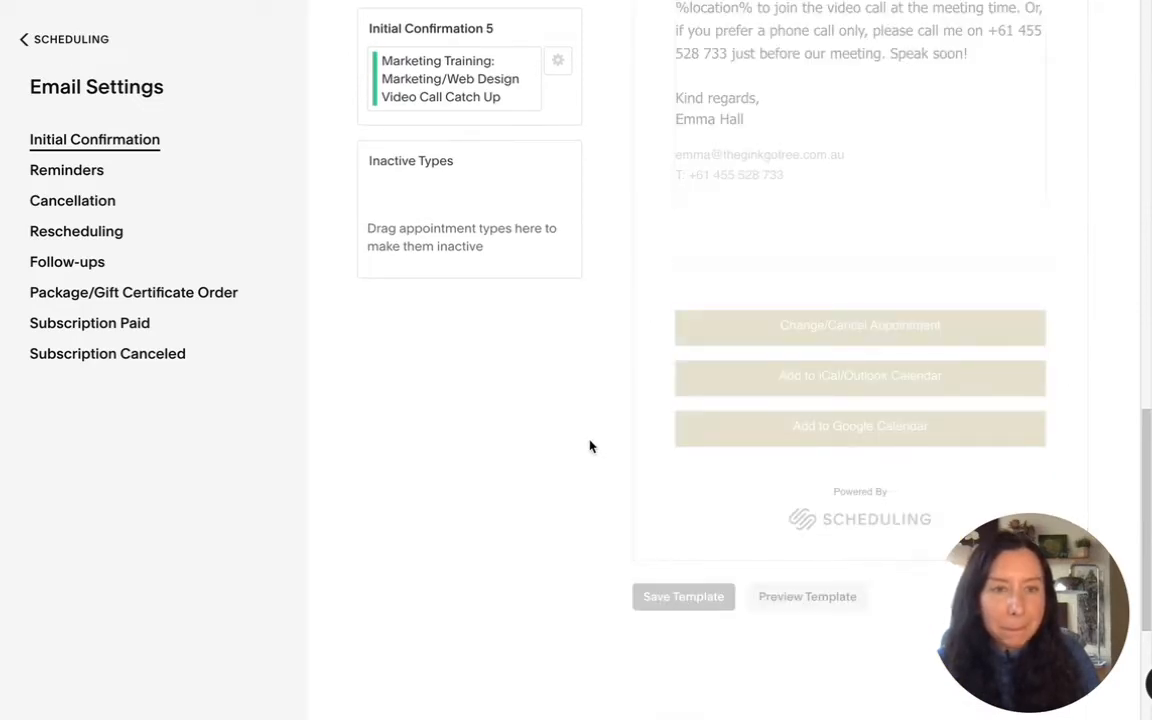
click(684, 596)
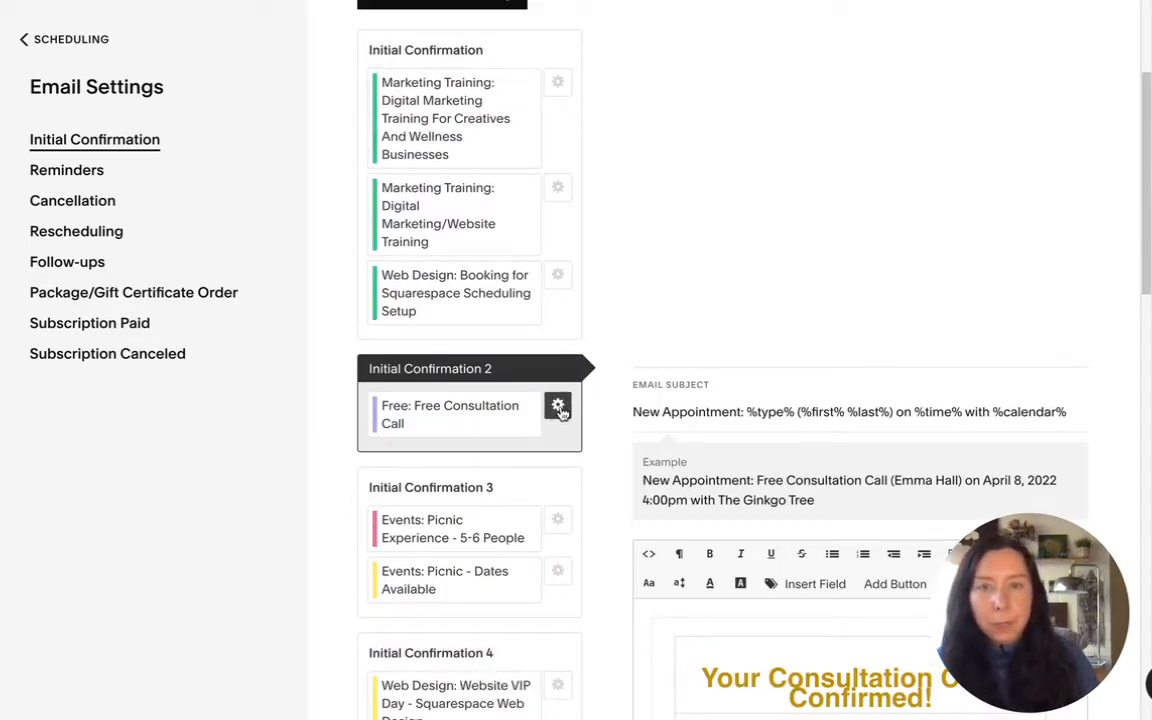
click(556, 404)
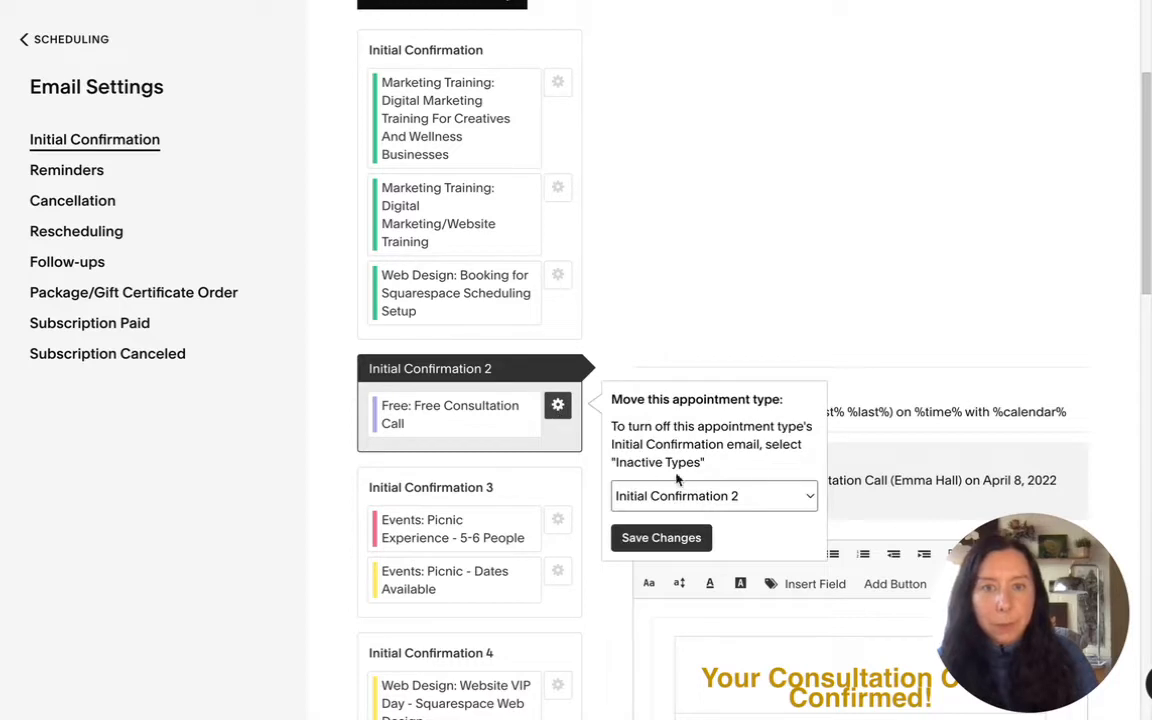
mouse_move(464, 418)
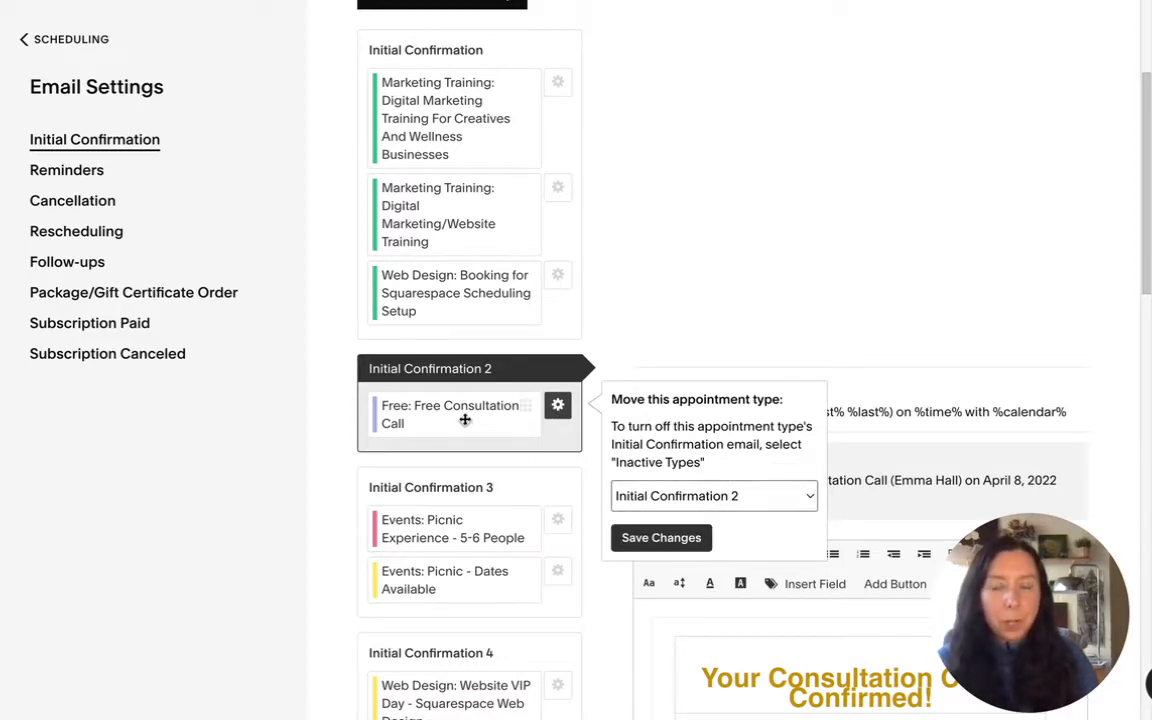
click(714, 496)
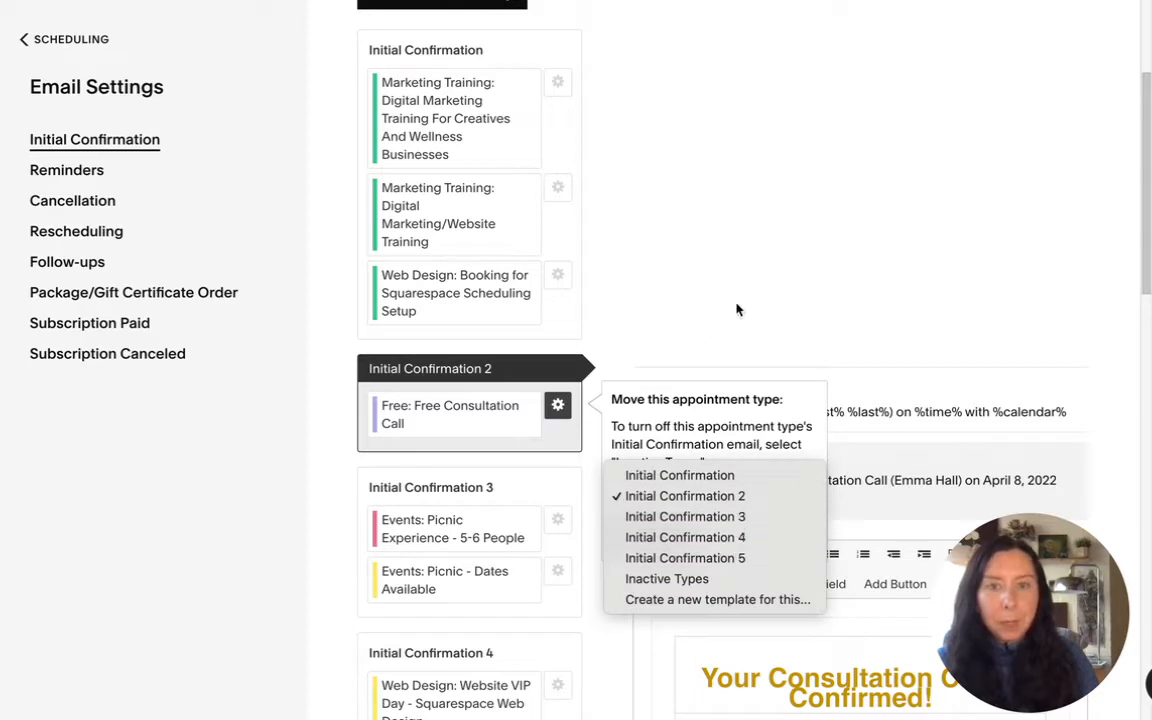
mouse_move(452, 416)
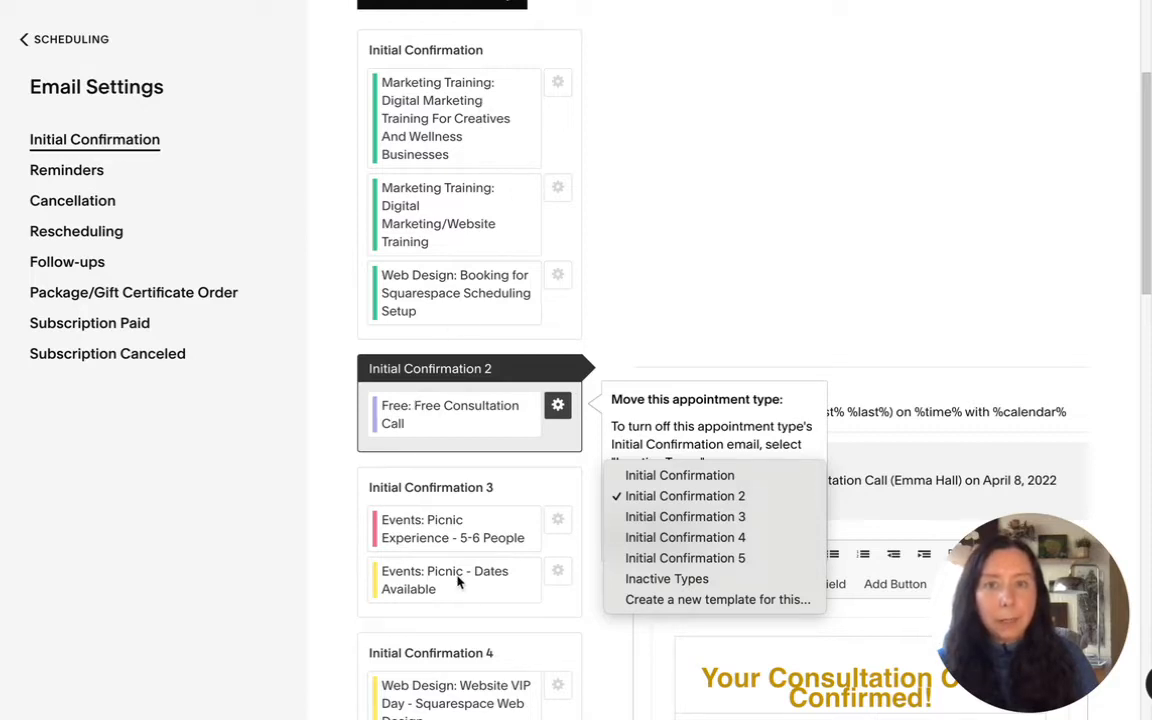
mouse_move(718, 600)
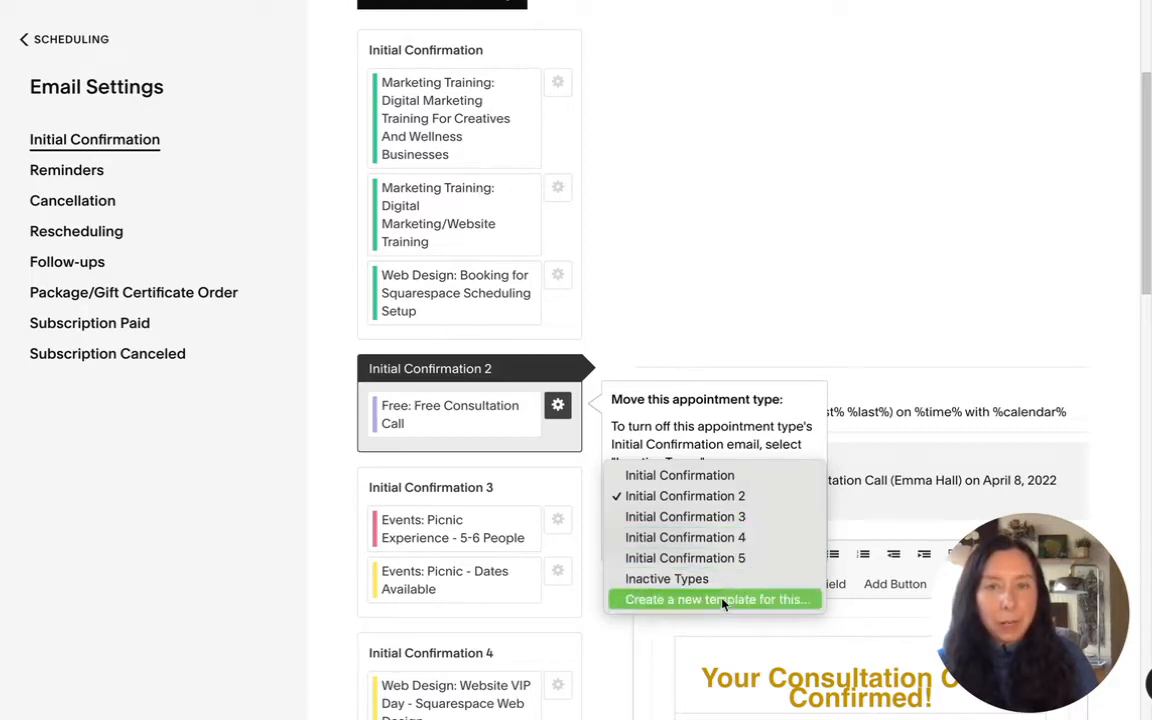
mouse_move(700, 260)
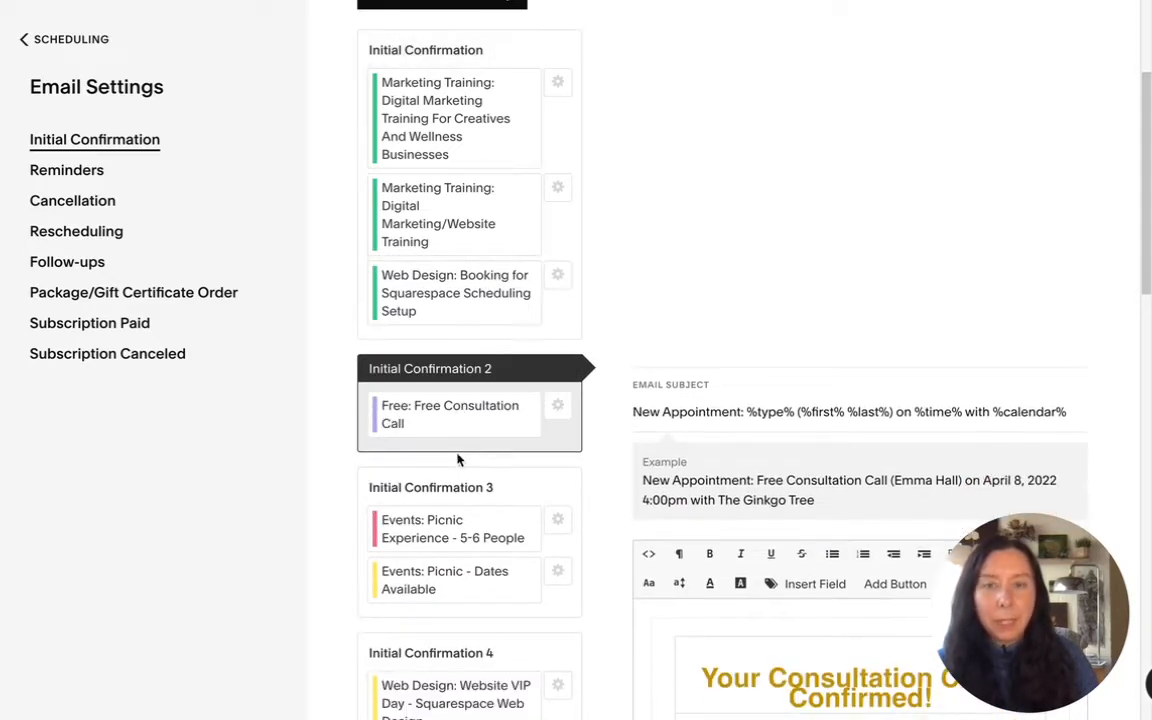
Assign the Web Design: Booking for Squarespace Scheduling Setup type to the Initial Confirmation 6 template
scroll(down, 3)
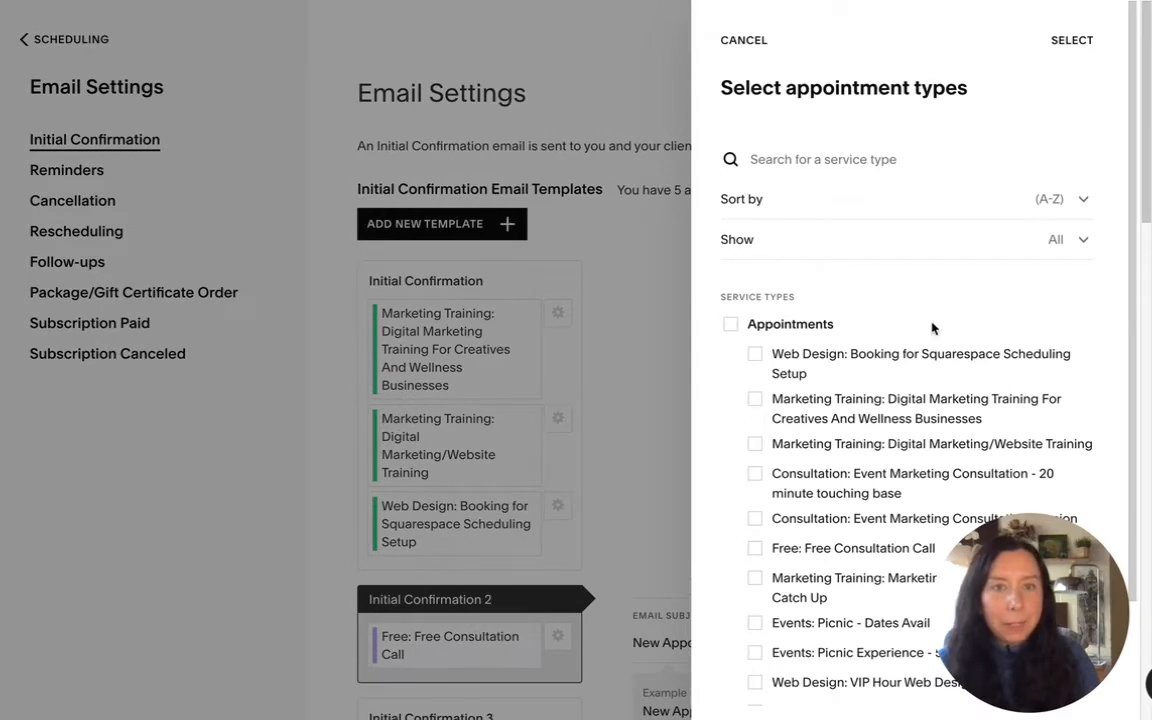
mouse_move(862, 400)
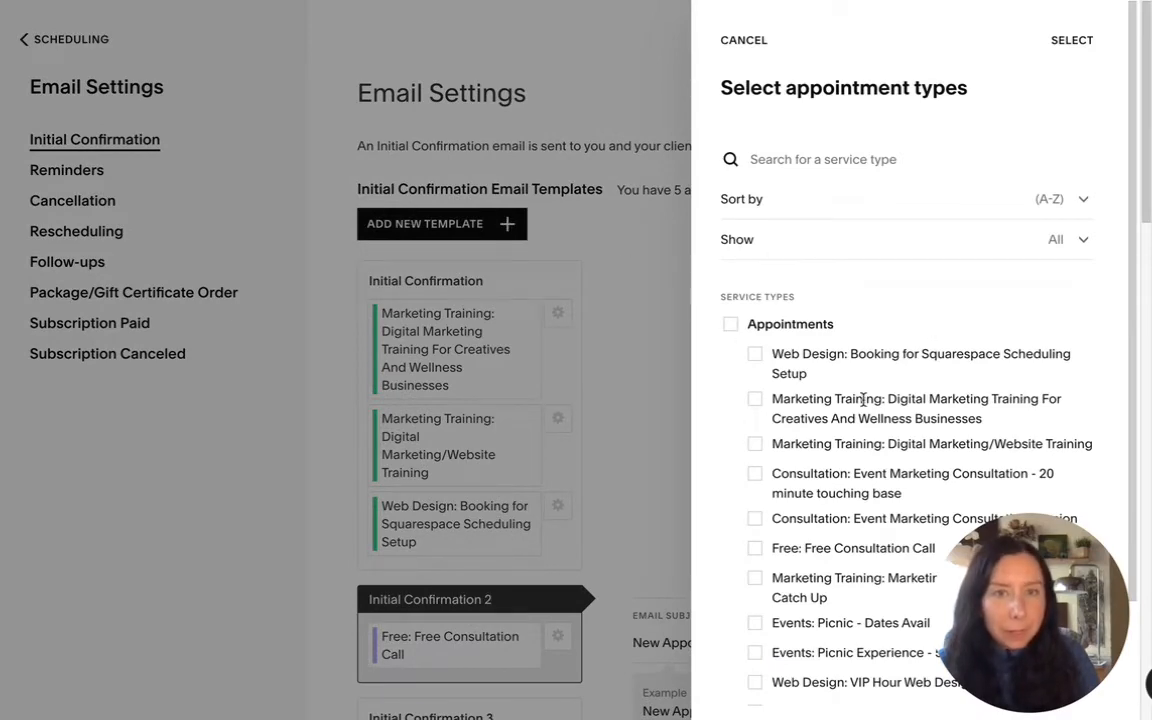
scroll(down, 3)
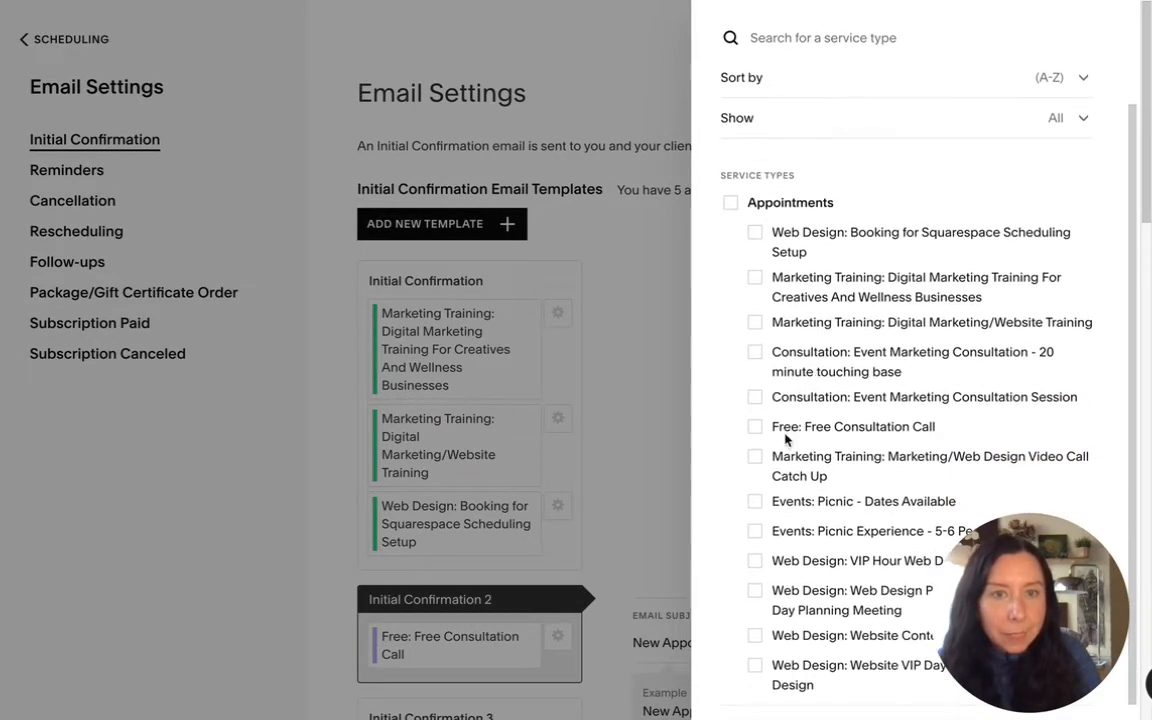
scroll(down, 3)
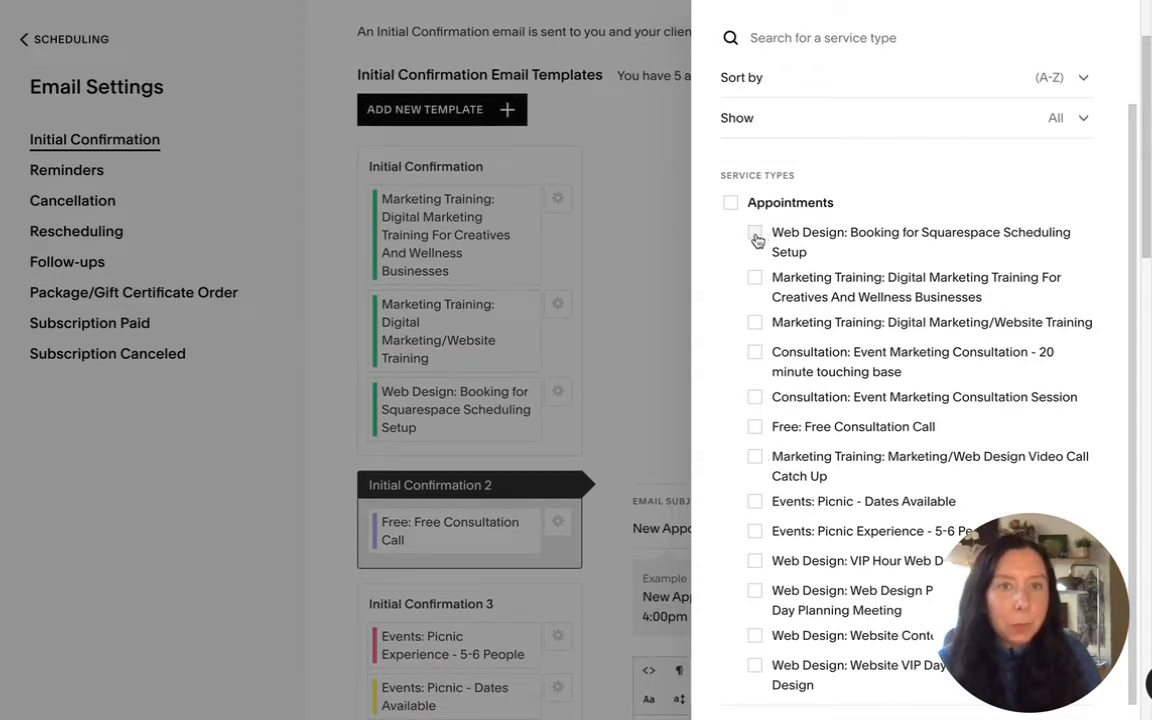
click(756, 240)
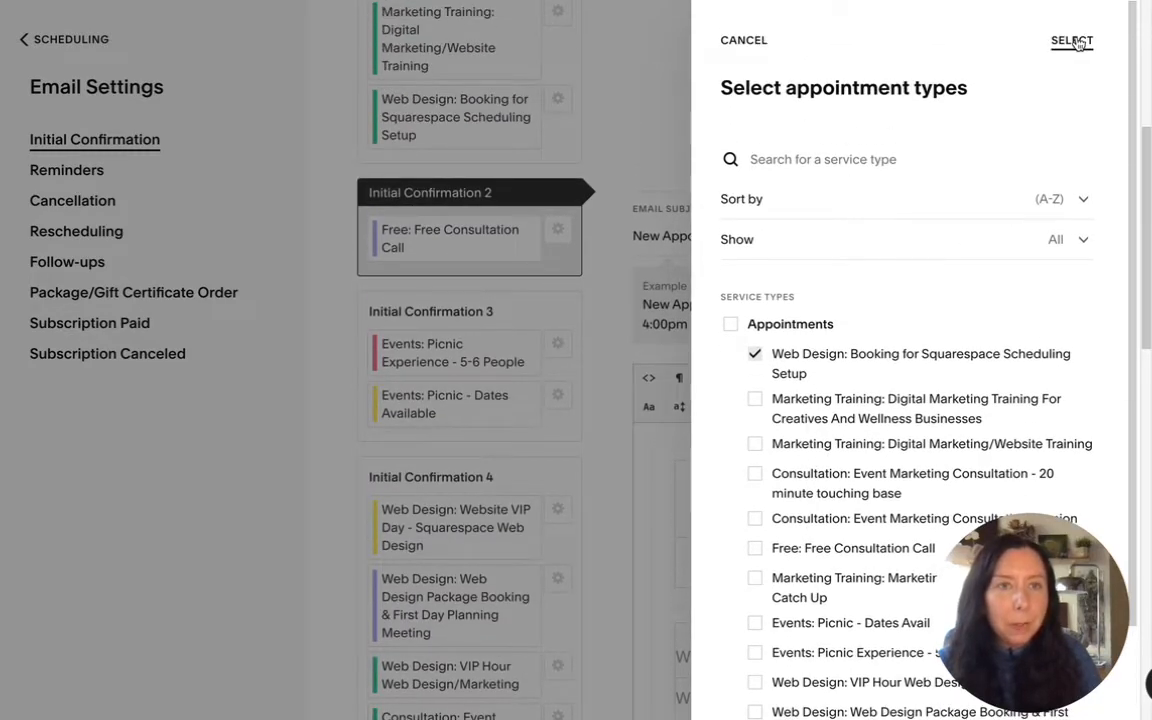
click(1072, 40)
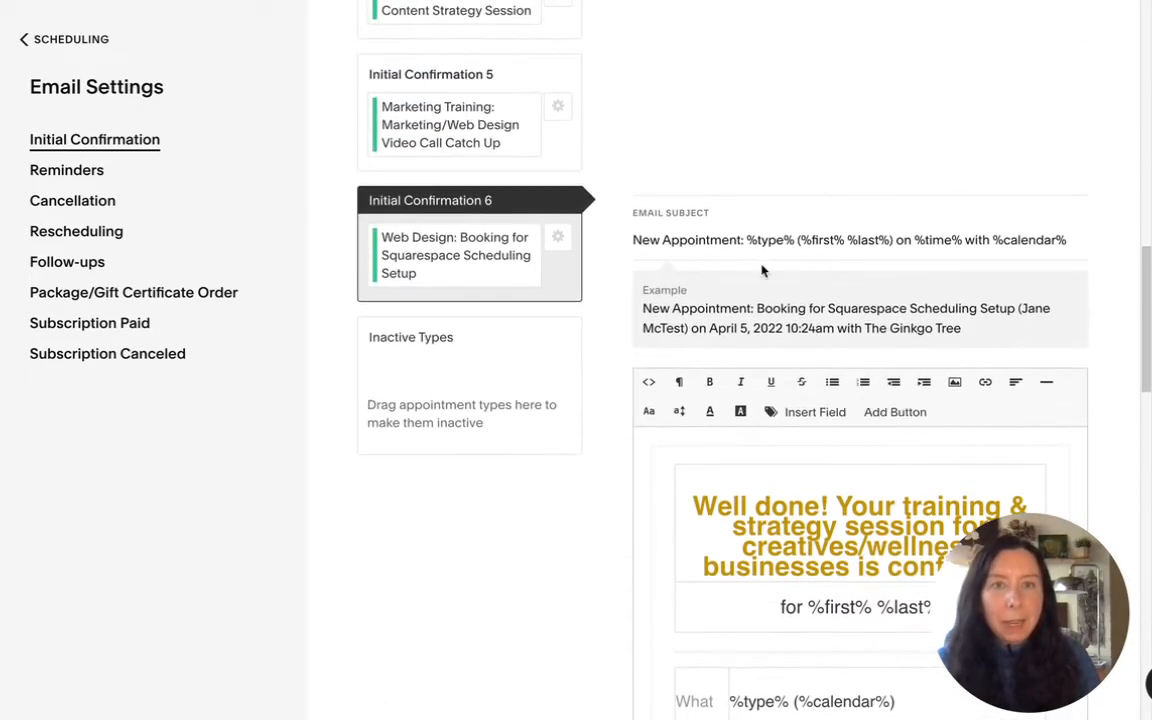
scroll(down, 3)
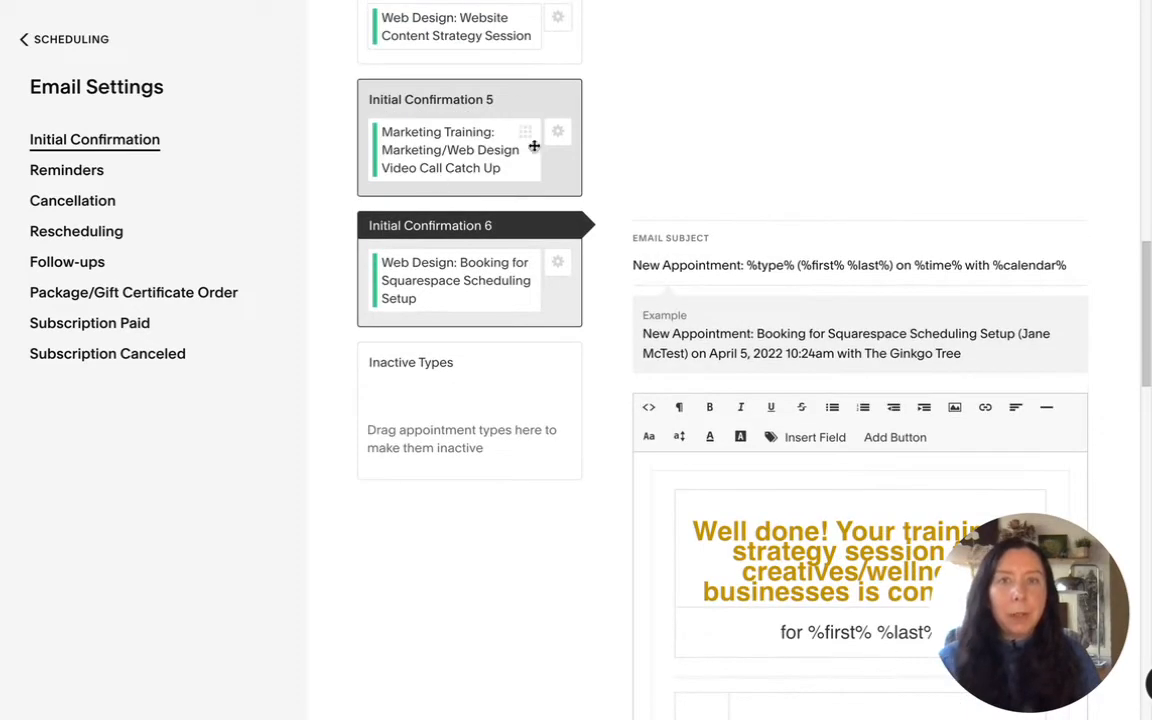
scroll(down, 3)
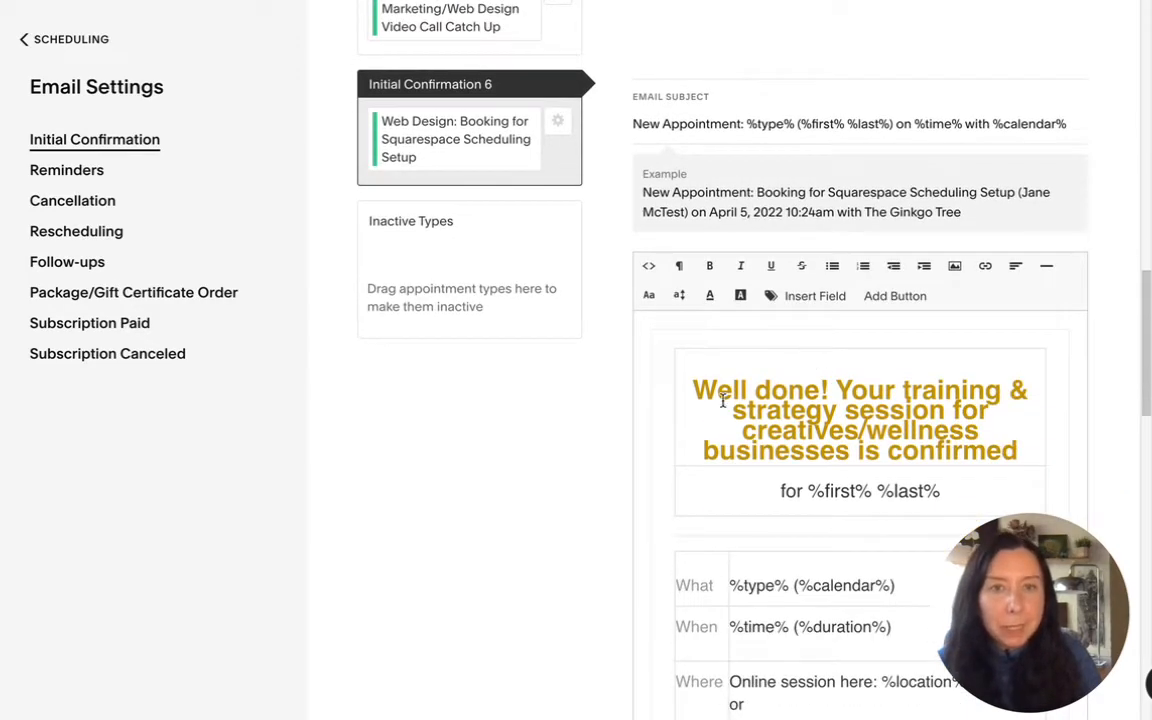
scroll(down, 3)
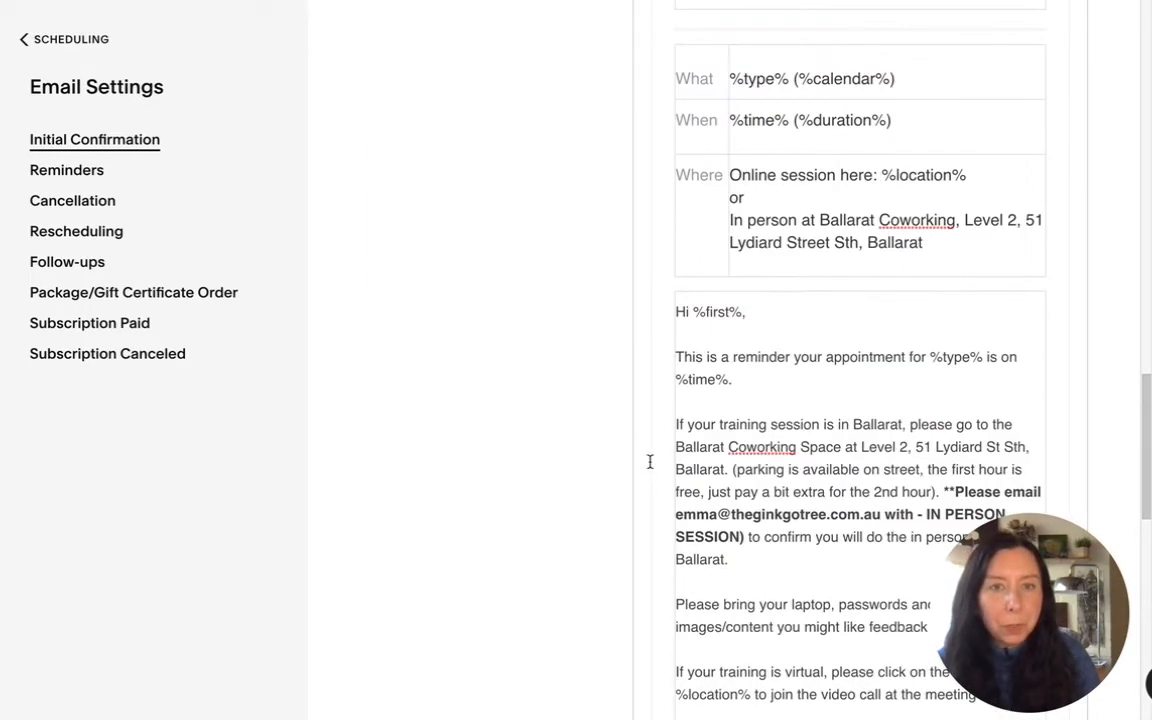
scroll(down, 3)
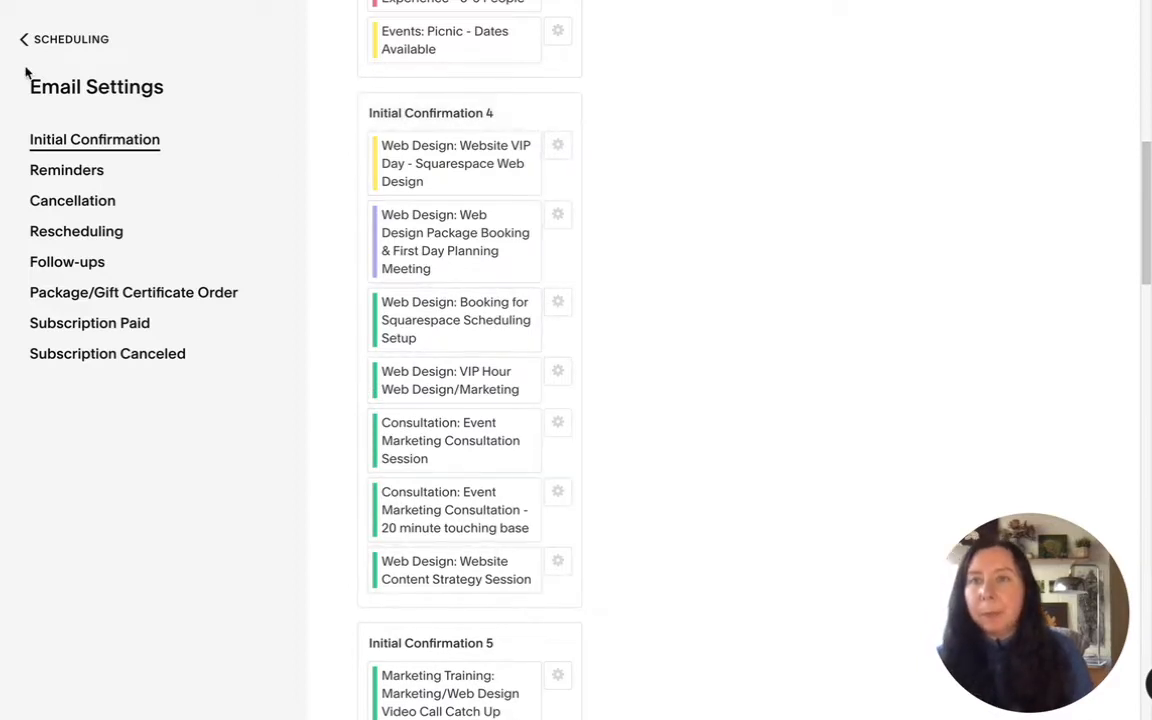
mouse_move(68, 170)
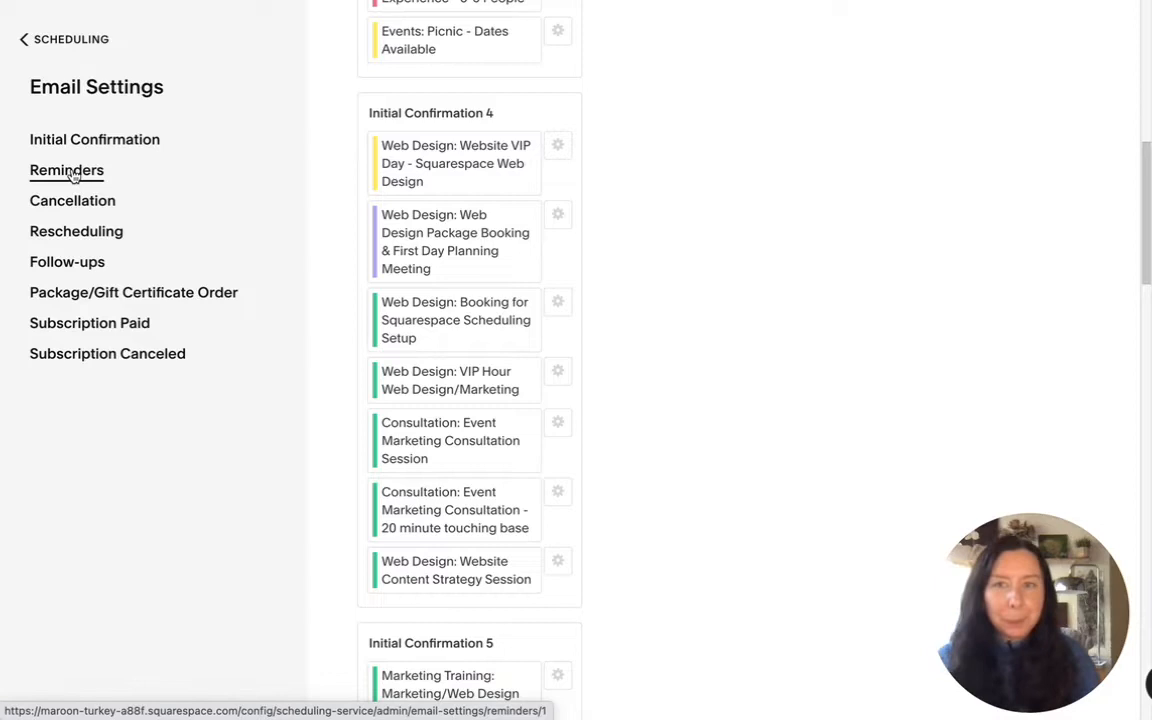
Go to the Reminders settings and select the 48 Hours Before (Email) reminder
click(66, 170)
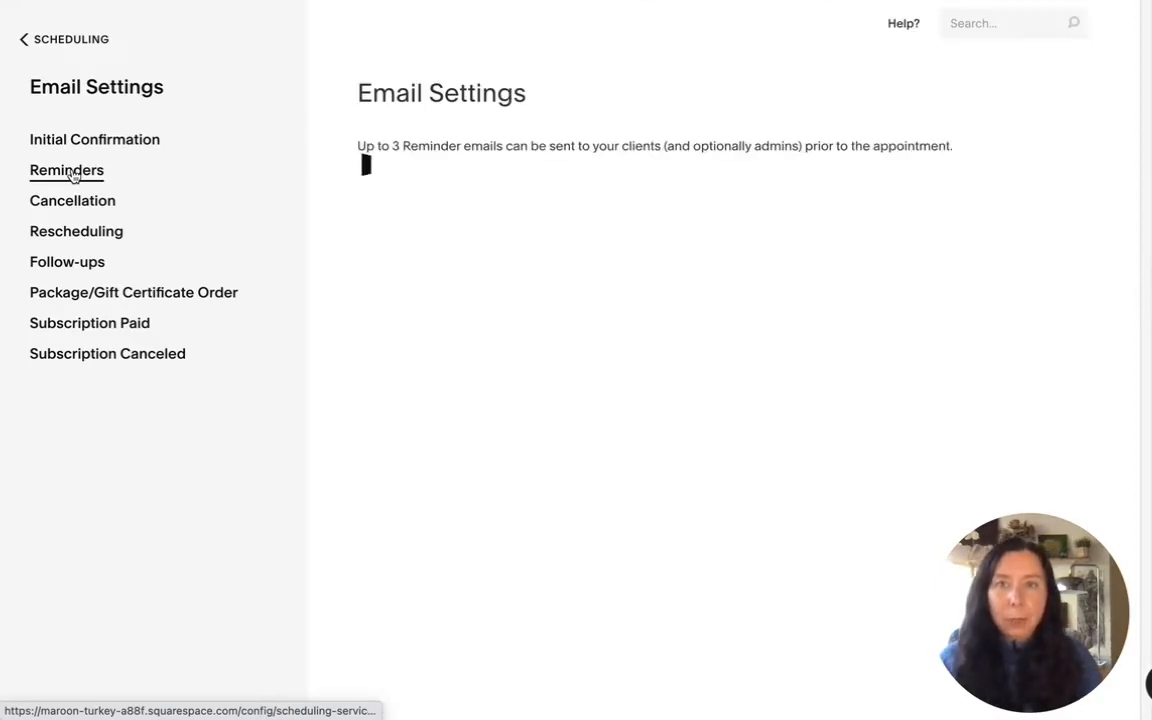
click(66, 170)
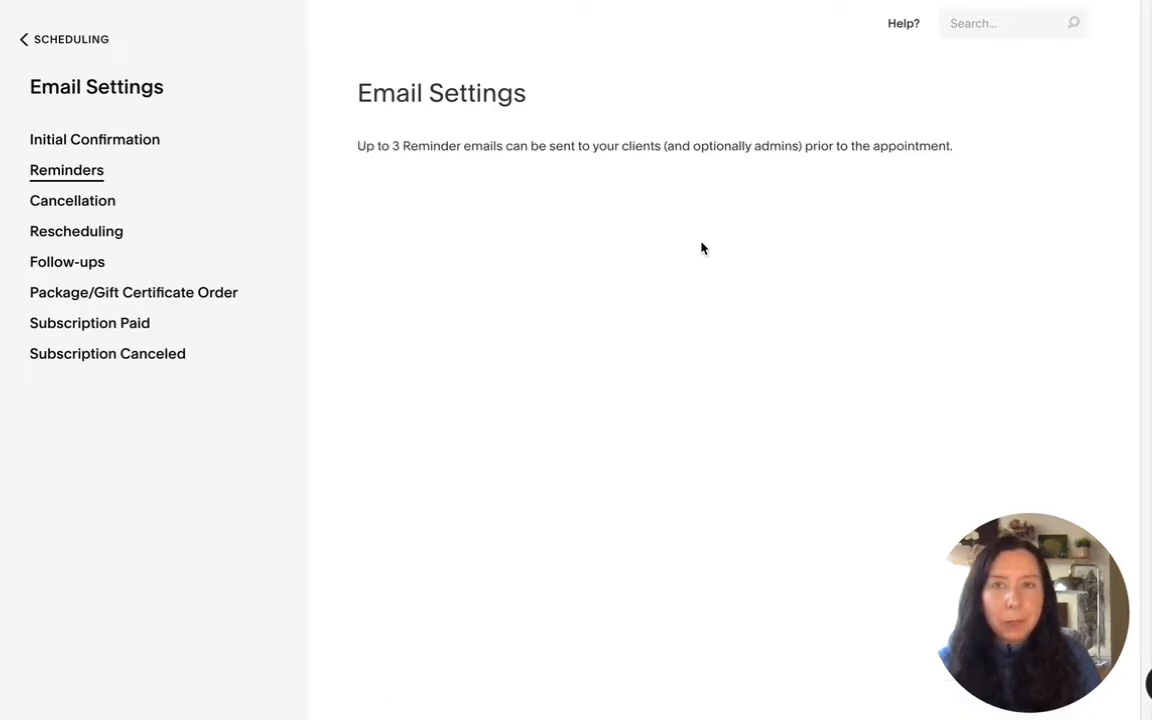
click(592, 180)
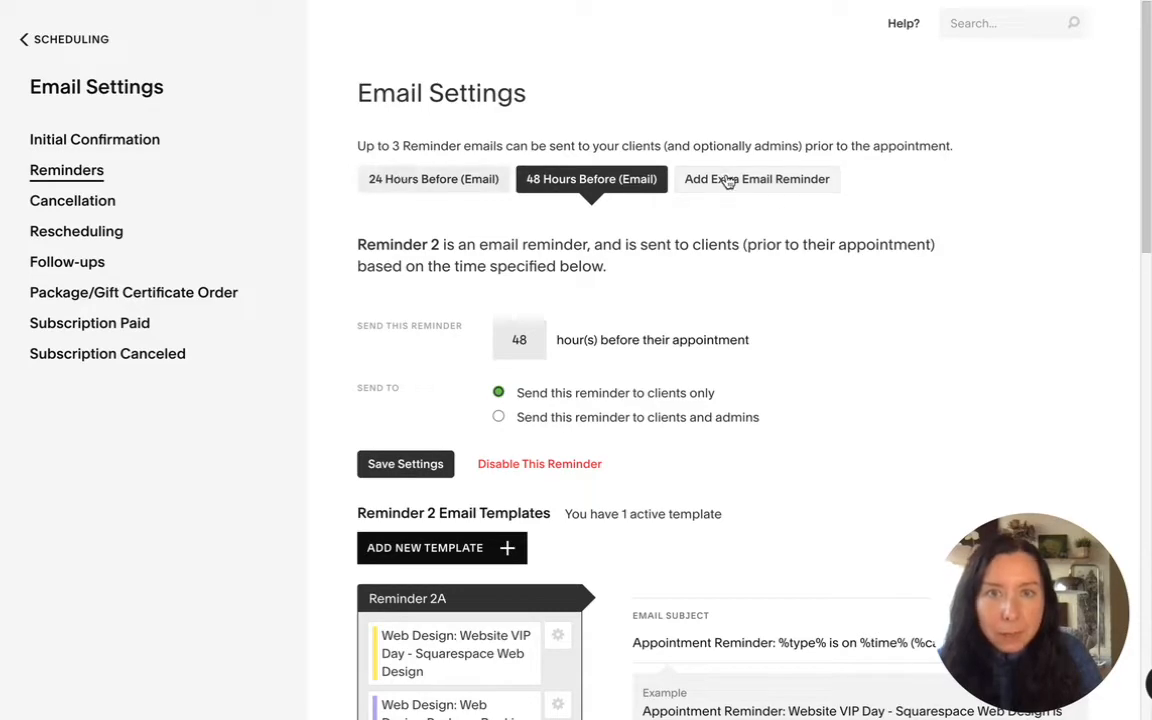
scroll(down, 3)
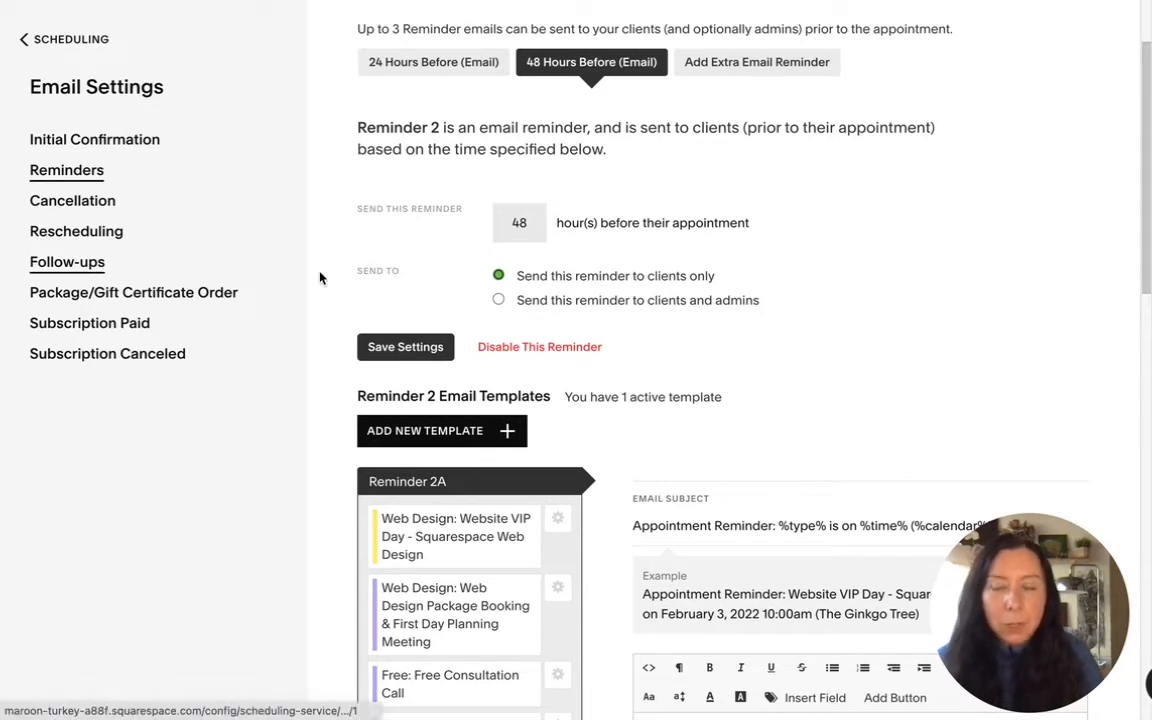
mouse_move(44, 108)
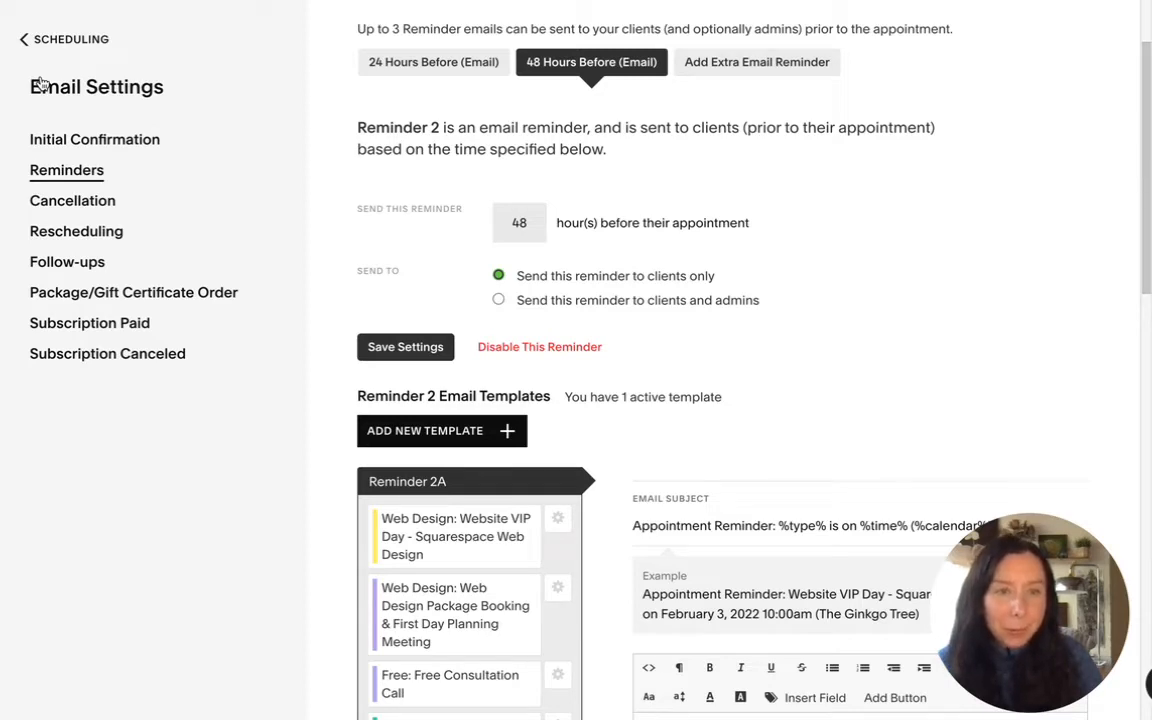
mouse_move(664, 170)
text(2)
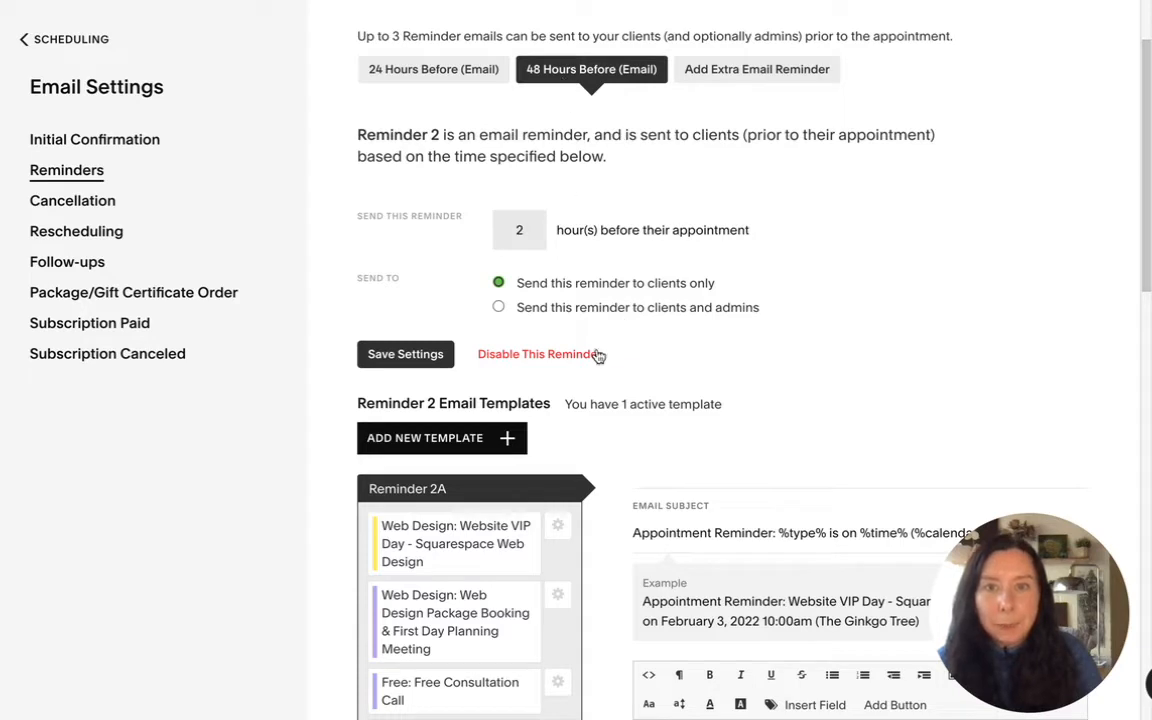
Keep the second reminder instead of disabling it and save it as a 2-hour reminder for clients and admins
click(540, 354)
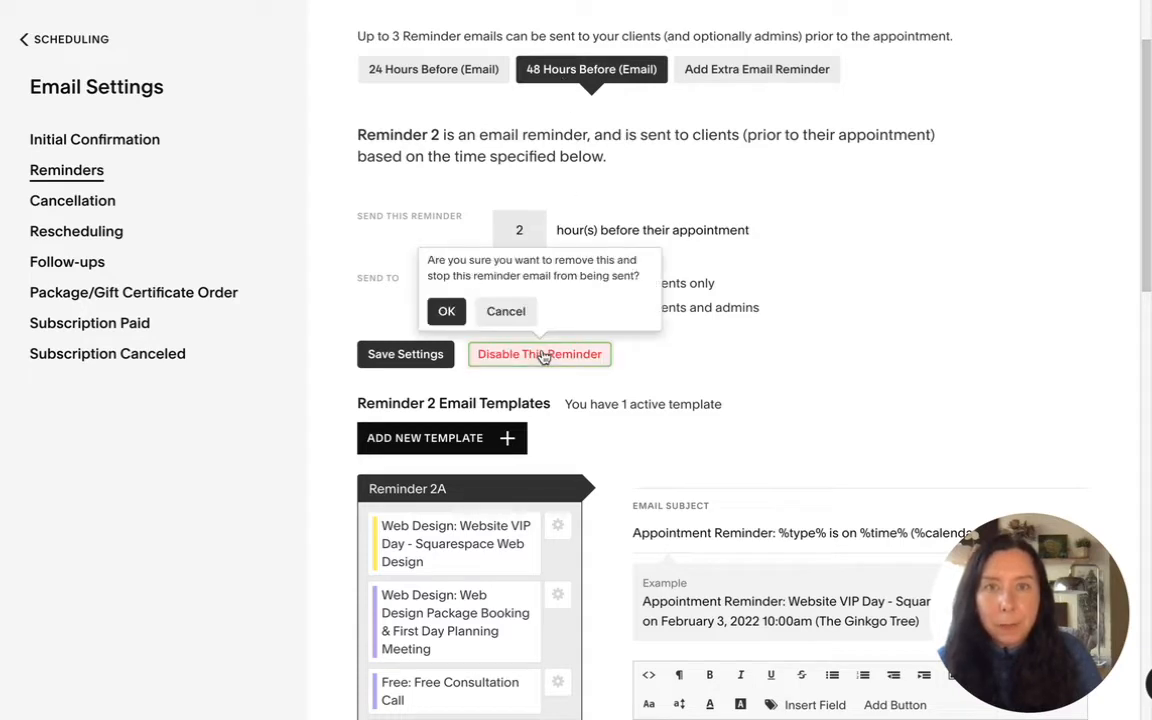
click(504, 312)
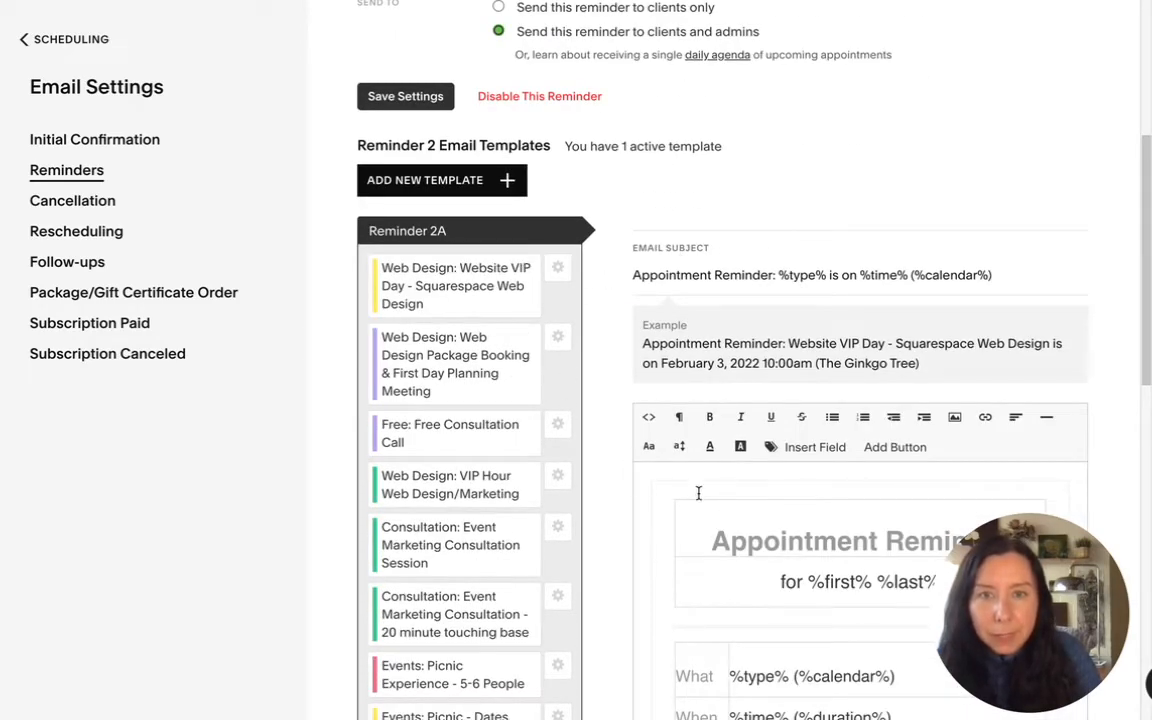
scroll(down, 3)
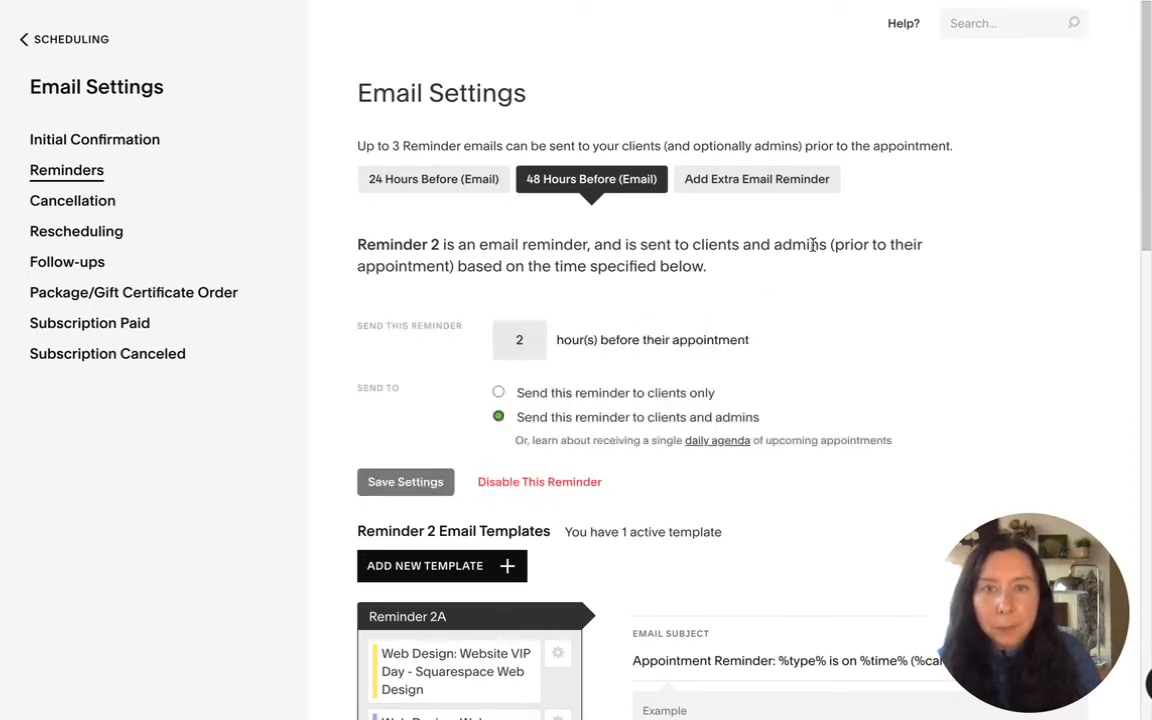
click(404, 482)
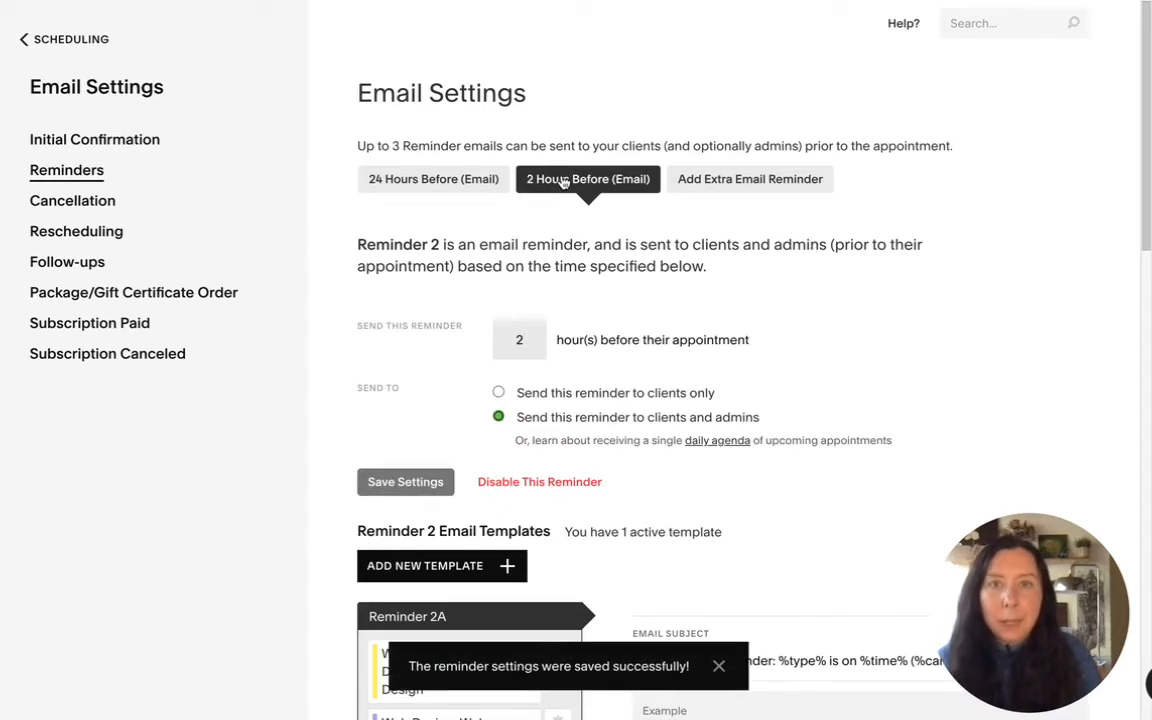
Move the Marketing Training appointment types from Reminder 2A into the Inactive Types box
scroll(down, 3)
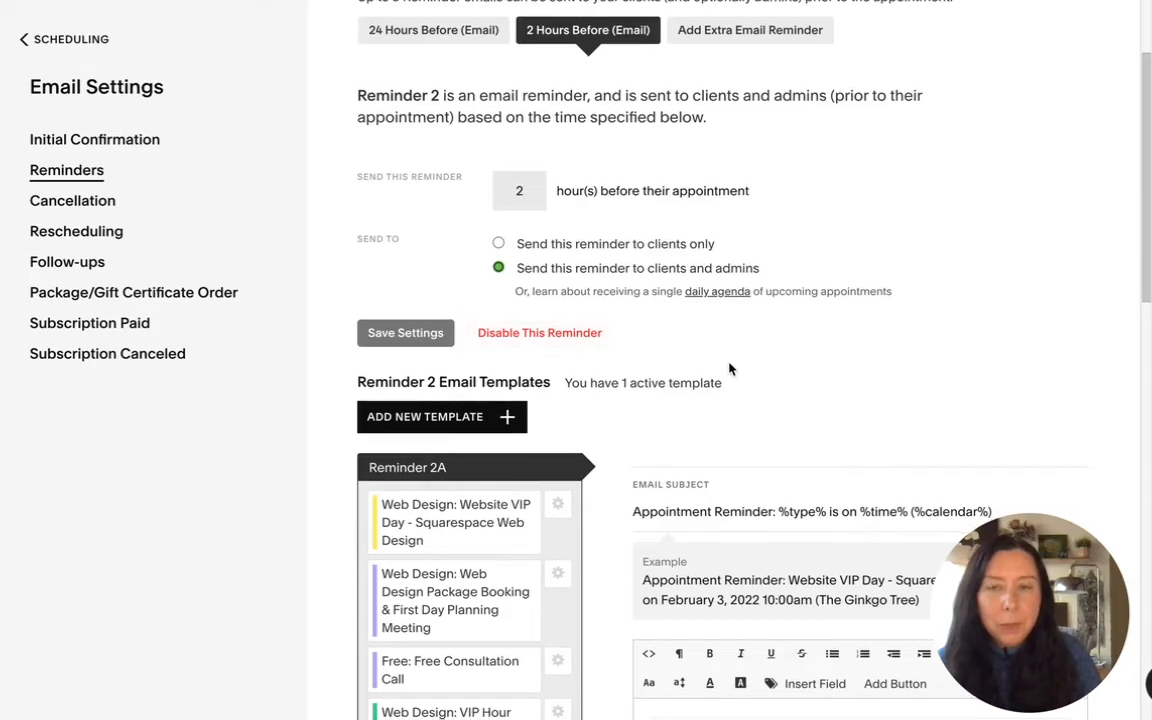
scroll(down, 3)
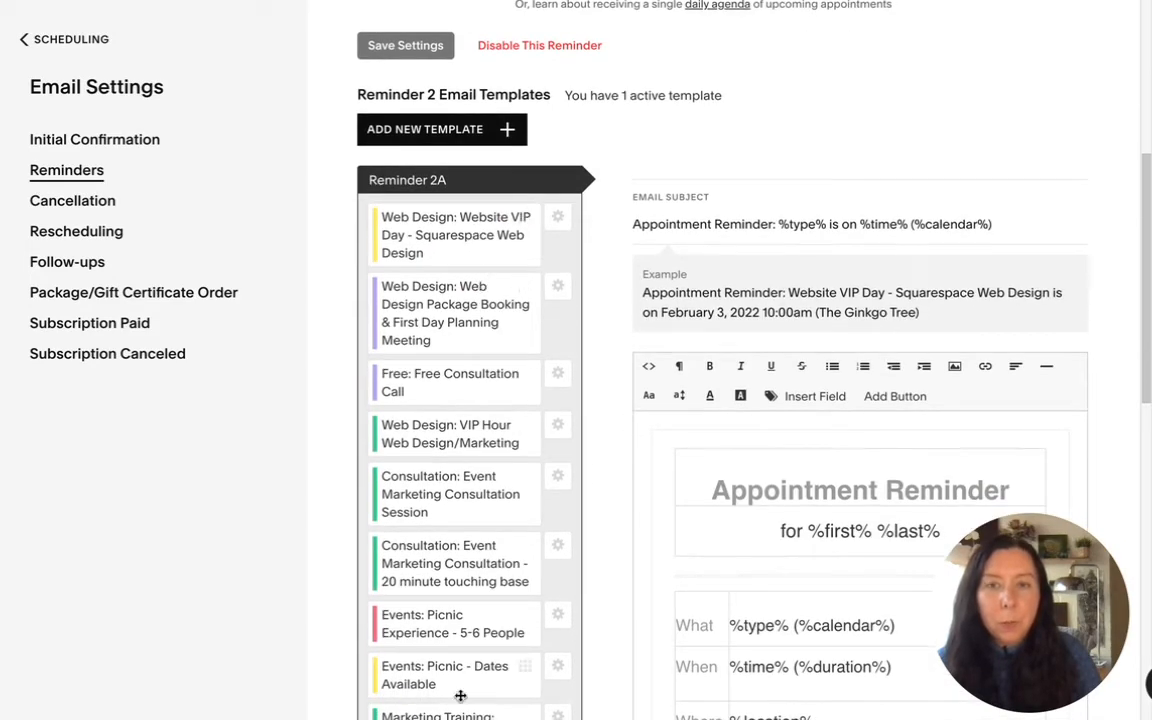
scroll(down, 3)
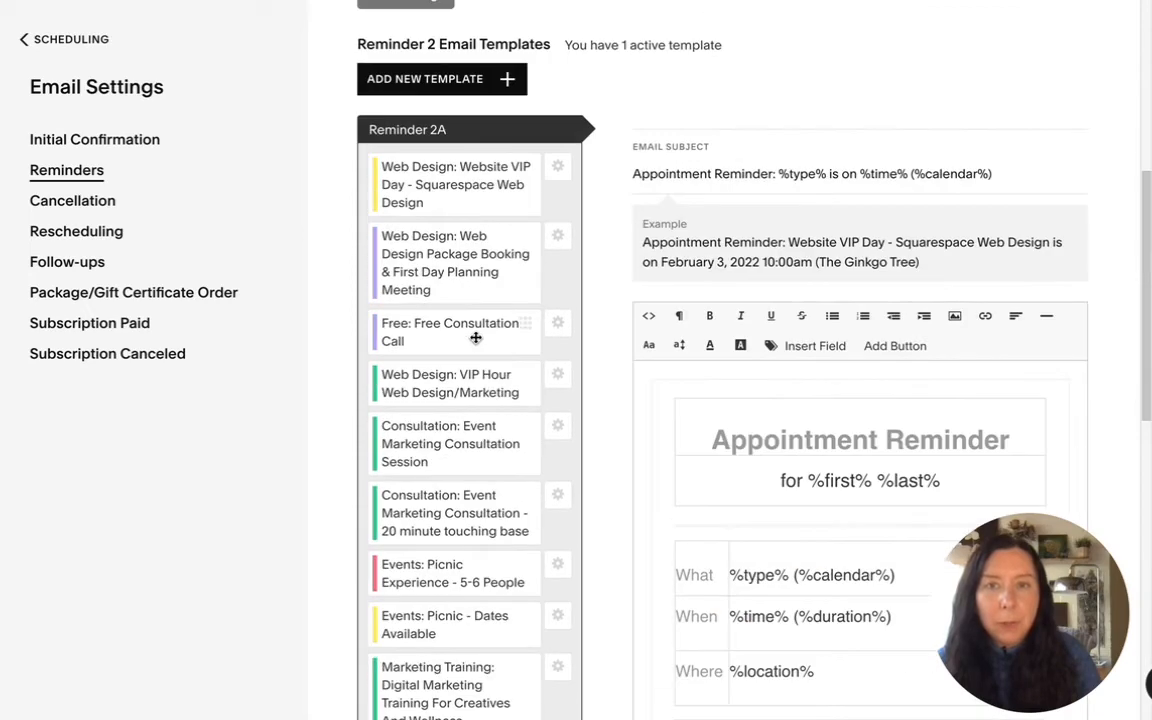
scroll(down, 3)
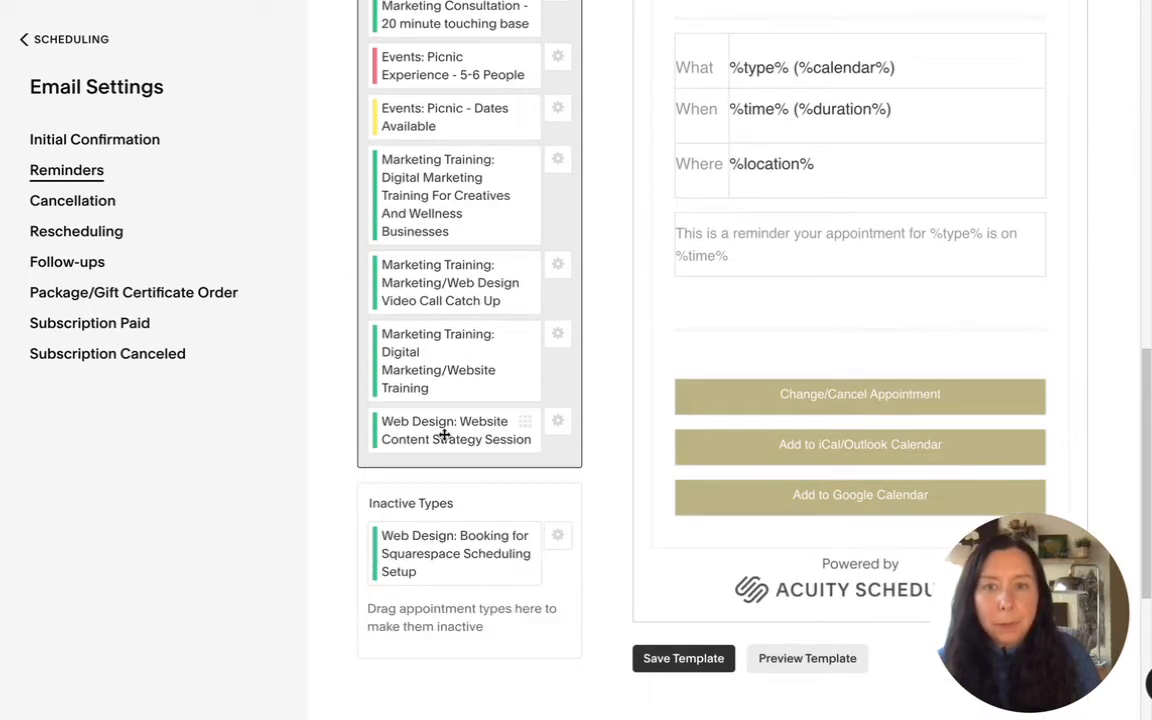
drag(450, 360, 450, 550)
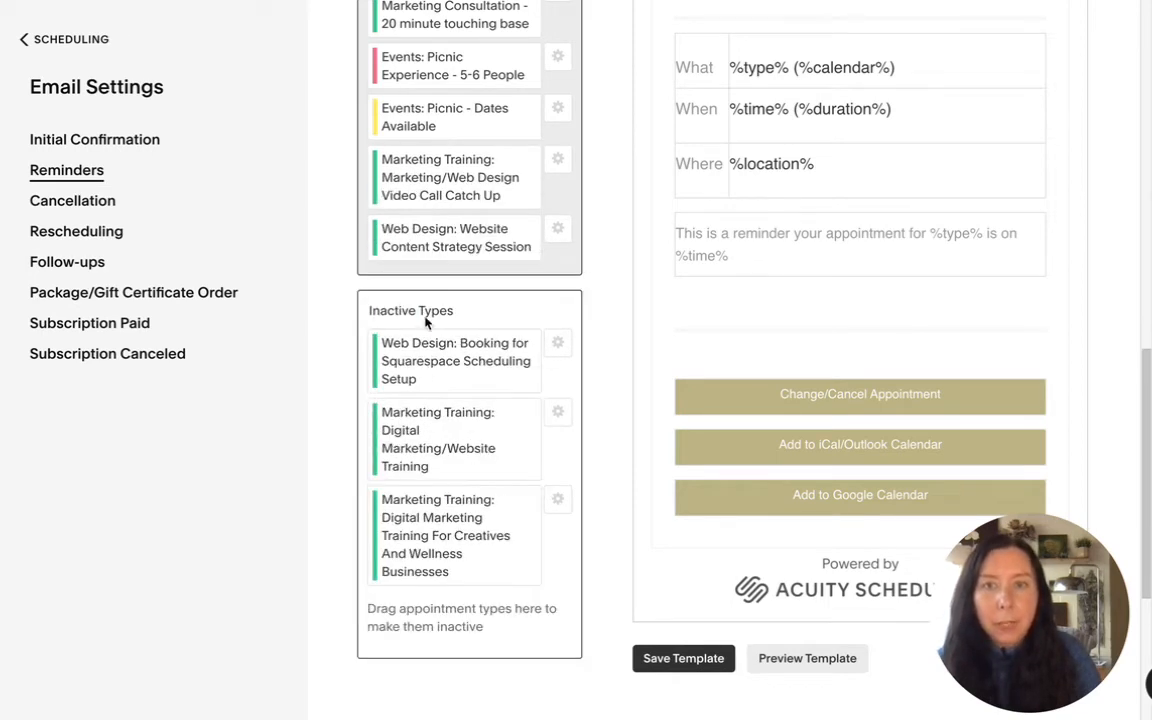
mouse_move(458, 120)
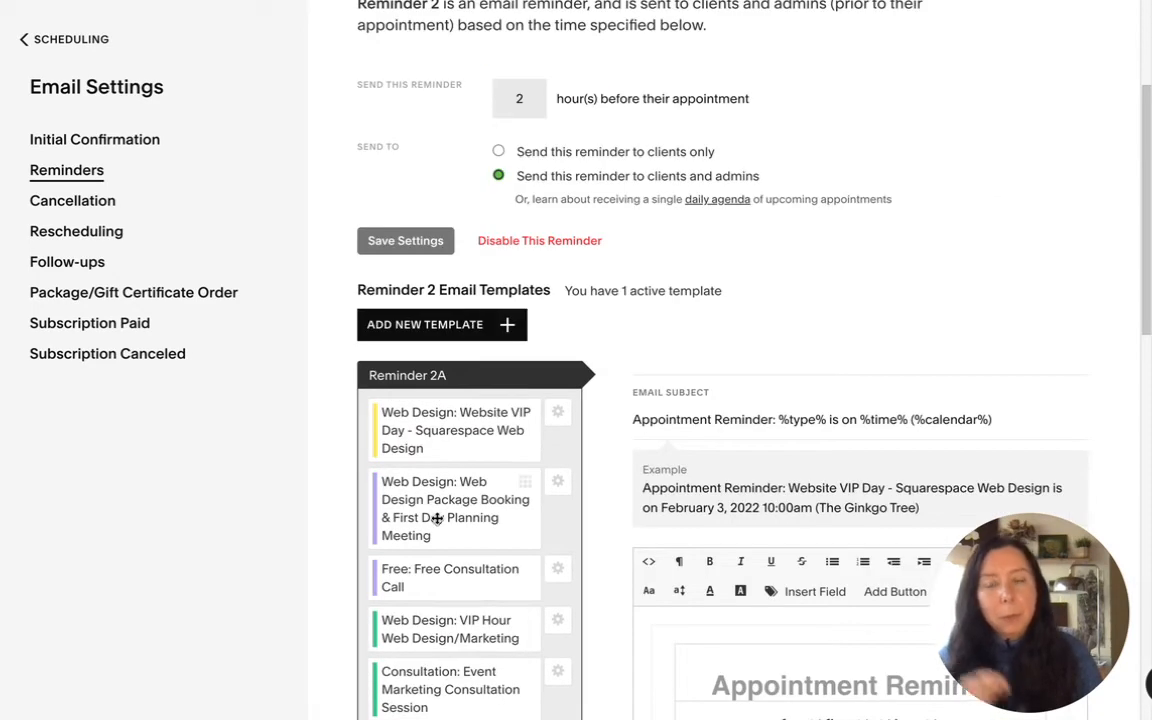
scroll(down, 3)
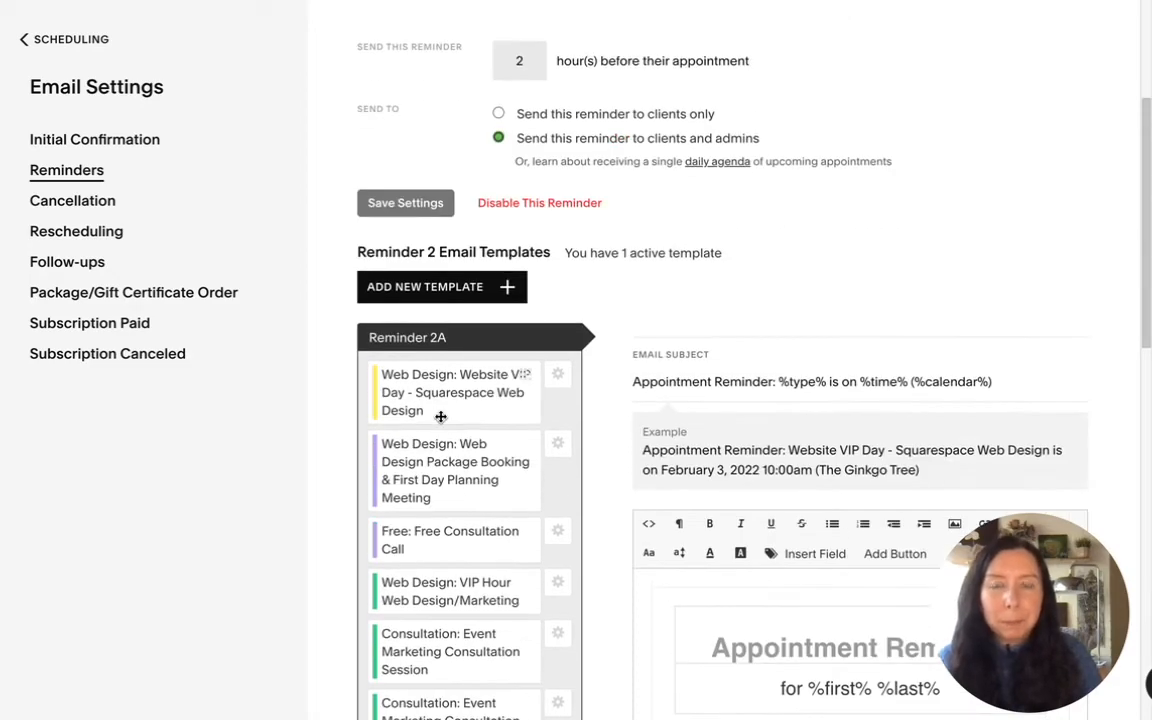
scroll(down, 3)
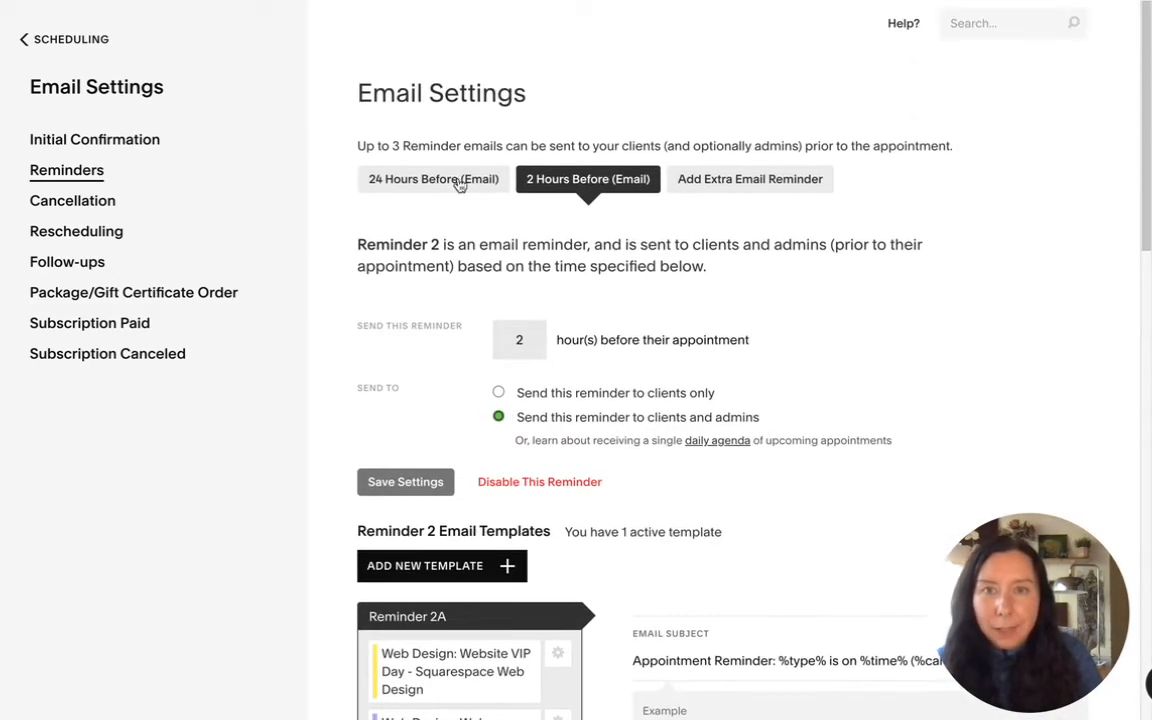
click(432, 180)
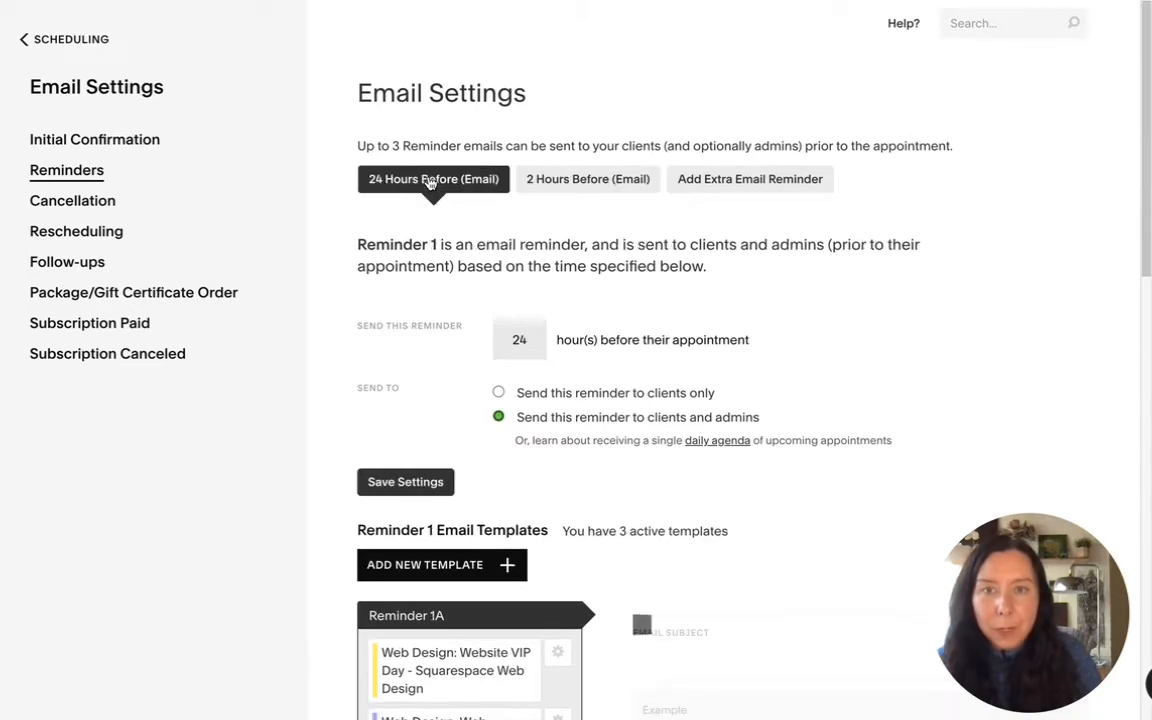
scroll(down, 3)
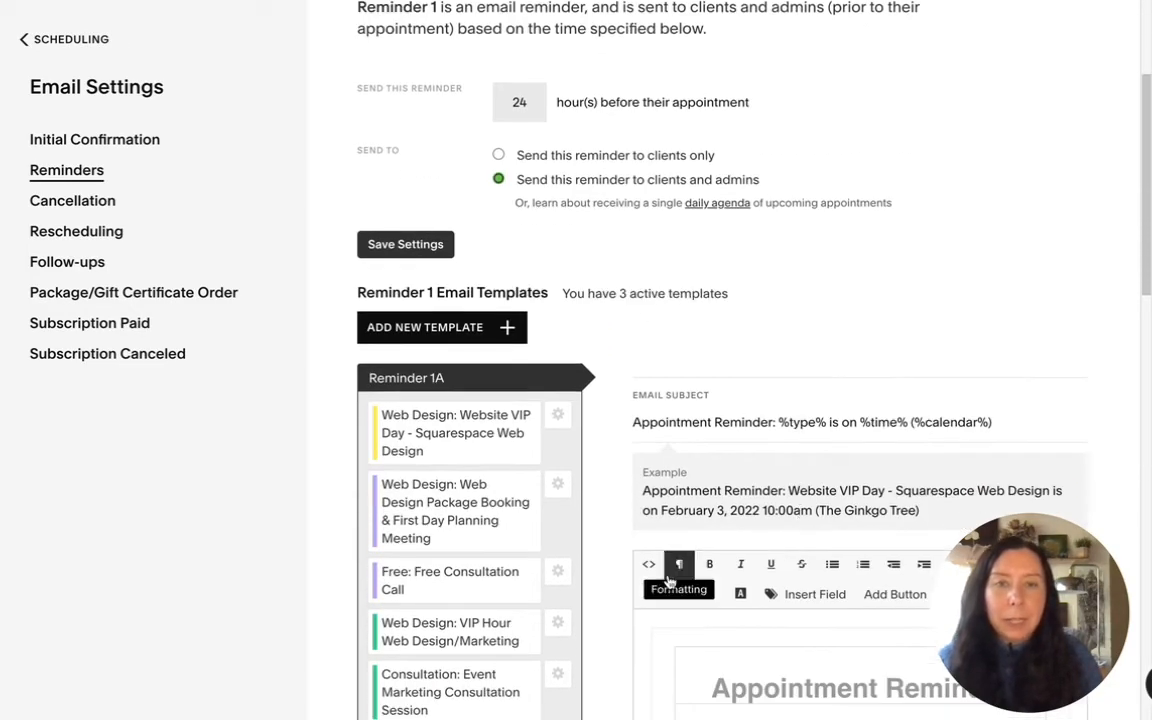
scroll(down, 3)
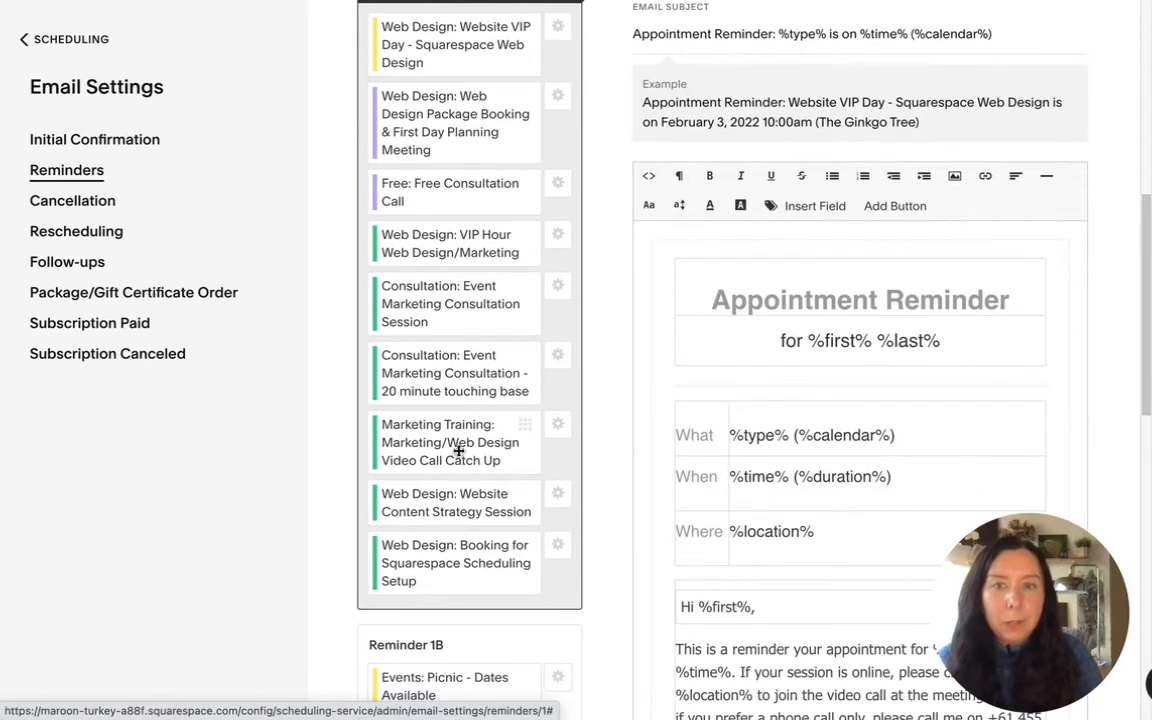
scroll(down, 3)
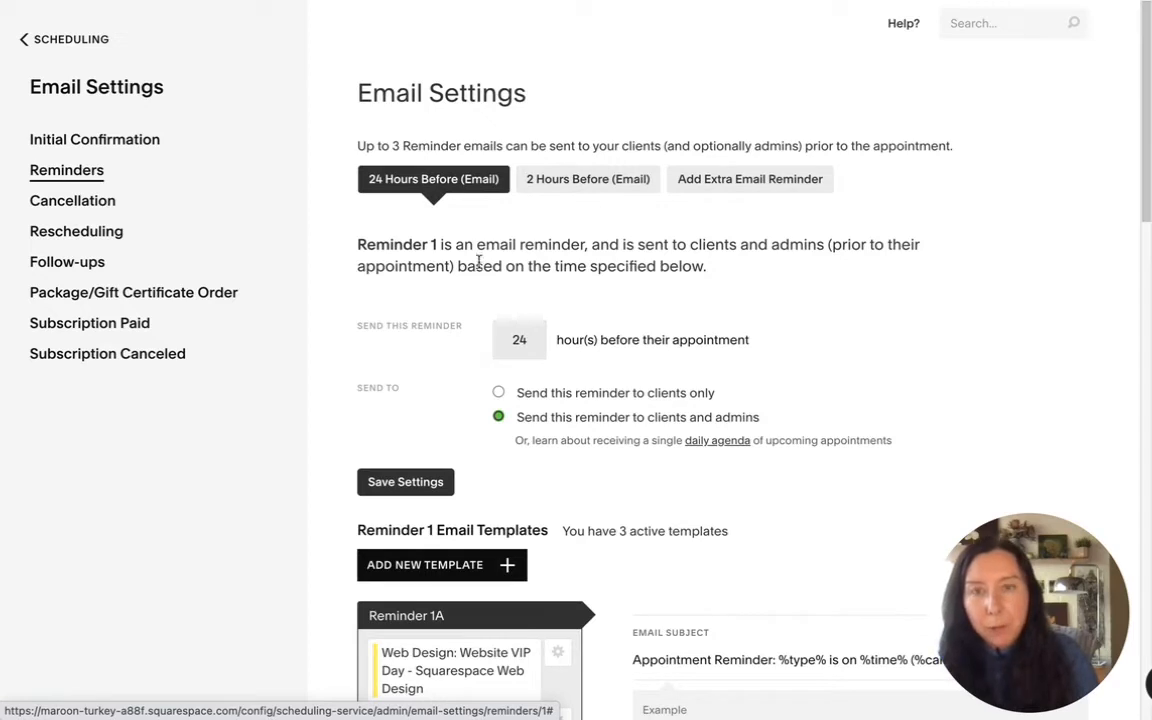
mouse_move(536, 292)
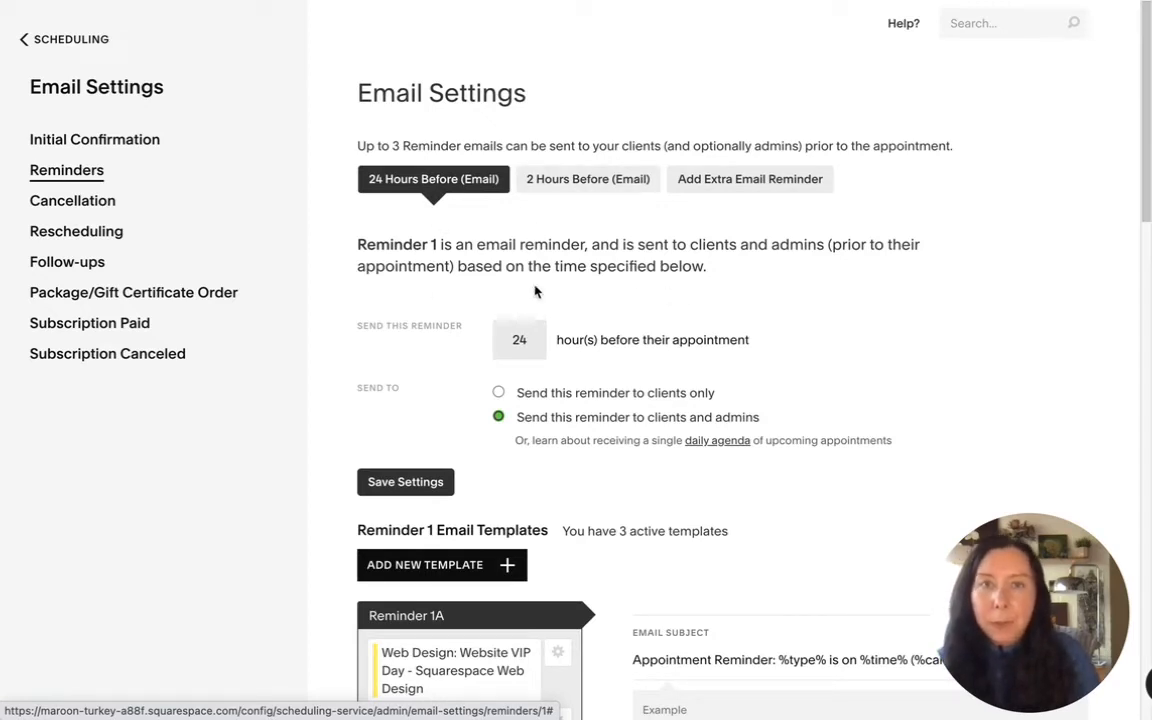
mouse_move(584, 192)
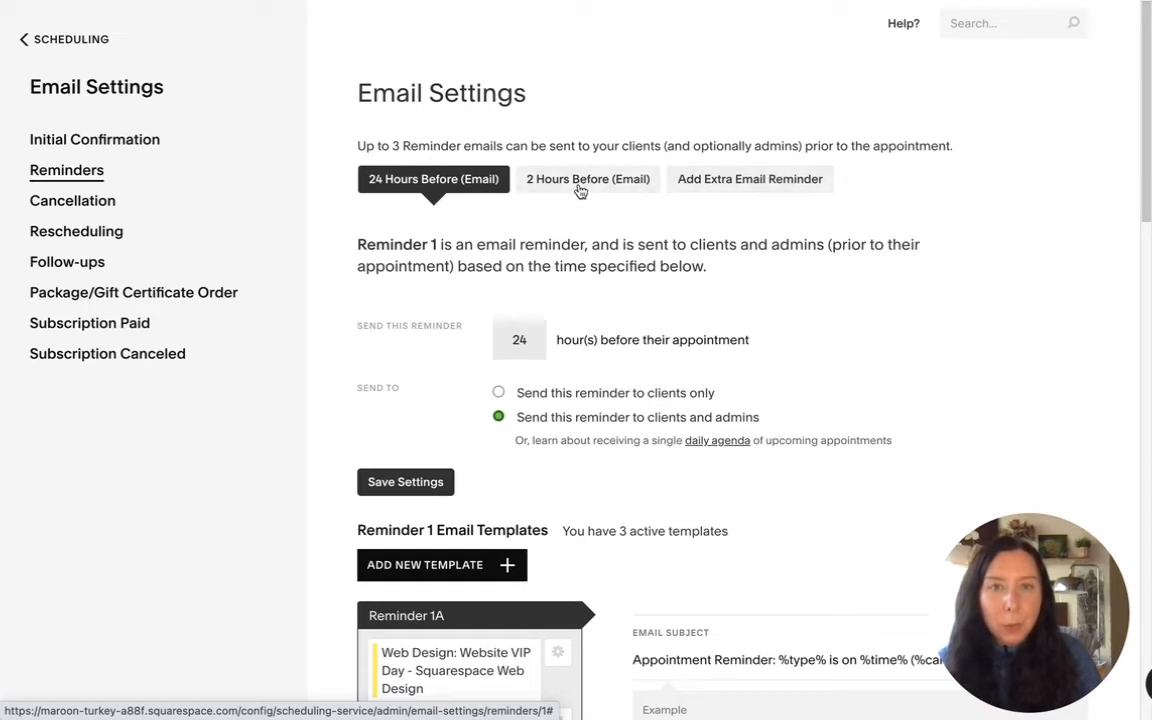
mouse_move(598, 184)
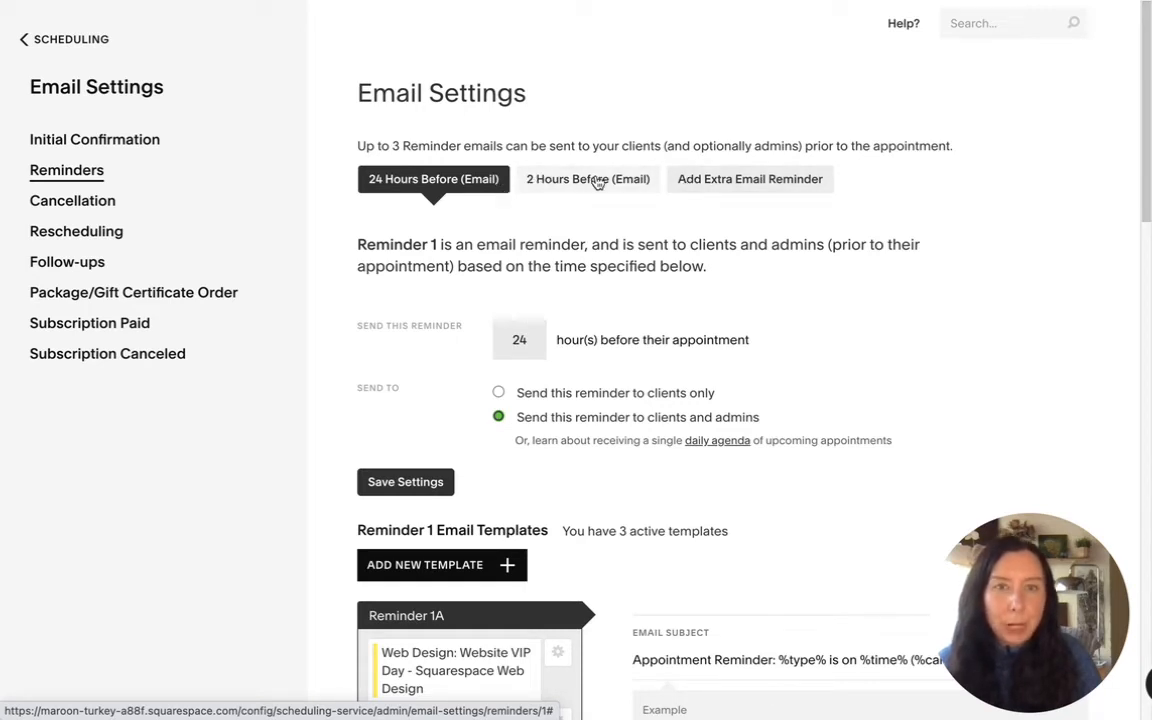
Disable the 2 Hours Before email reminder, leaving only the 24-hour one
click(588, 180)
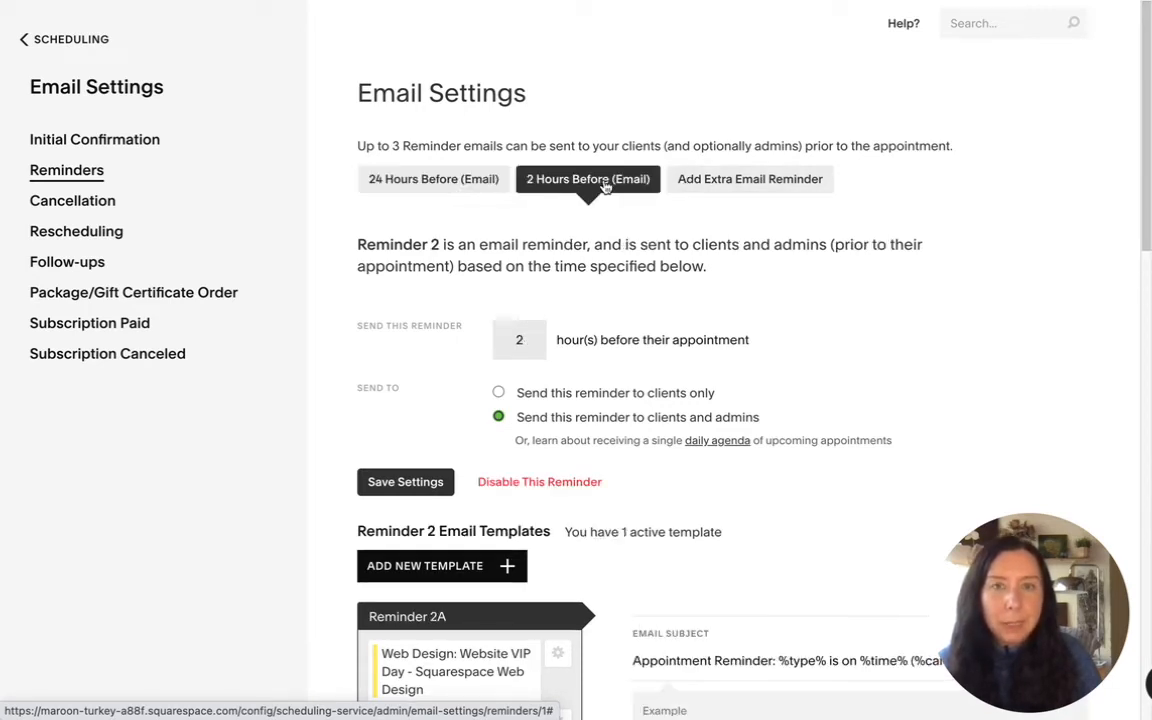
mouse_move(540, 482)
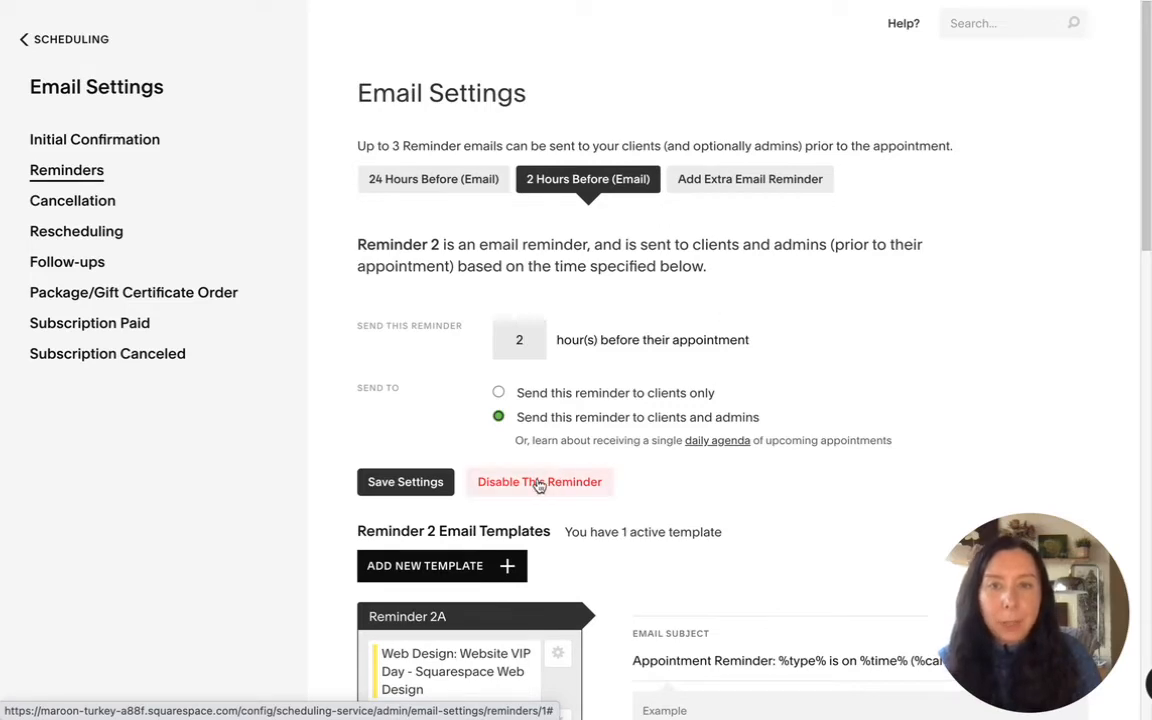
mouse_move(528, 488)
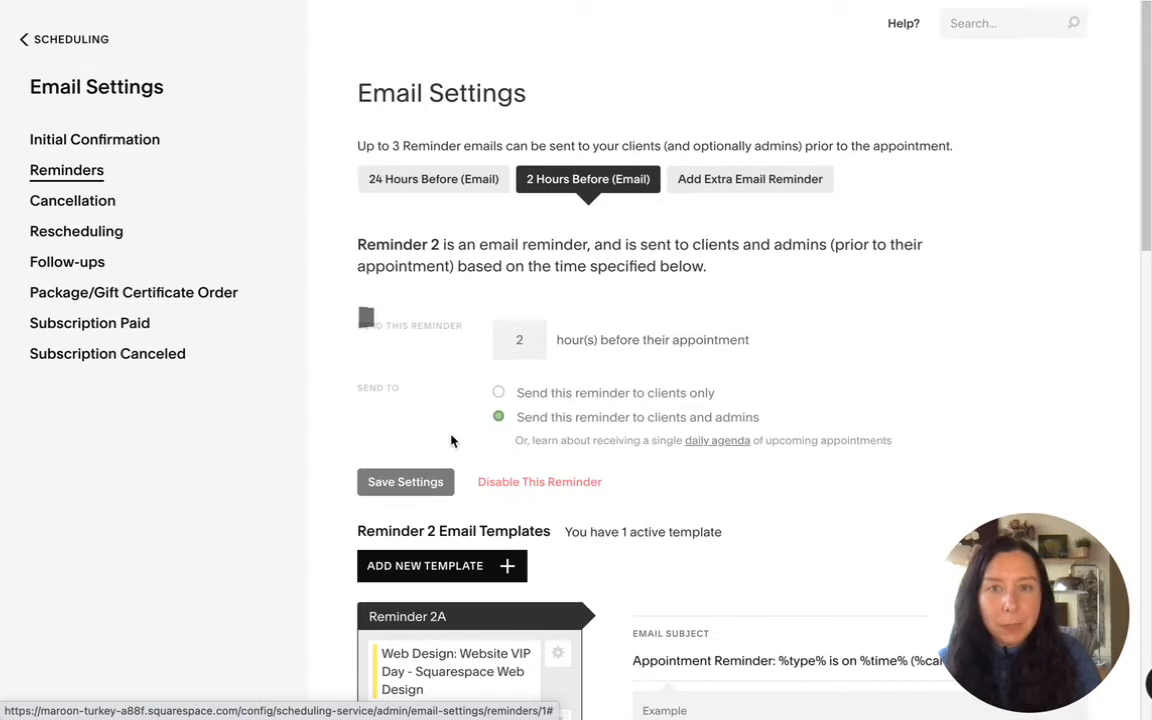
click(432, 180)
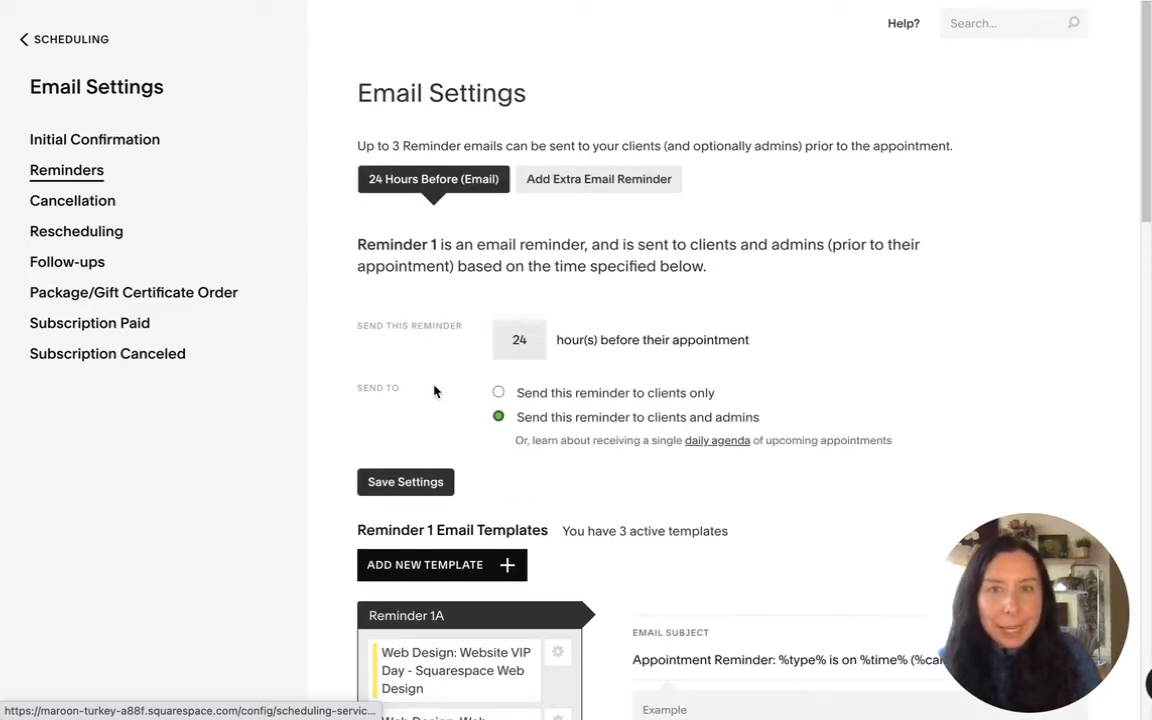
mouse_move(438, 240)
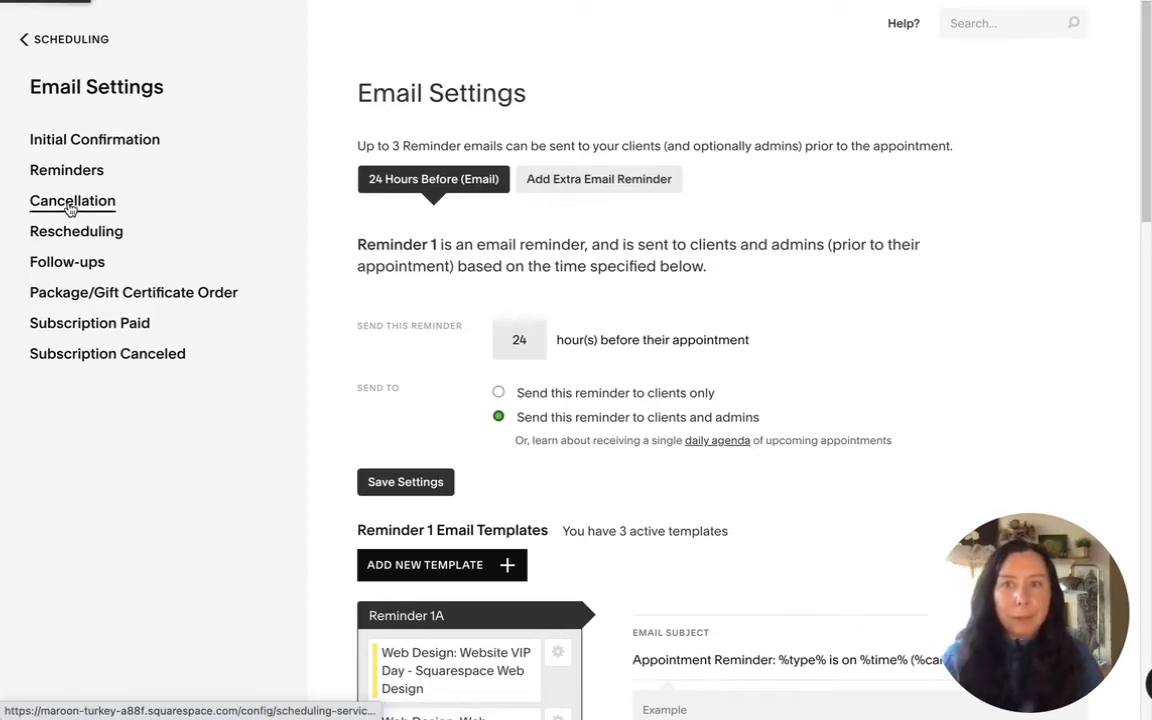
View the Cancellation email template and scroll through its Appointment Cancelled message
click(72, 200)
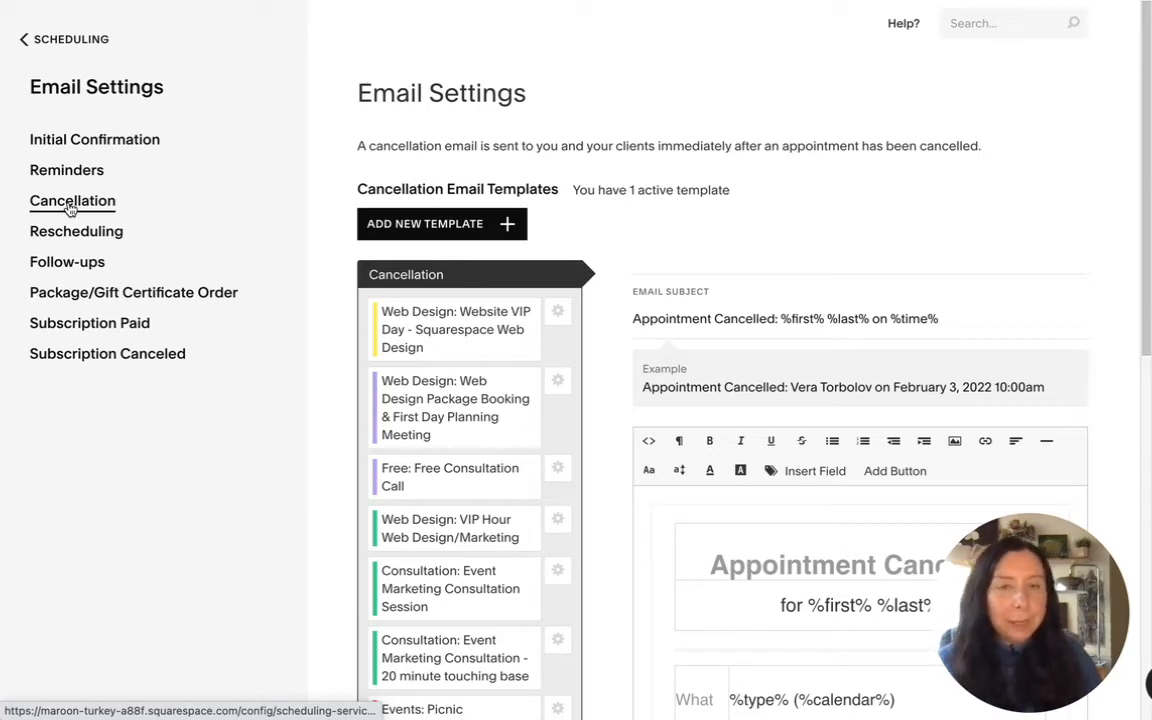
mouse_move(596, 456)
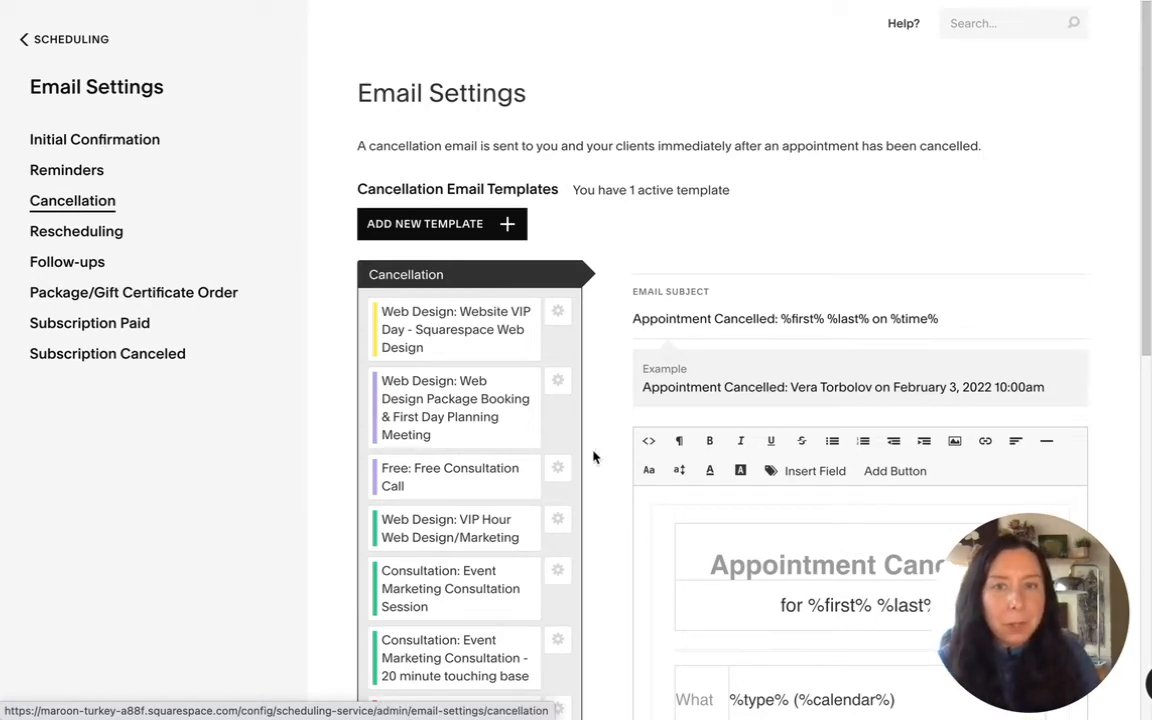
scroll(down, 3)
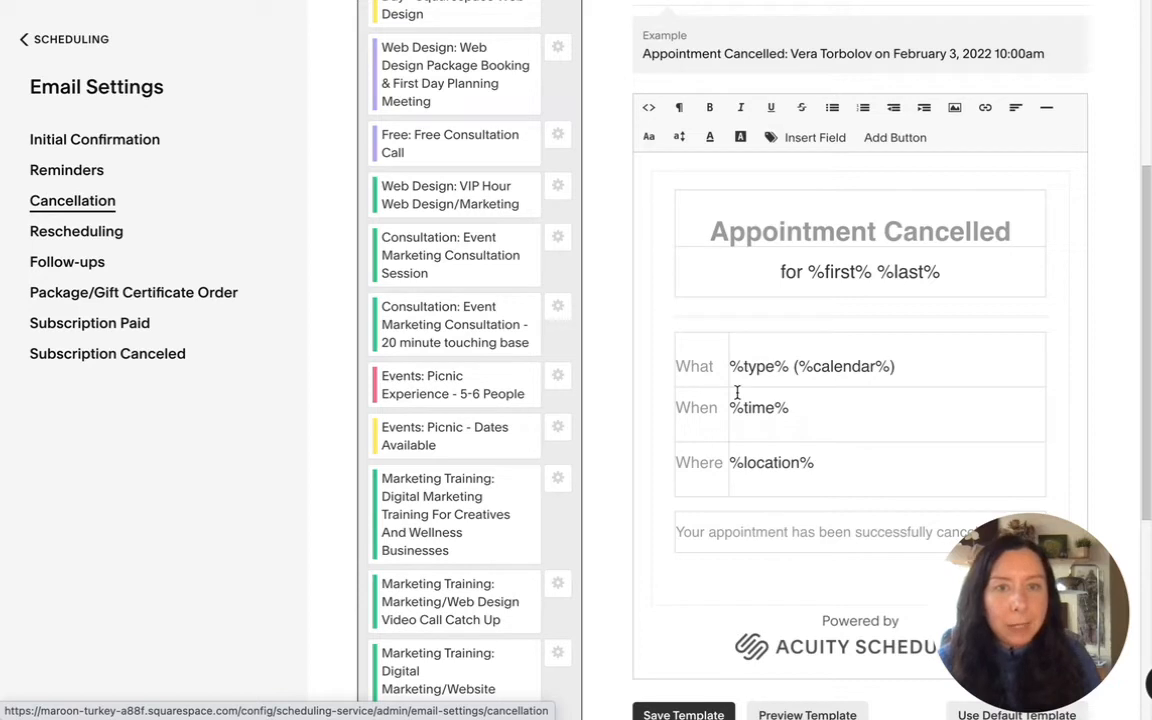
mouse_move(740, 516)
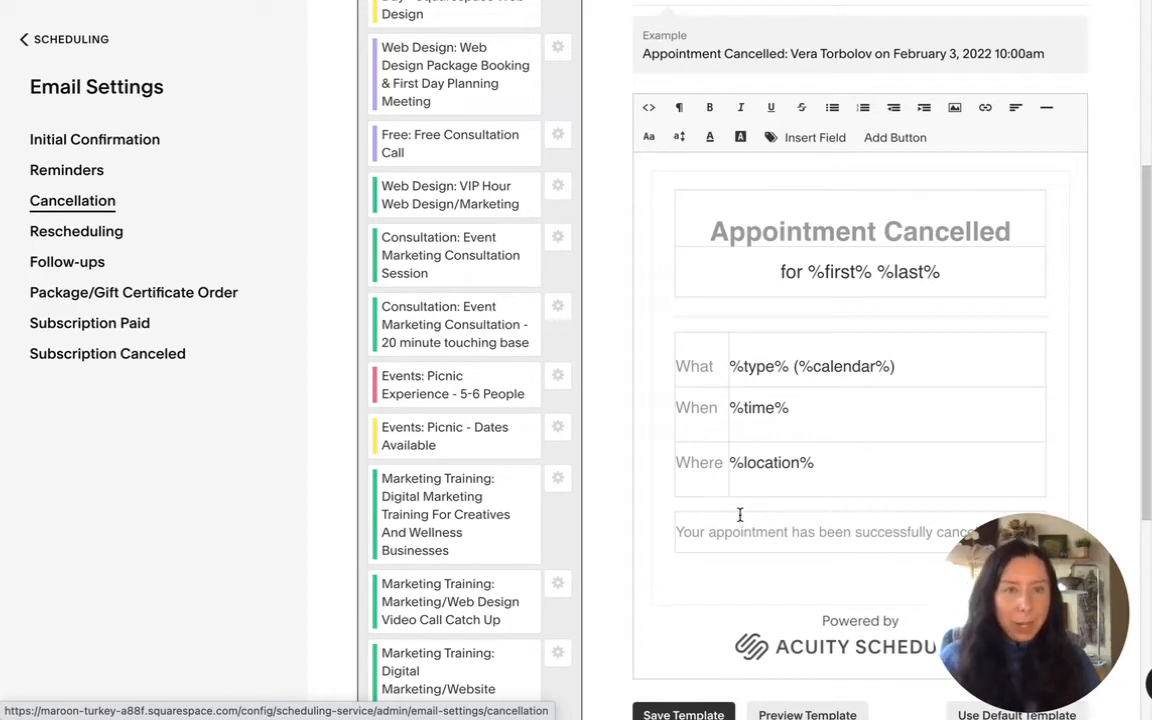
scroll(down, 3)
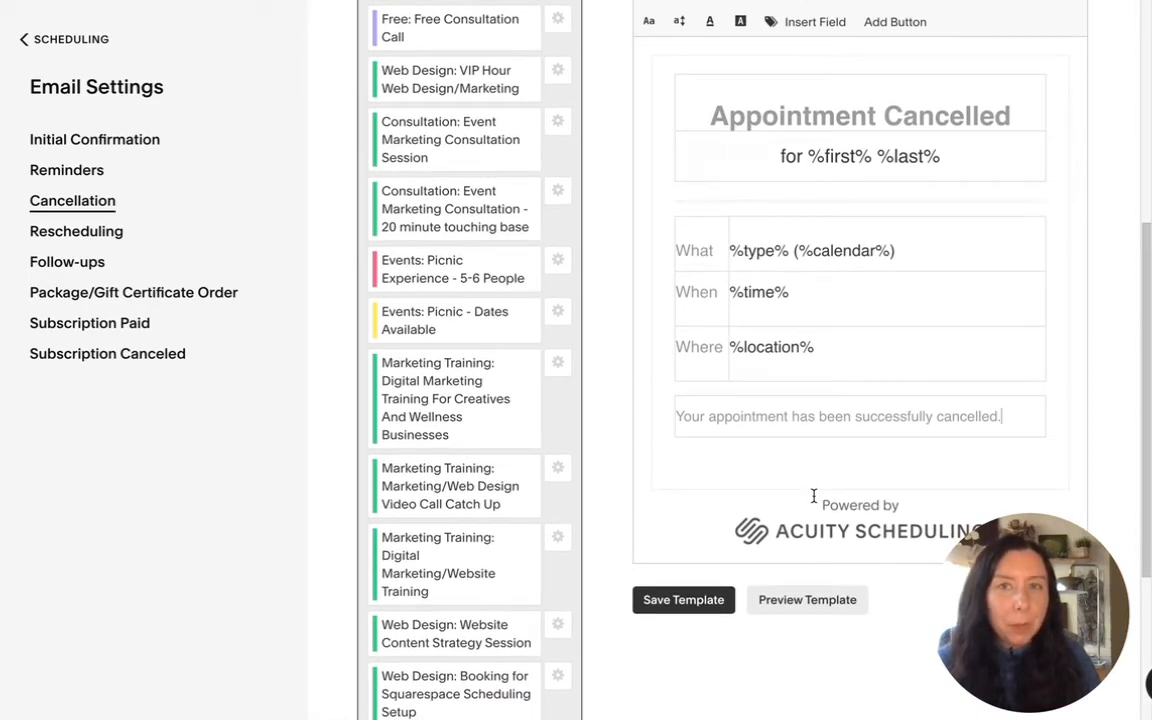
mouse_move(876, 488)
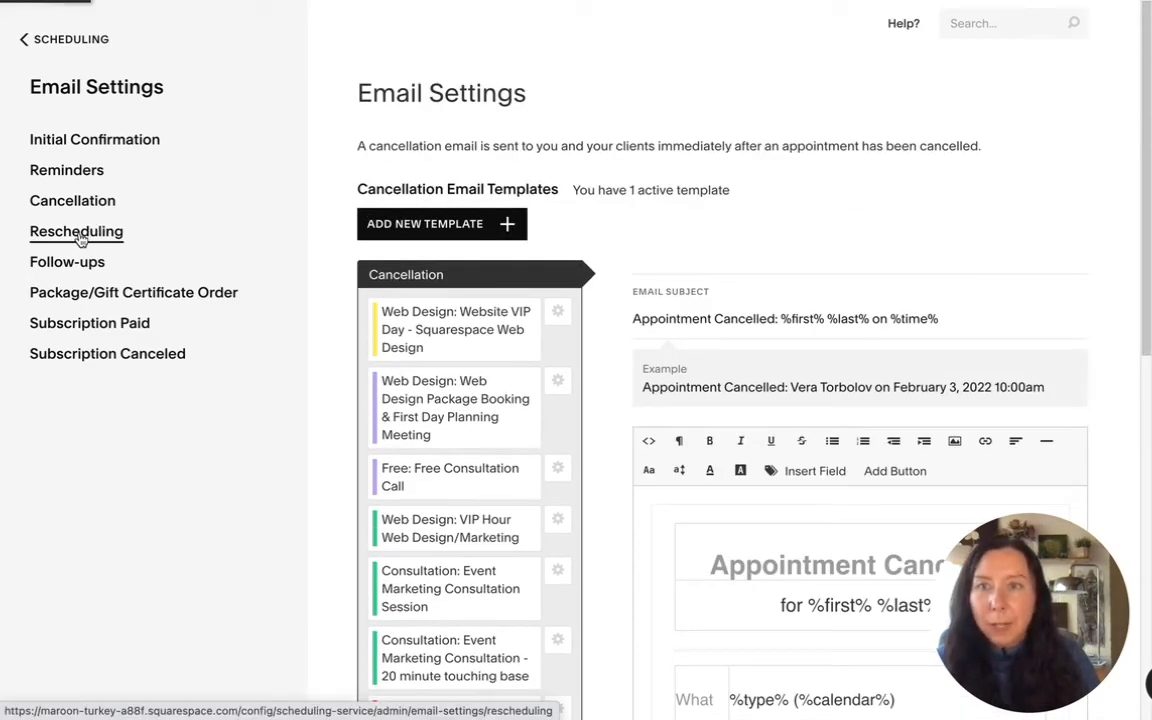
View the Rescheduling template with old/new times, reschedule message and calendar links
click(76, 232)
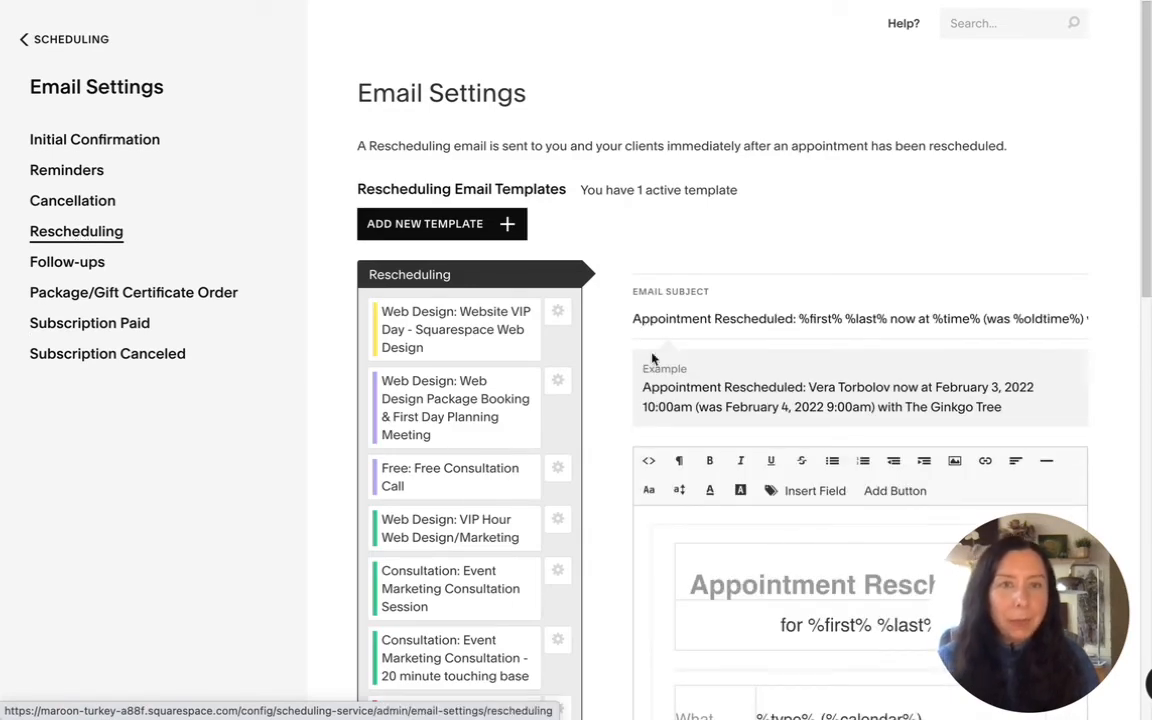
scroll(down, 3)
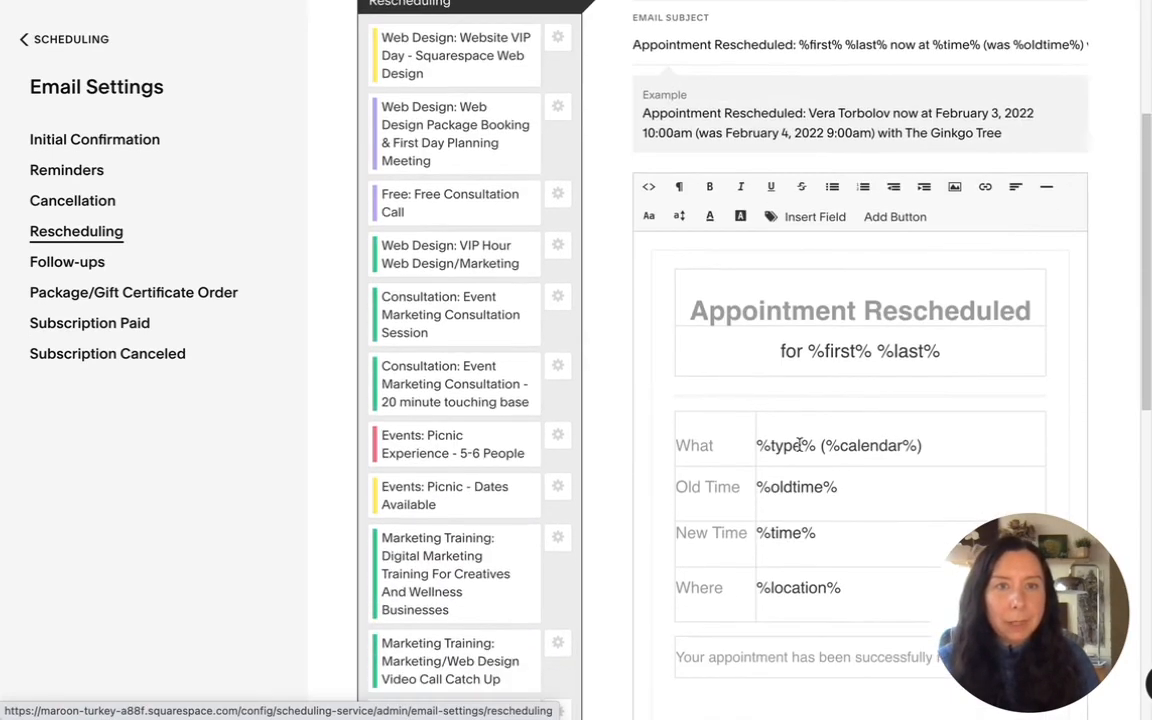
scroll(down, 3)
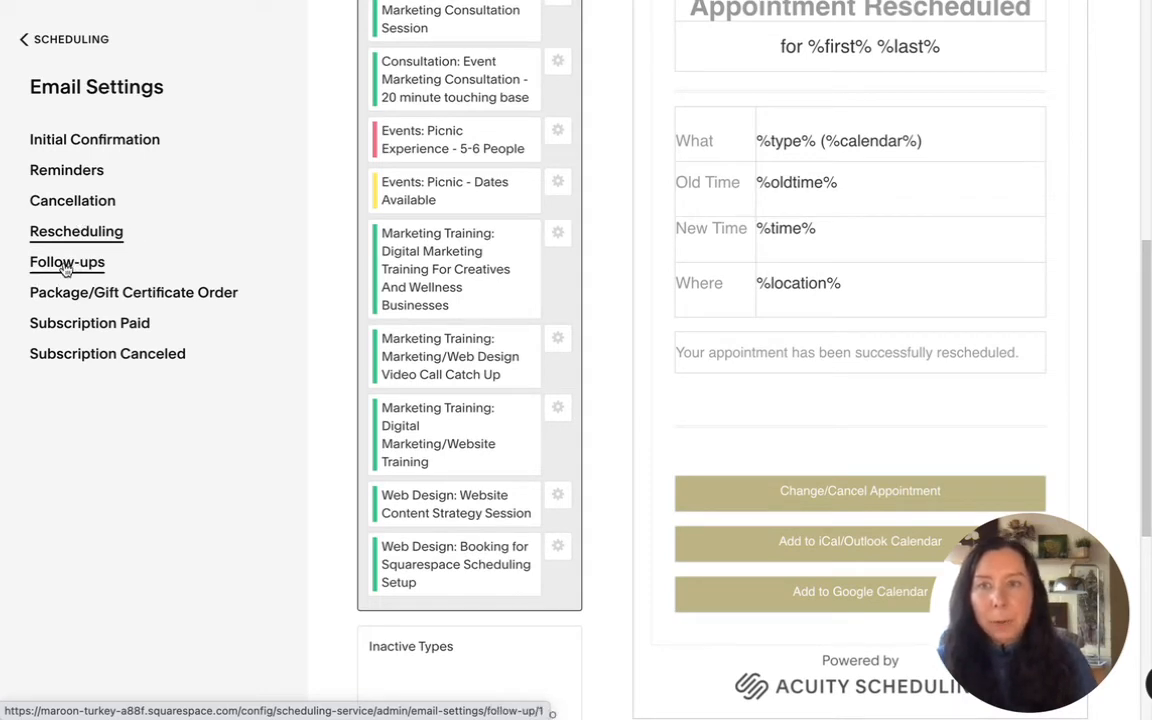
View the Follow-ups page describing automatic post-appointment emails
click(66, 260)
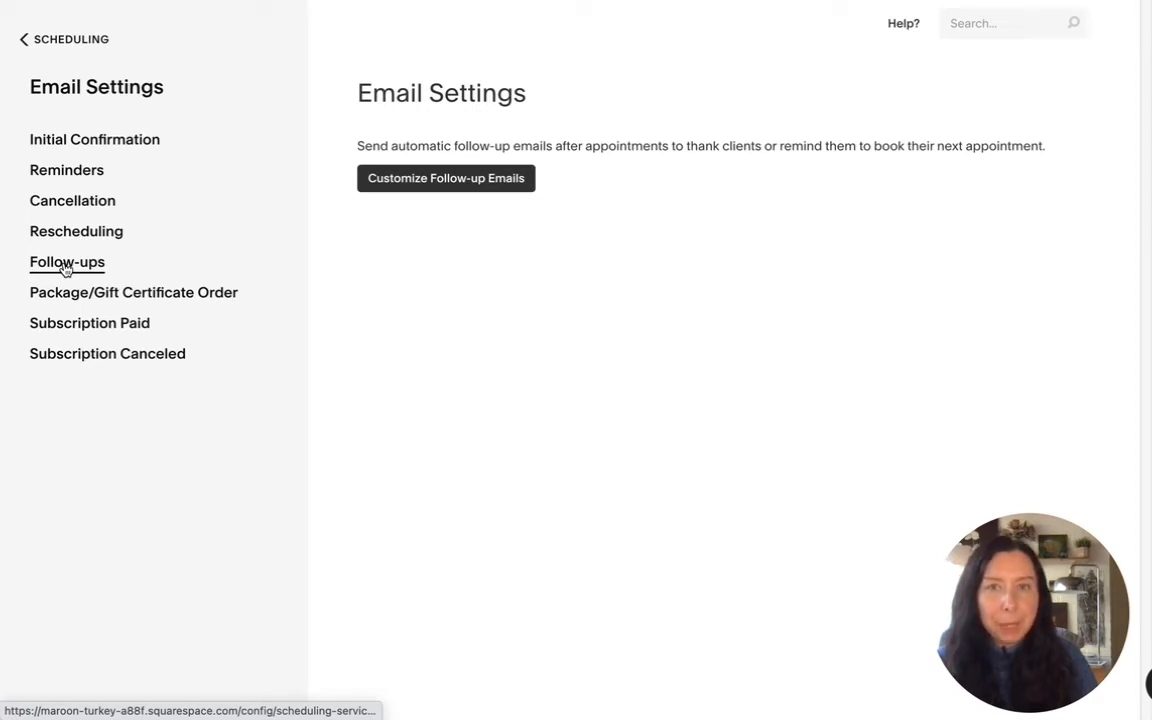
mouse_move(624, 138)
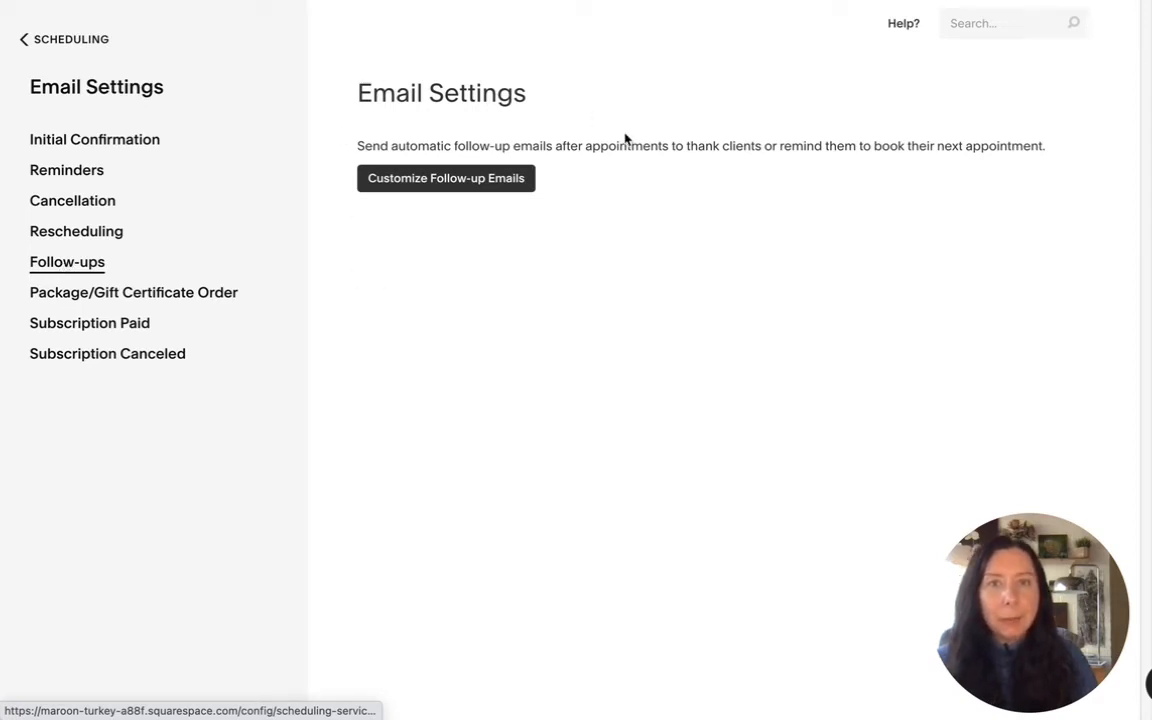
mouse_move(526, 314)
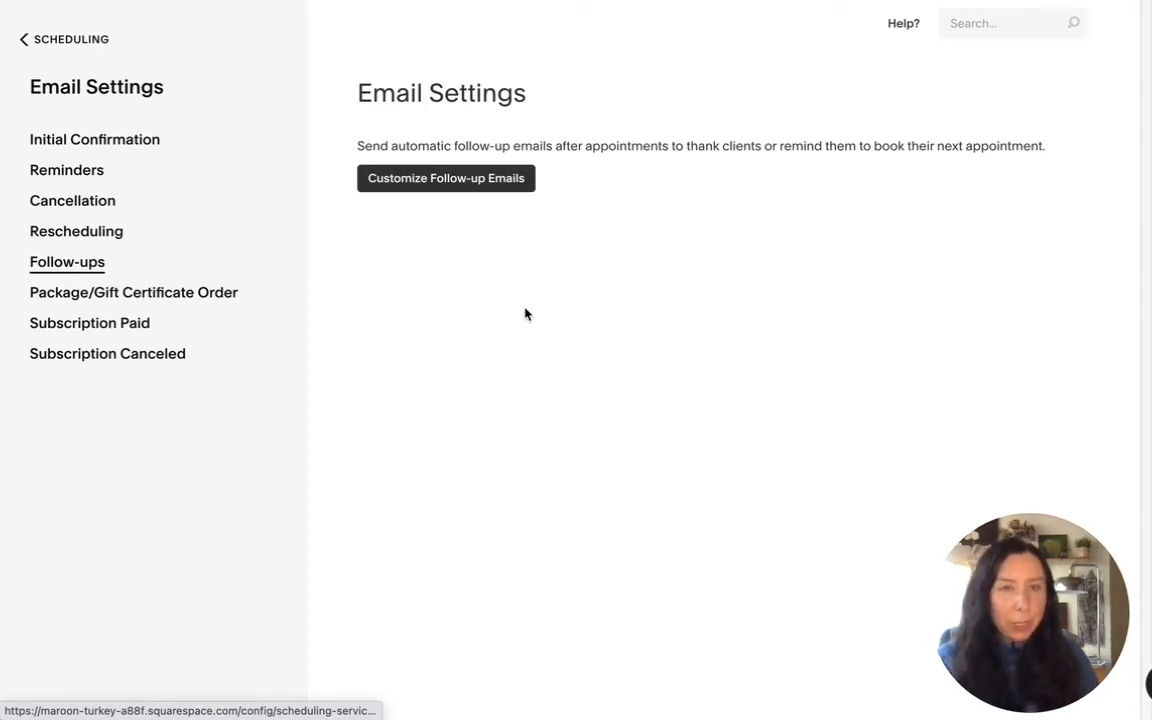
mouse_move(516, 324)
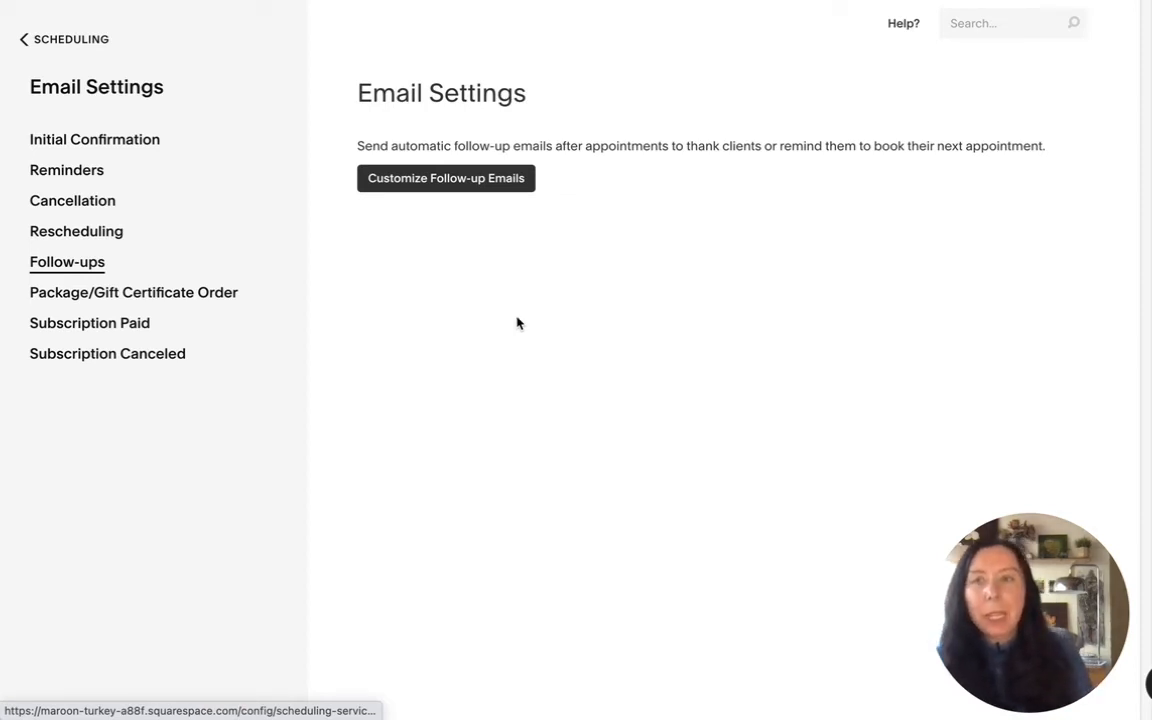
mouse_move(200, 300)
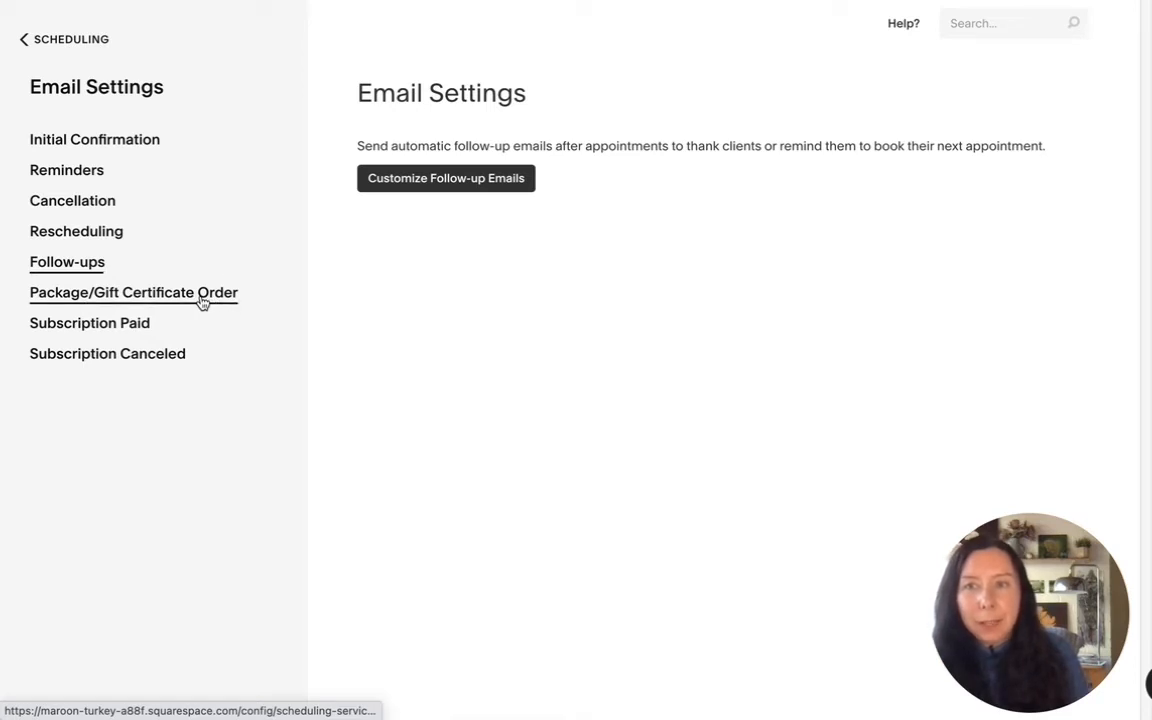
View the Package/Gift Certificate Order Receipt with name, receipt and total placeholders
click(132, 292)
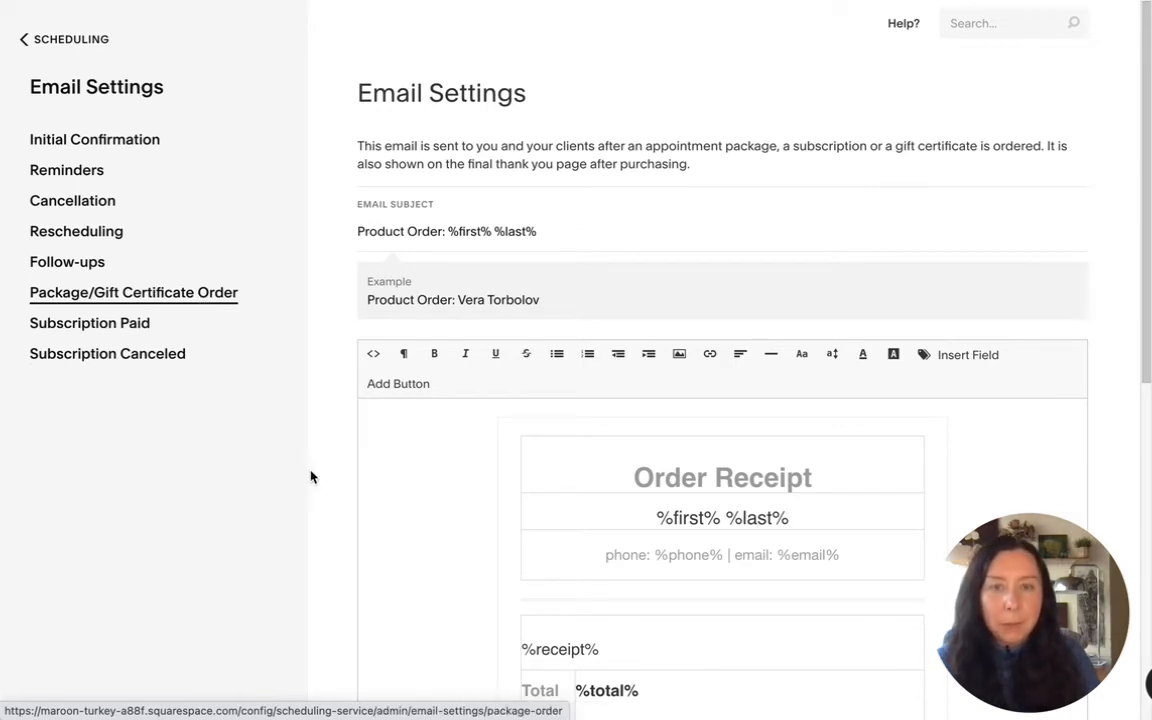
scroll(down, 3)
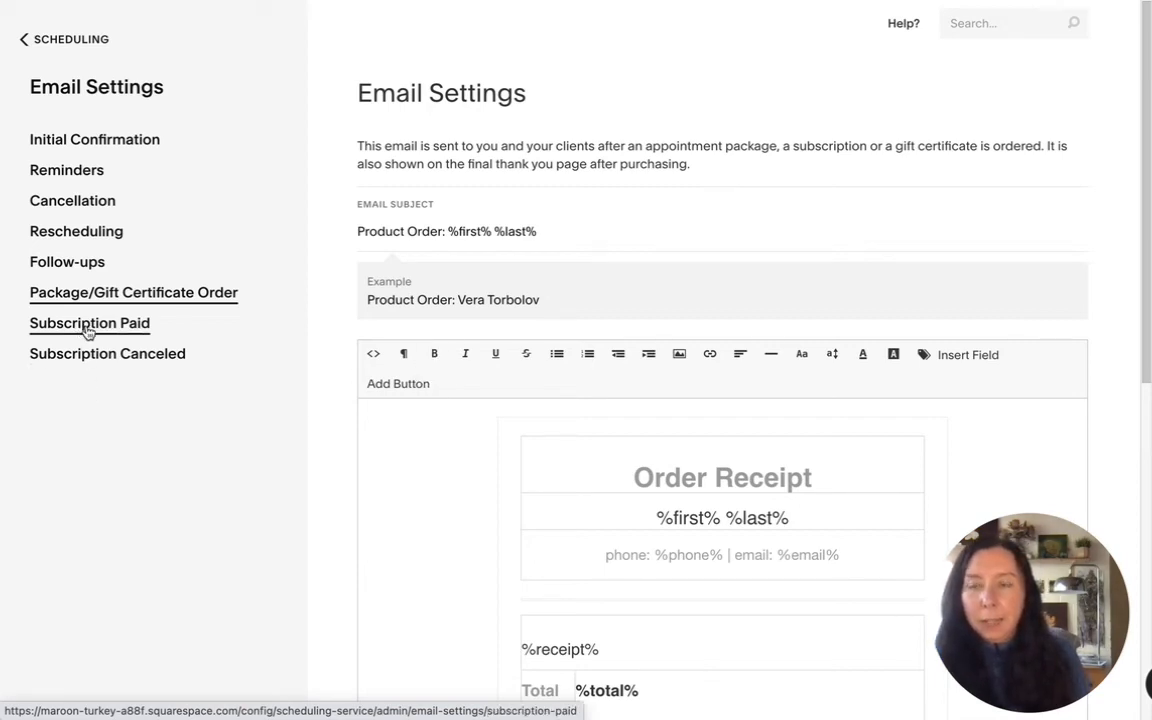
View the Subscription Paid Successful Payment template with product and price placeholders
click(88, 324)
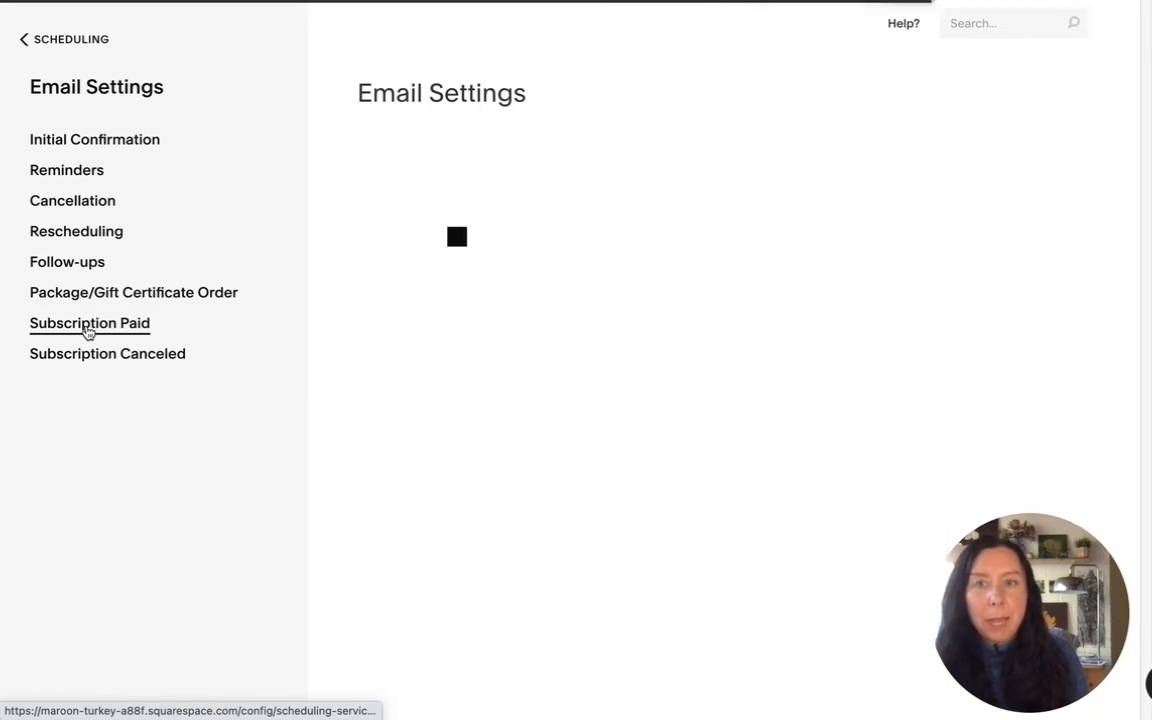
click(88, 324)
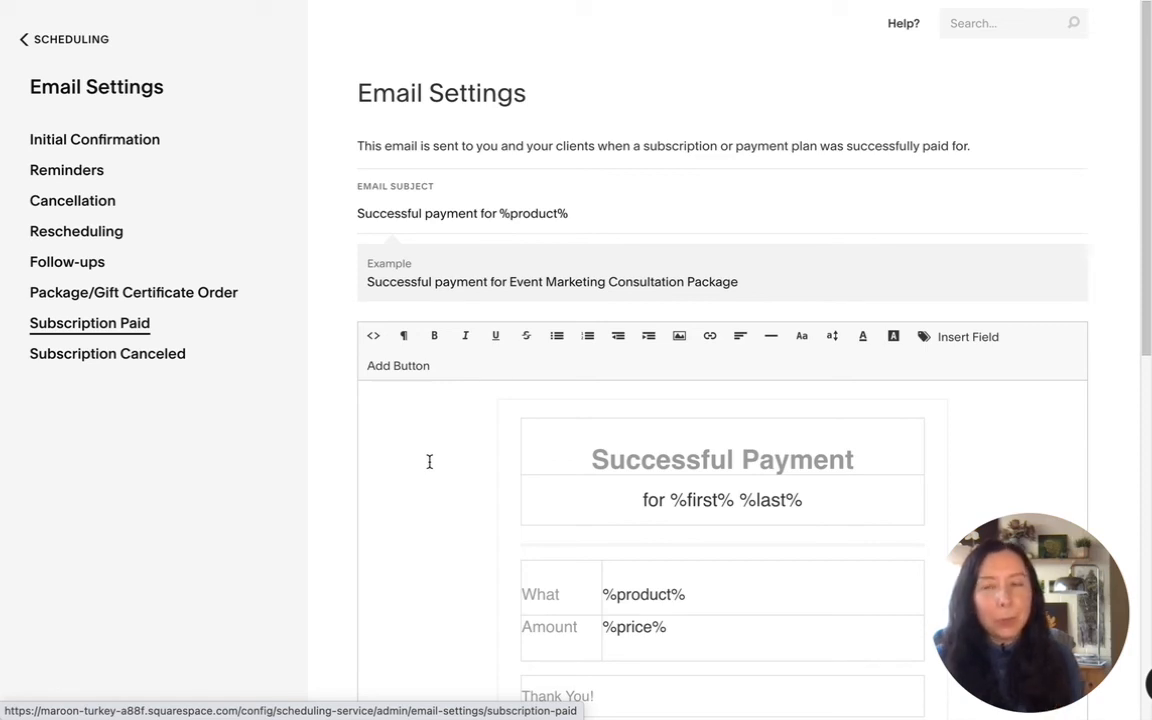
mouse_move(96, 364)
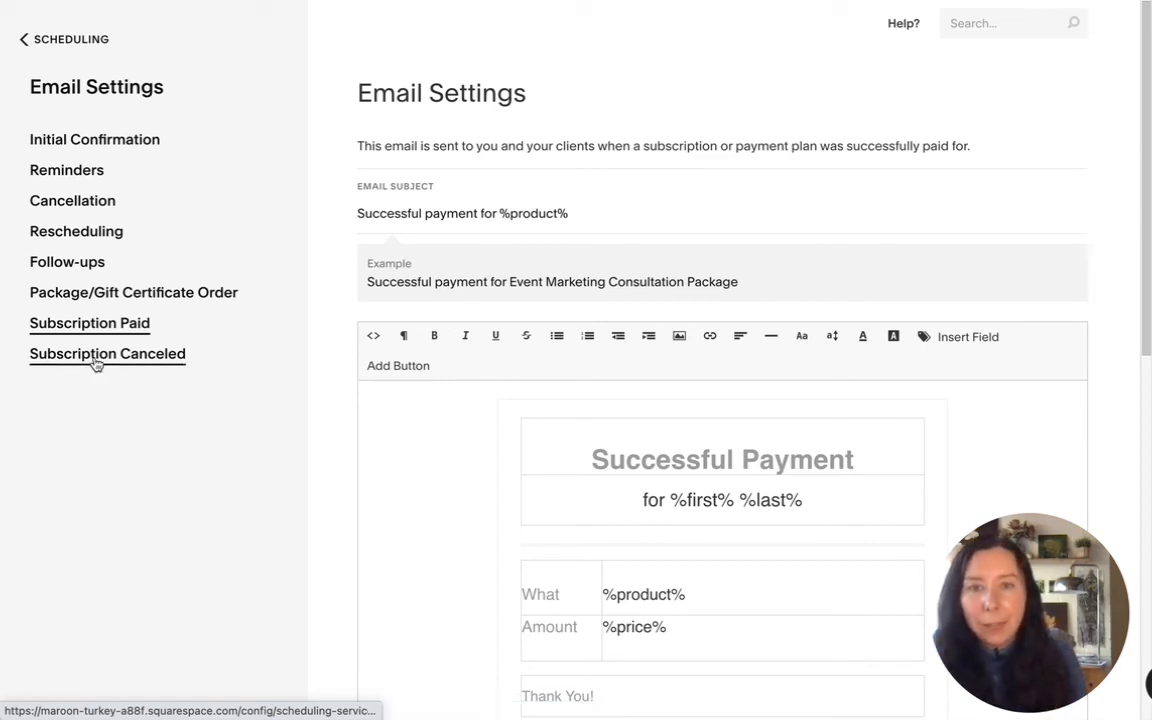
View the Subscription Canceled template with its failed-payment cancellation message
click(108, 352)
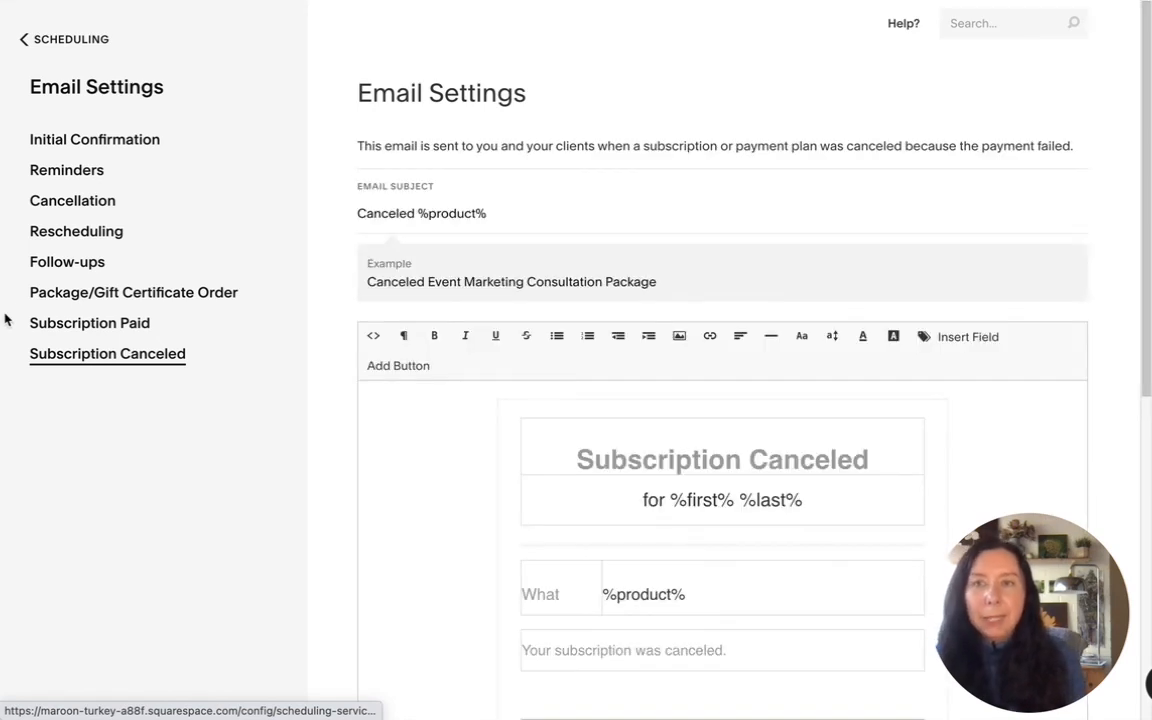
mouse_move(72, 354)
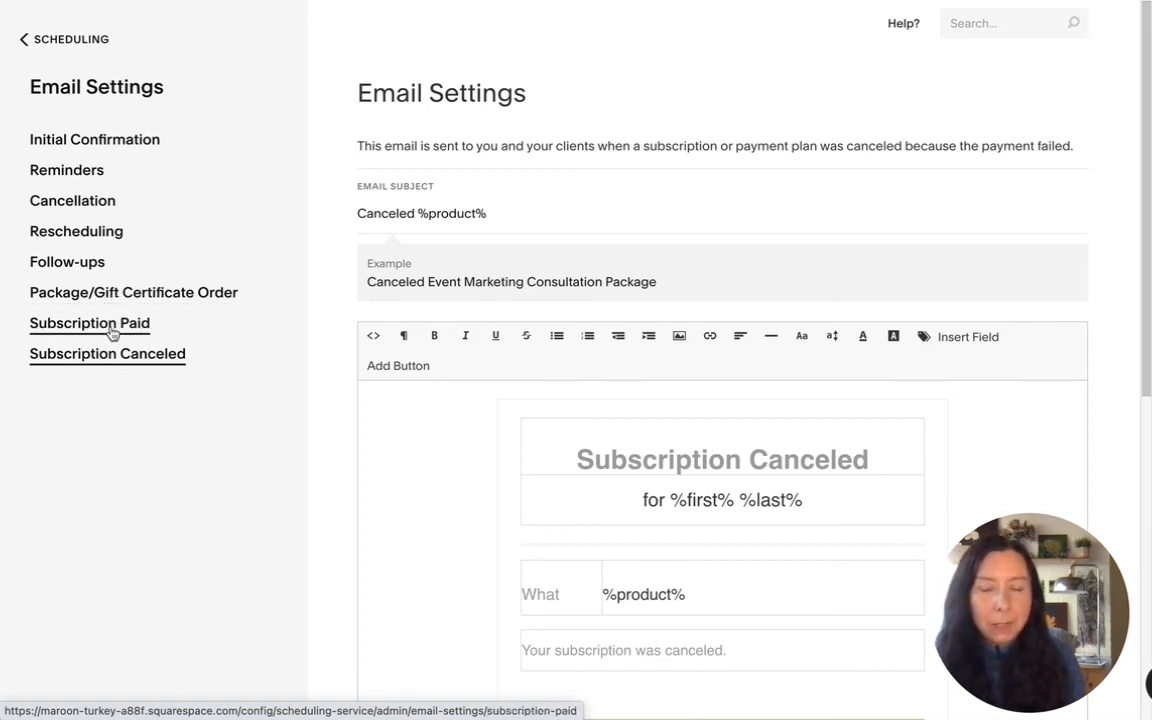
mouse_move(116, 312)
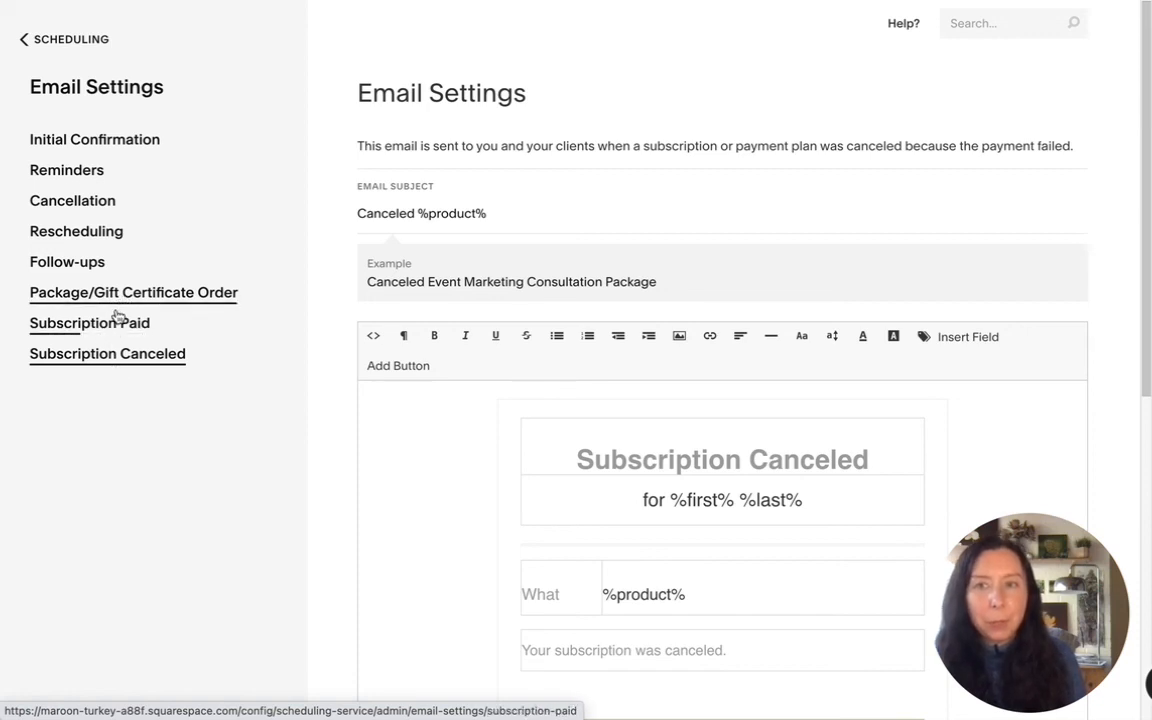
mouse_move(110, 328)
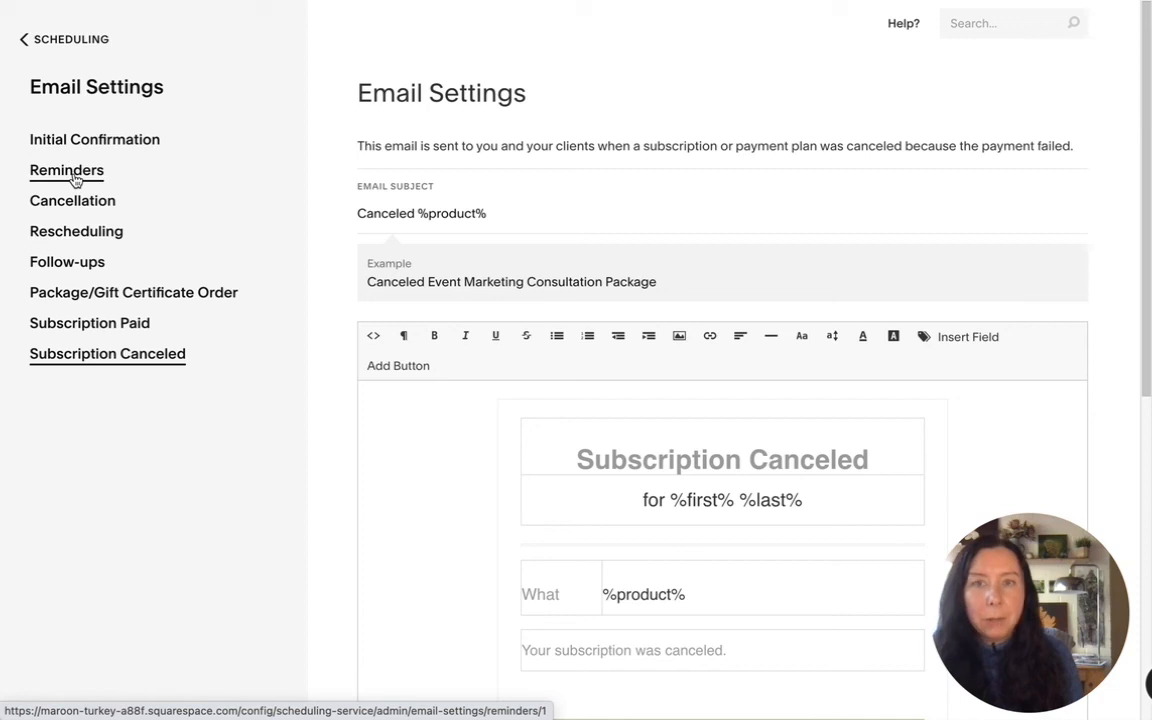
mouse_move(92, 212)
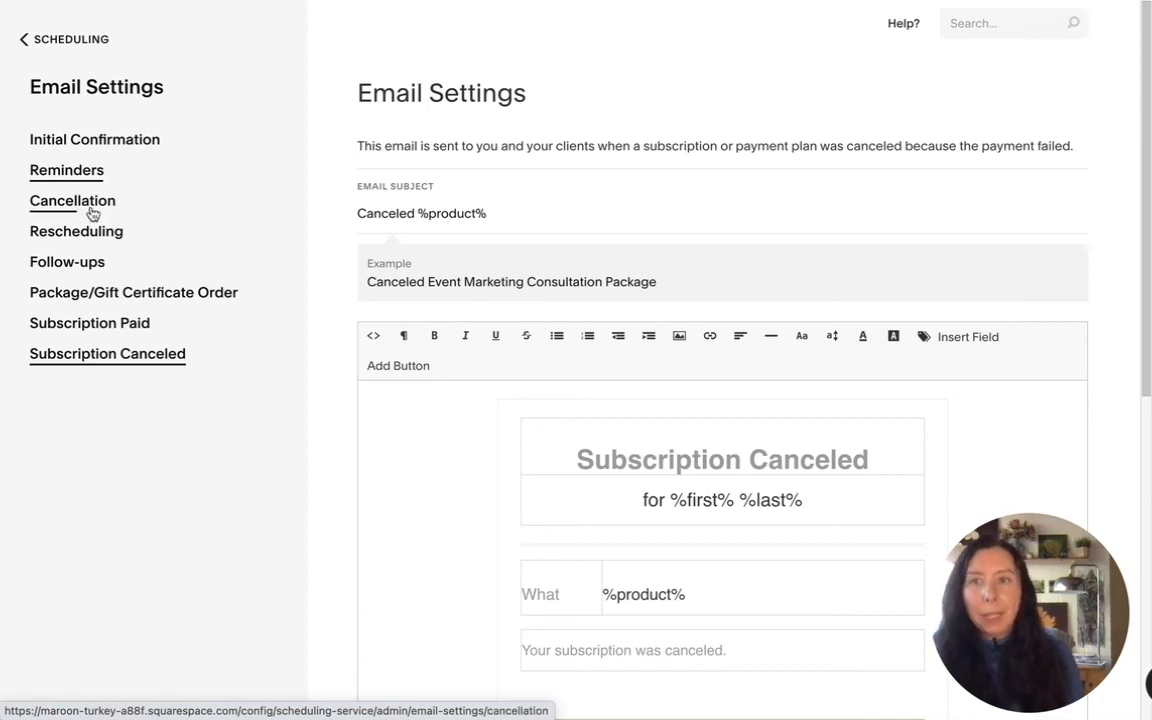